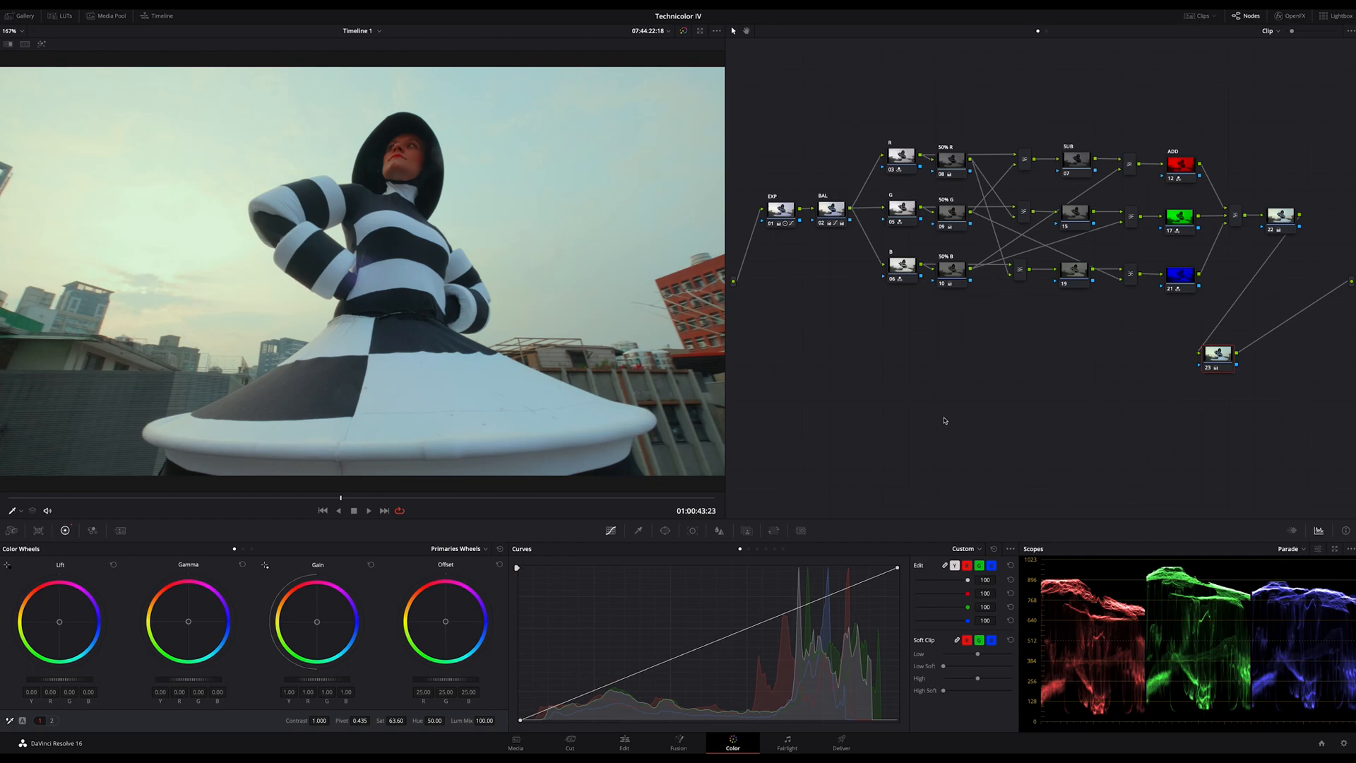
{"action": "mouse_move", "coordinate": [898, 398]}
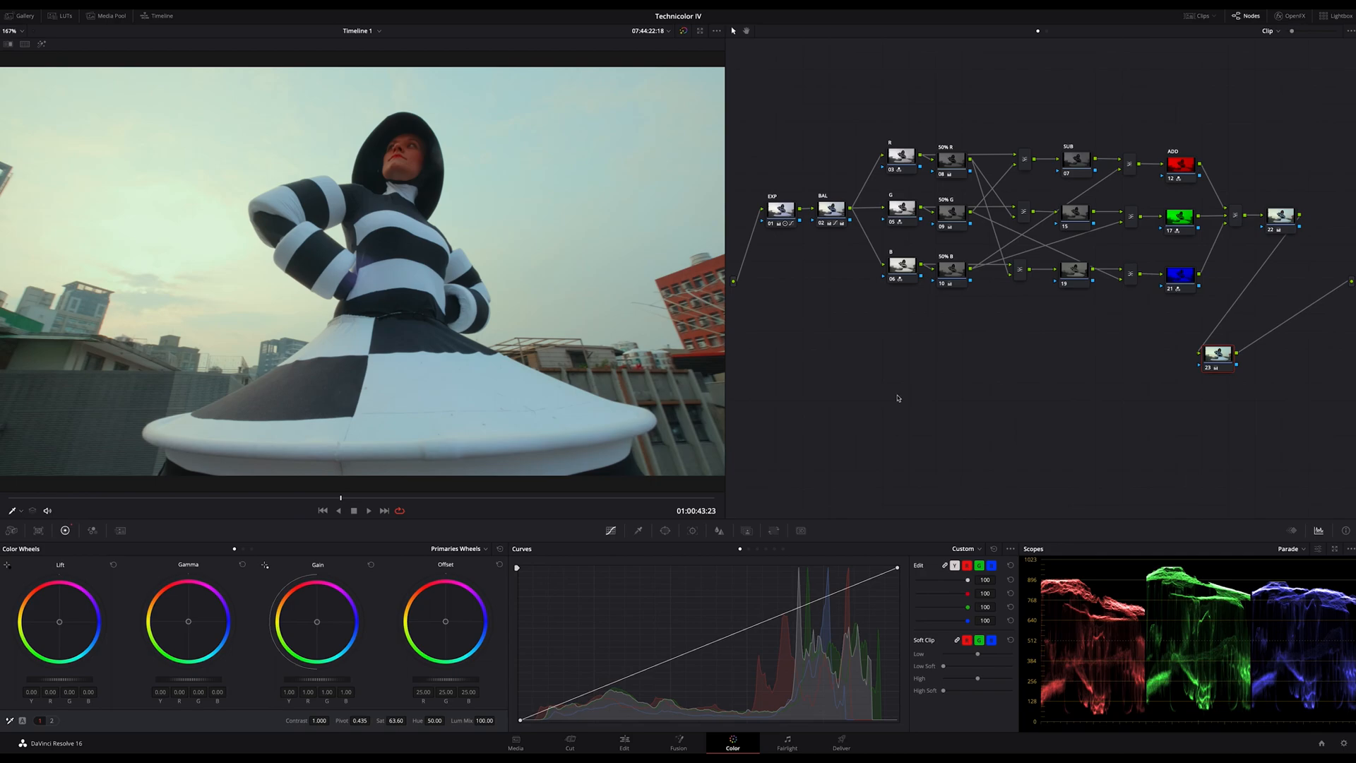
{"action": "mouse_move", "coordinate": [896, 397]}
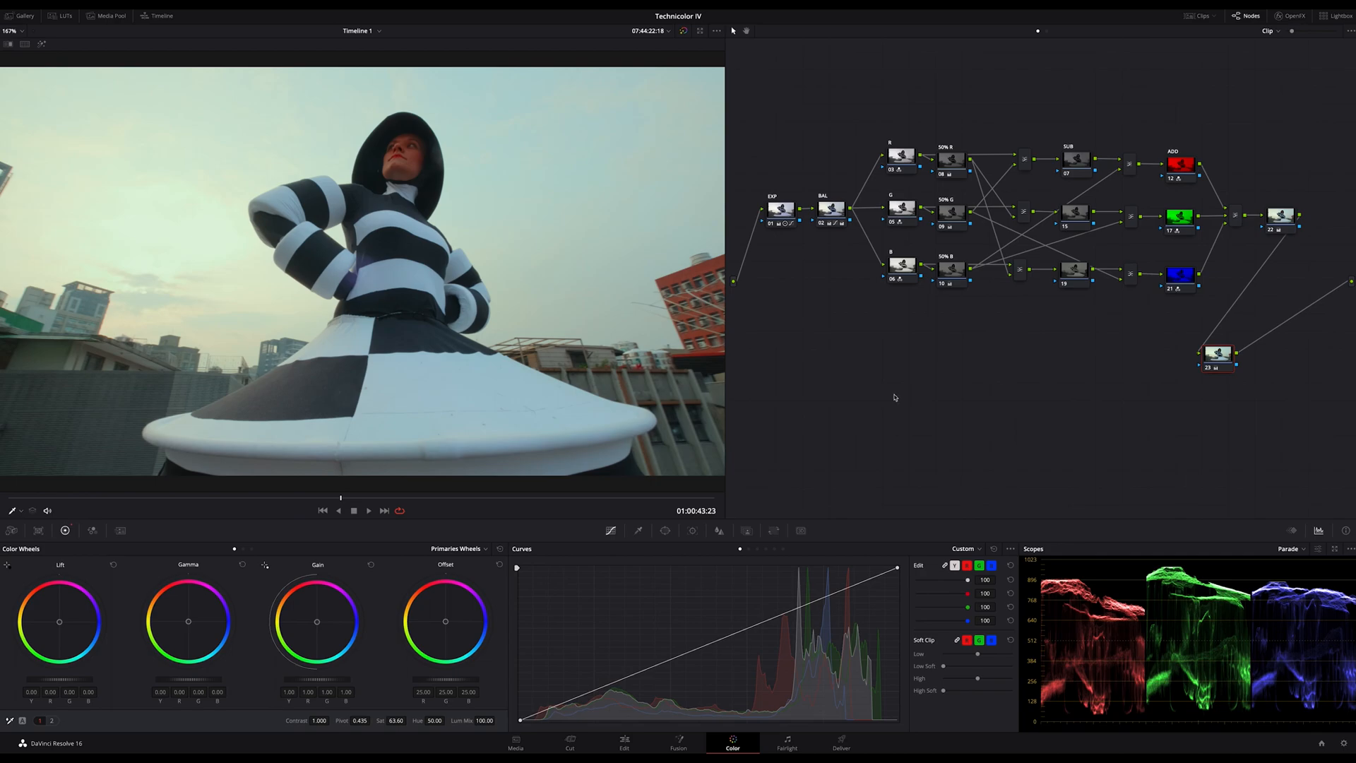
{"action": "mouse_move", "coordinate": [878, 404]}
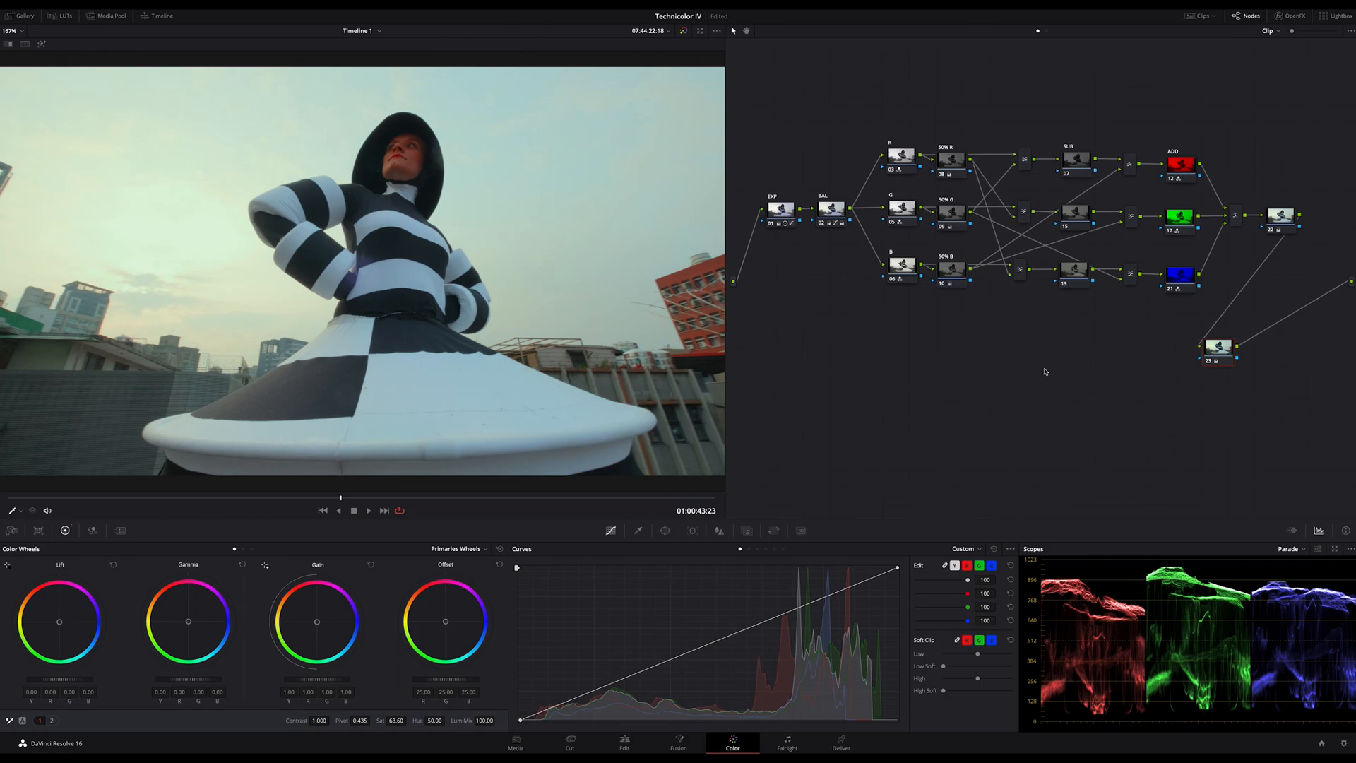
{"action": "mouse_move", "coordinate": [388, 510]}
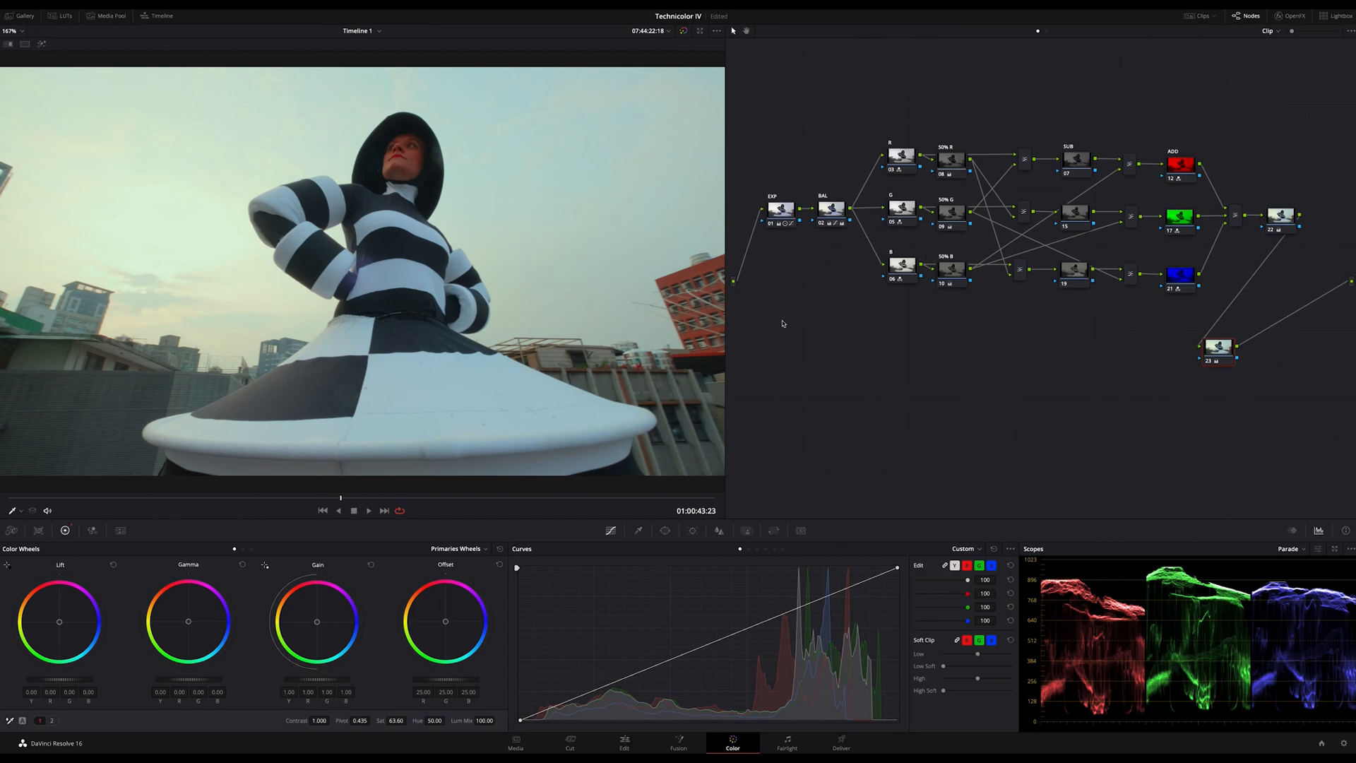
{"action": "mouse_move", "coordinate": [828, 358]}
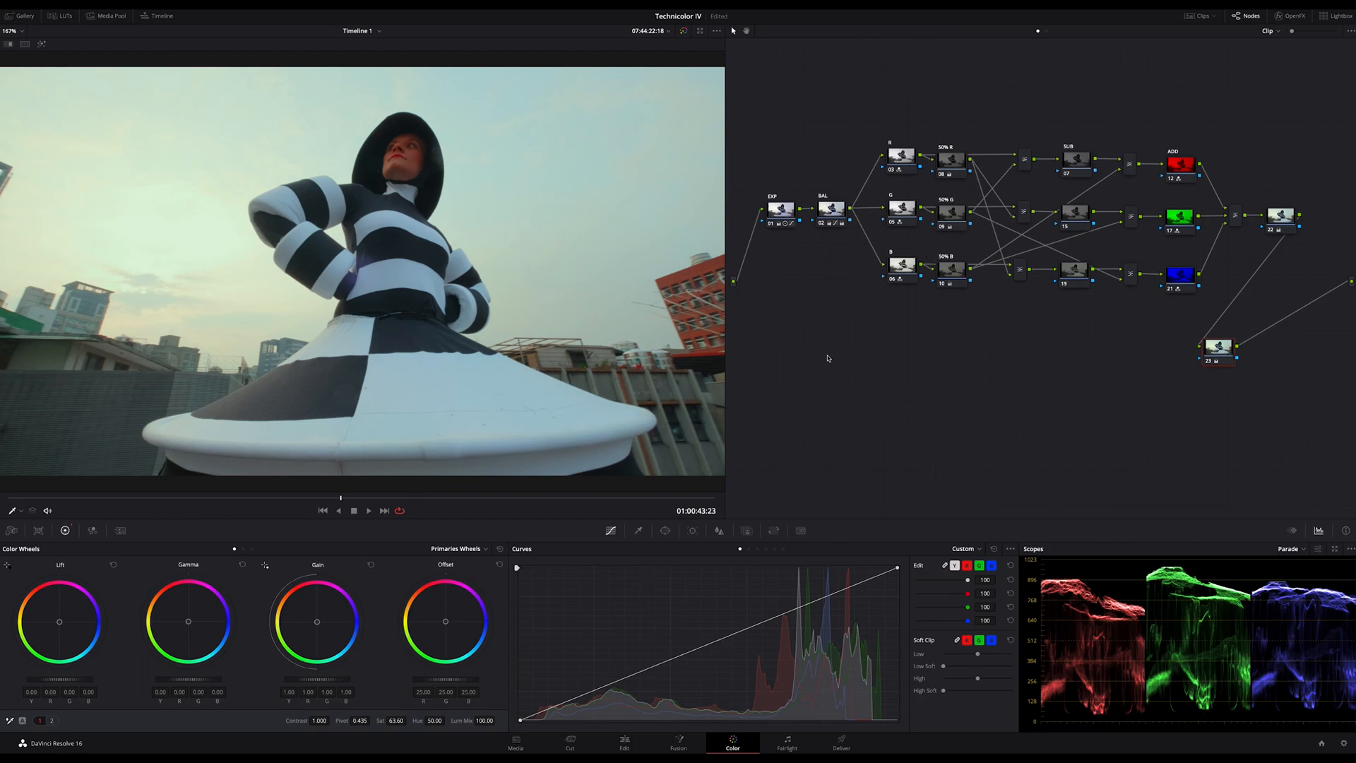
{"action": "mouse_move", "coordinate": [871, 293]}
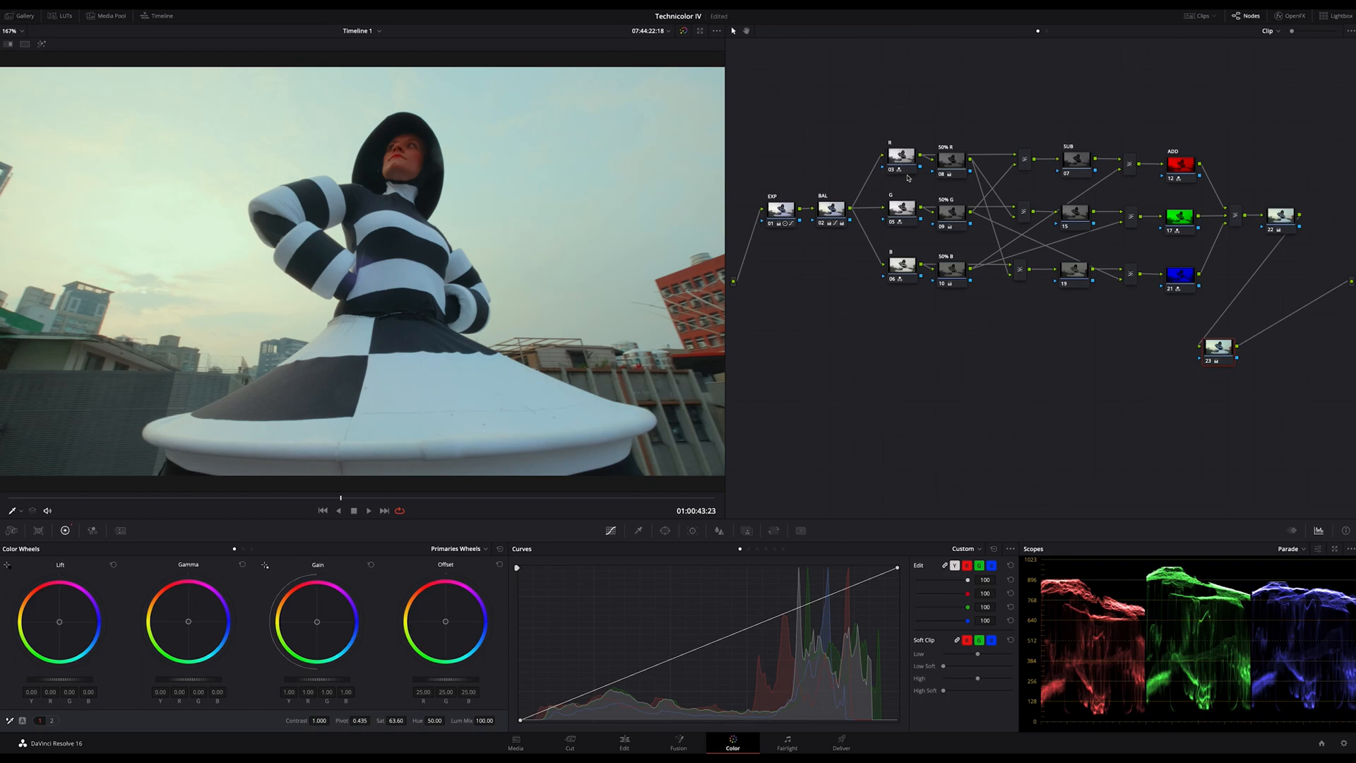
{"action": "mouse_move", "coordinate": [907, 291]}
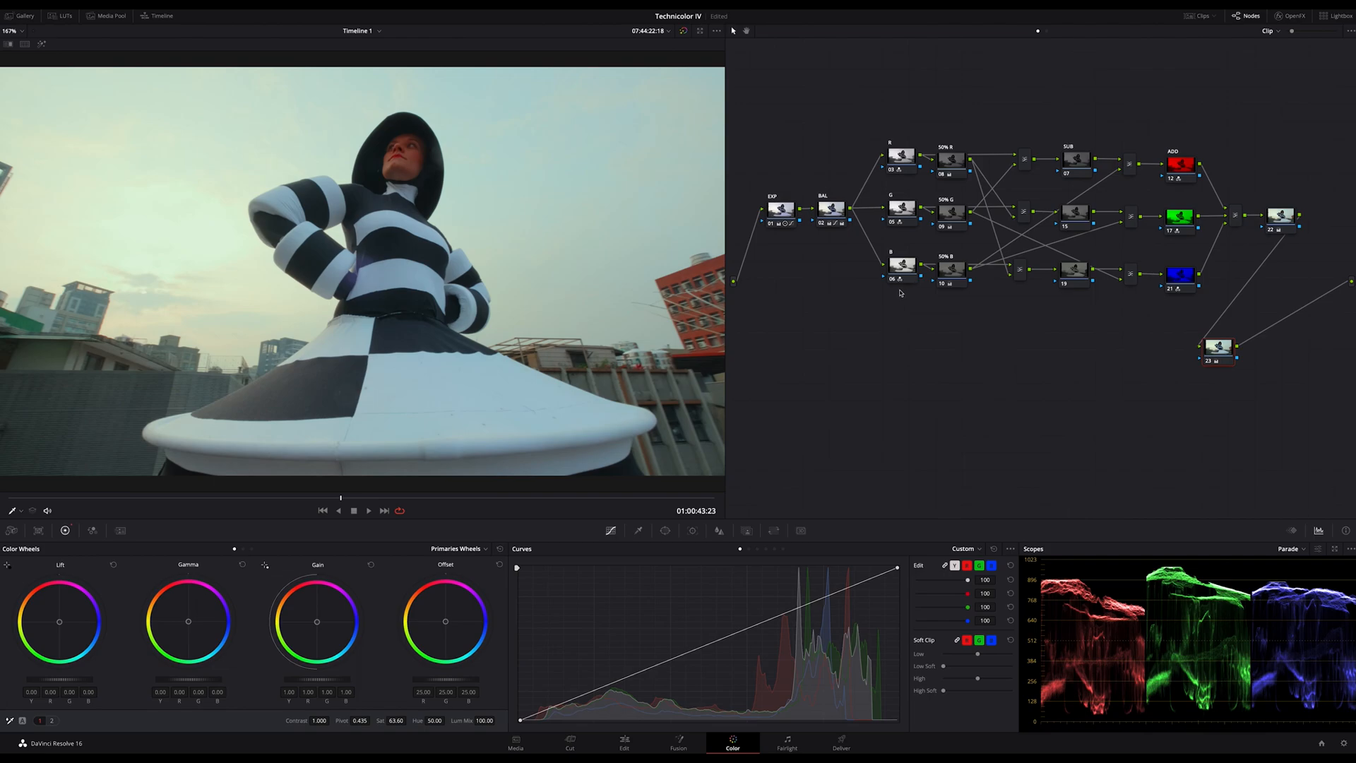
{"action": "mouse_move", "coordinate": [863, 284]}
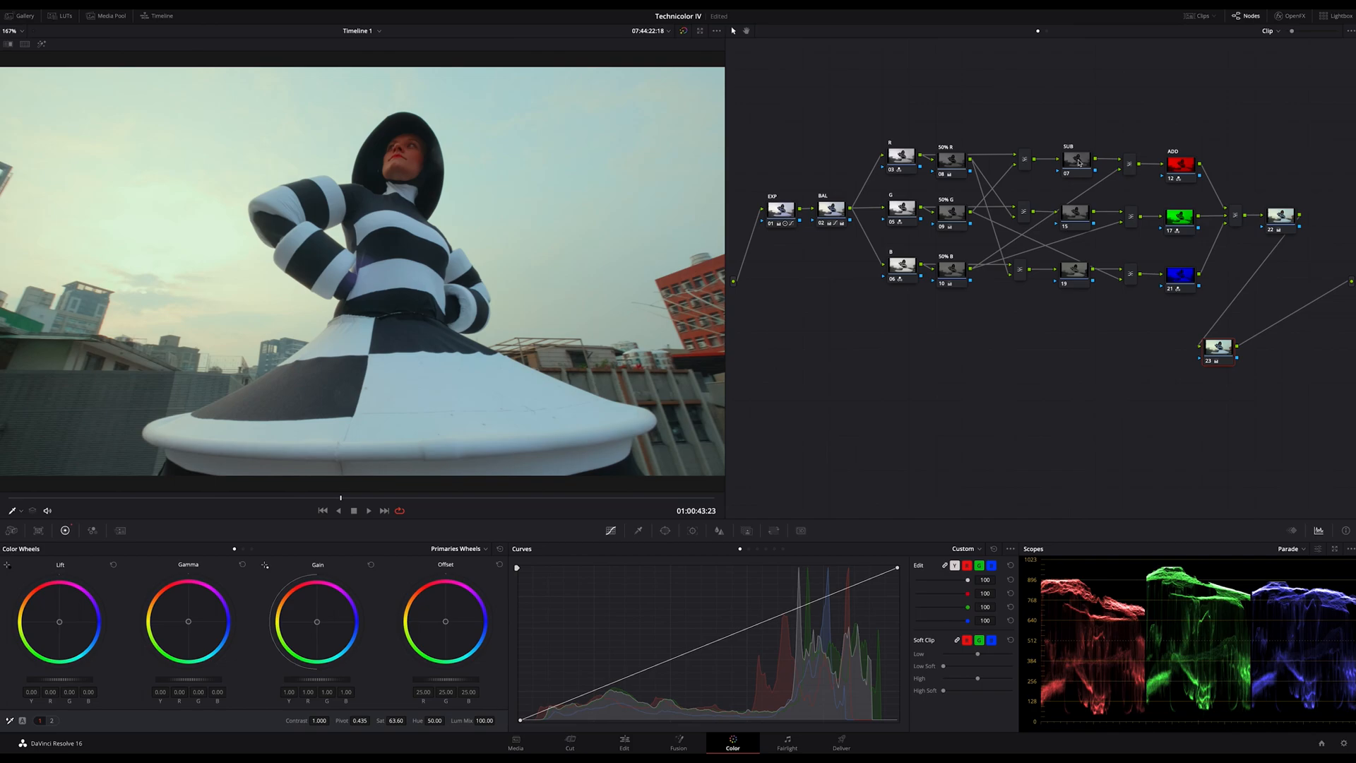
{"action": "mouse_move", "coordinate": [992, 328]}
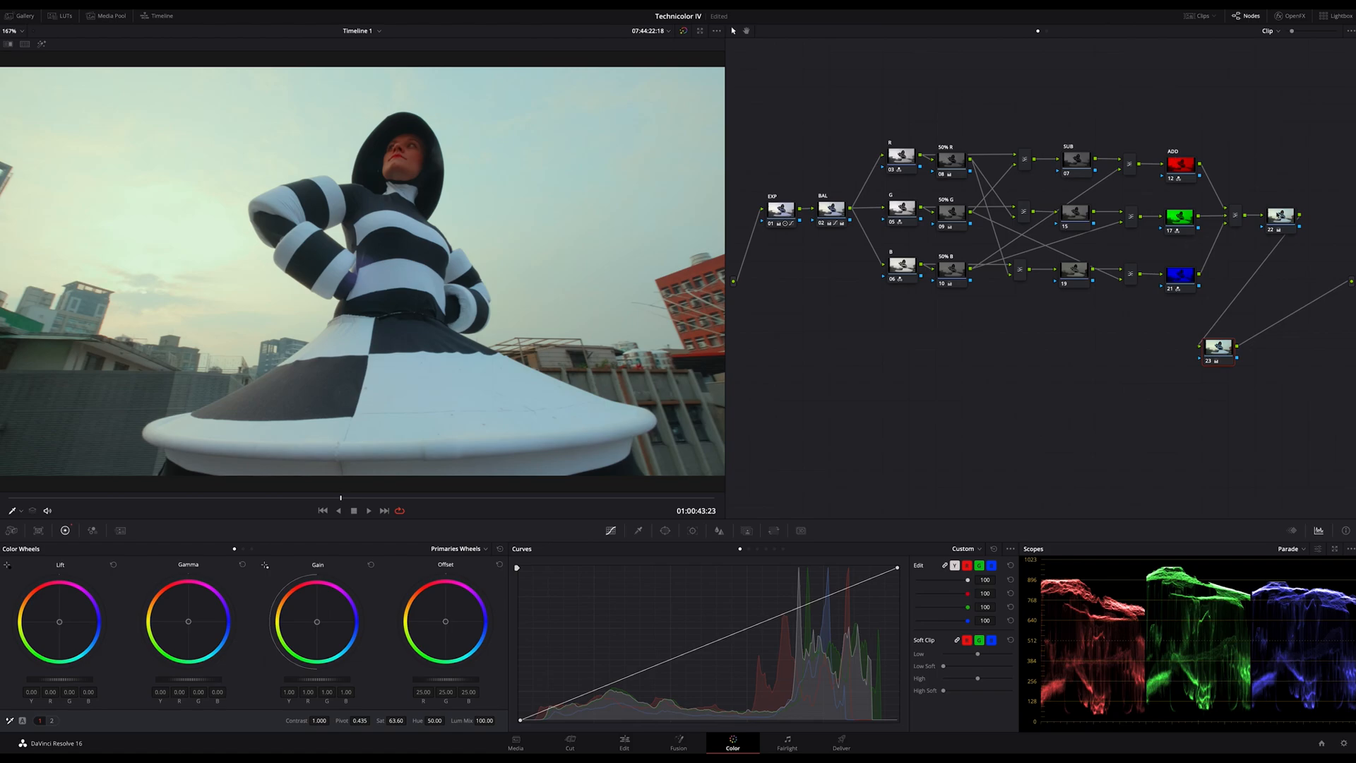
{"action": "mouse_move", "coordinate": [1292, 227]}
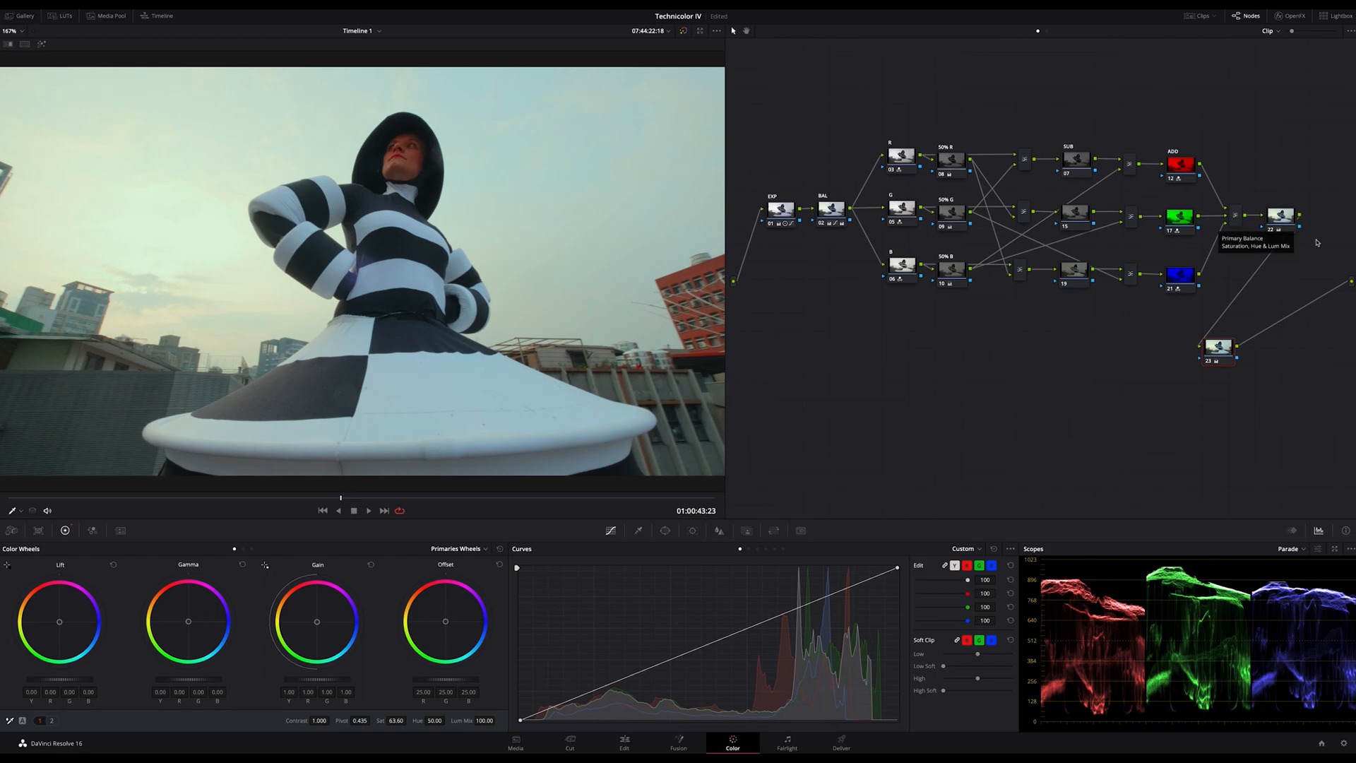
{"action": "mouse_move", "coordinate": [1019, 361]}
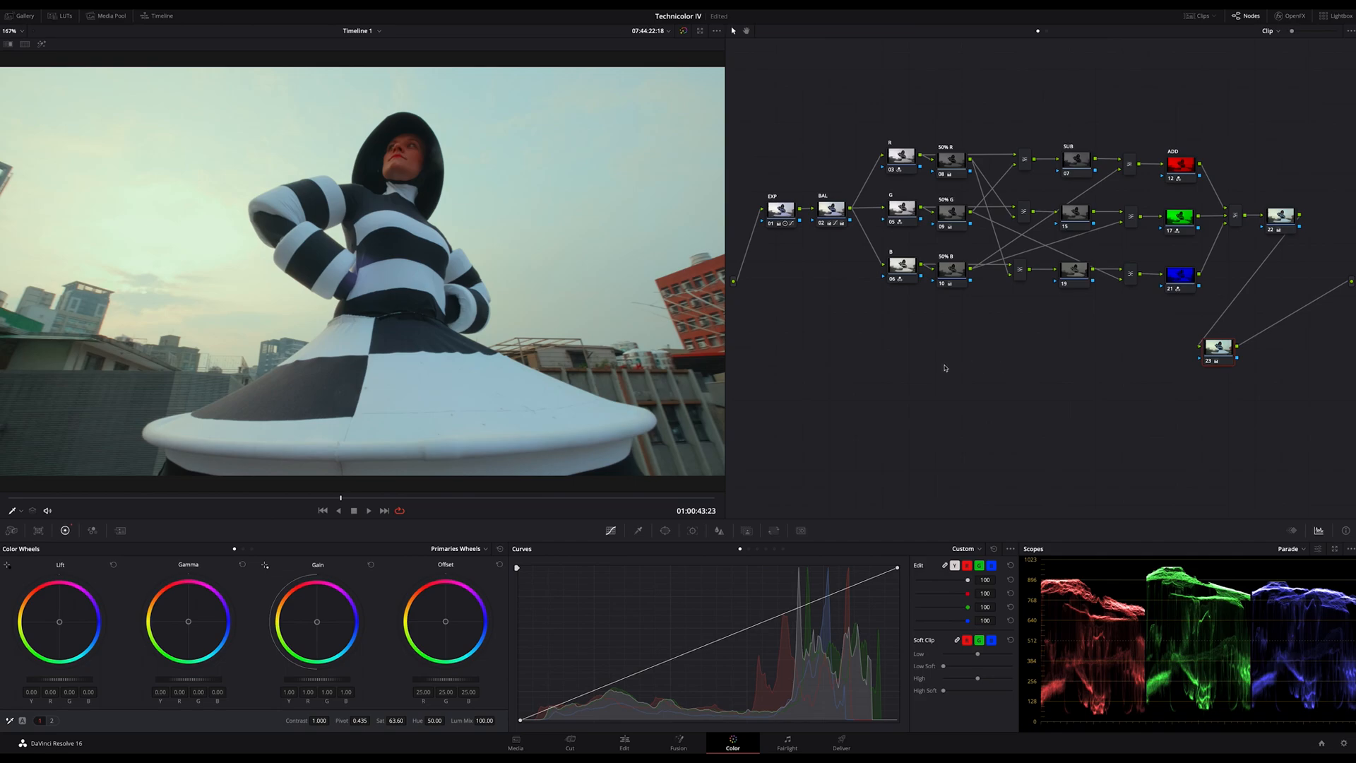
{"action": "mouse_move", "coordinate": [895, 378]}
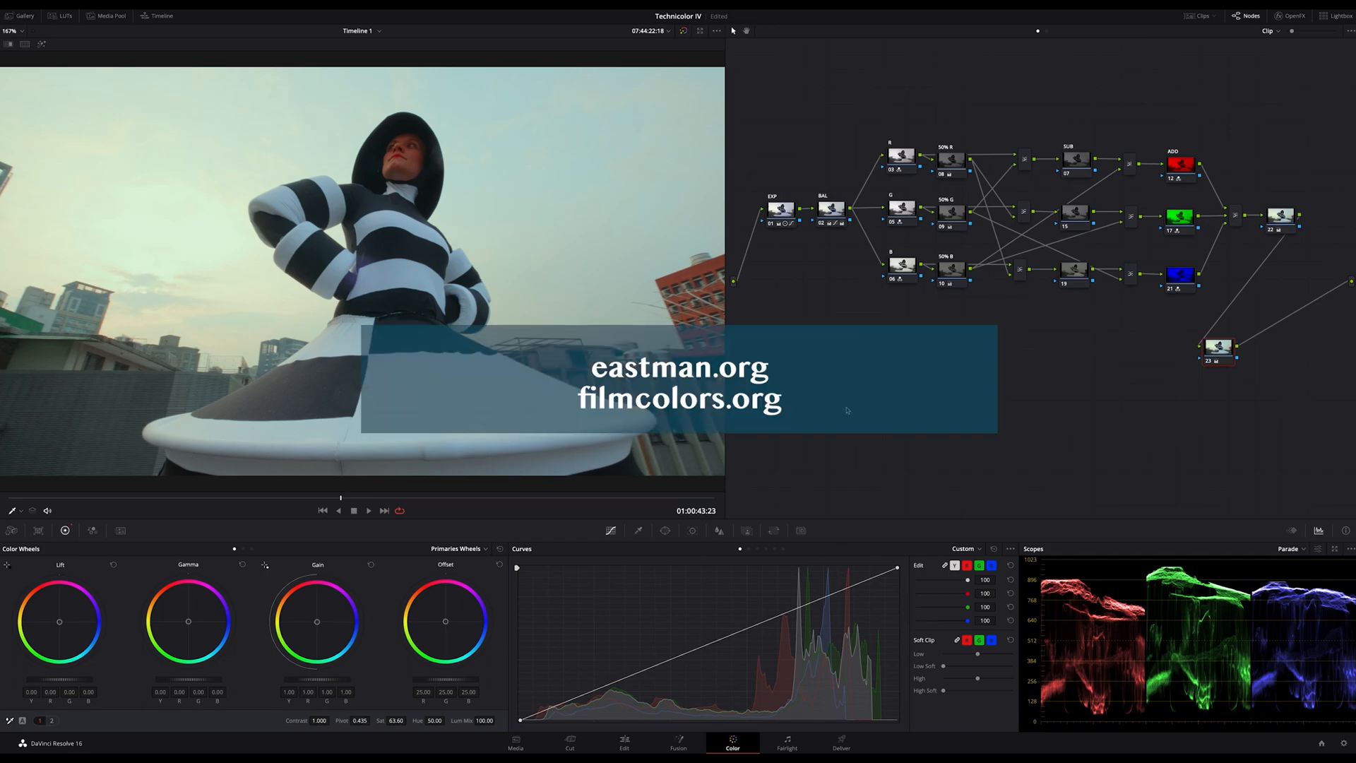
{"action": "mouse_move", "coordinate": [852, 390]}
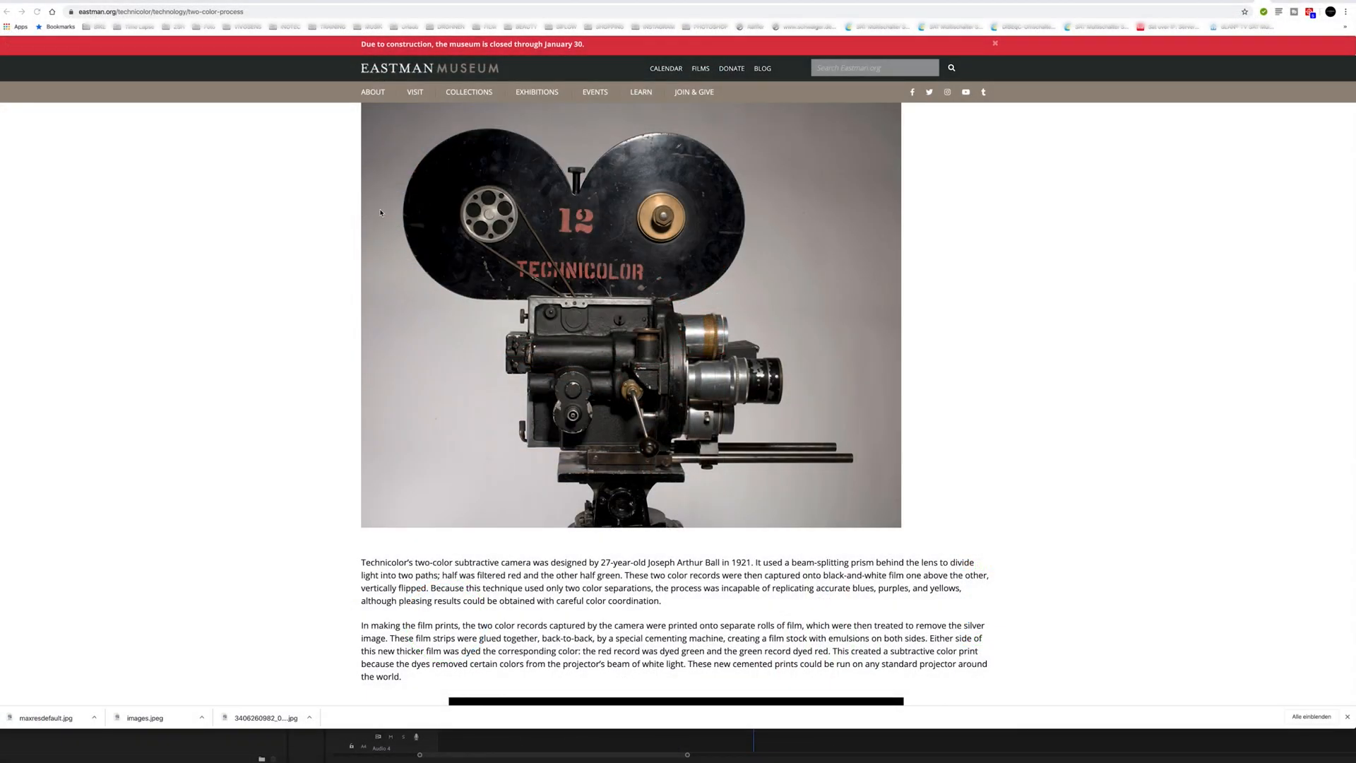
Scroll to the Eastman Museum gallery, enlarge the fourth thumbnail's black-and-white film negative, then close it
{"action": "scroll", "scroll_direction": "down", "scroll_amount": 3}
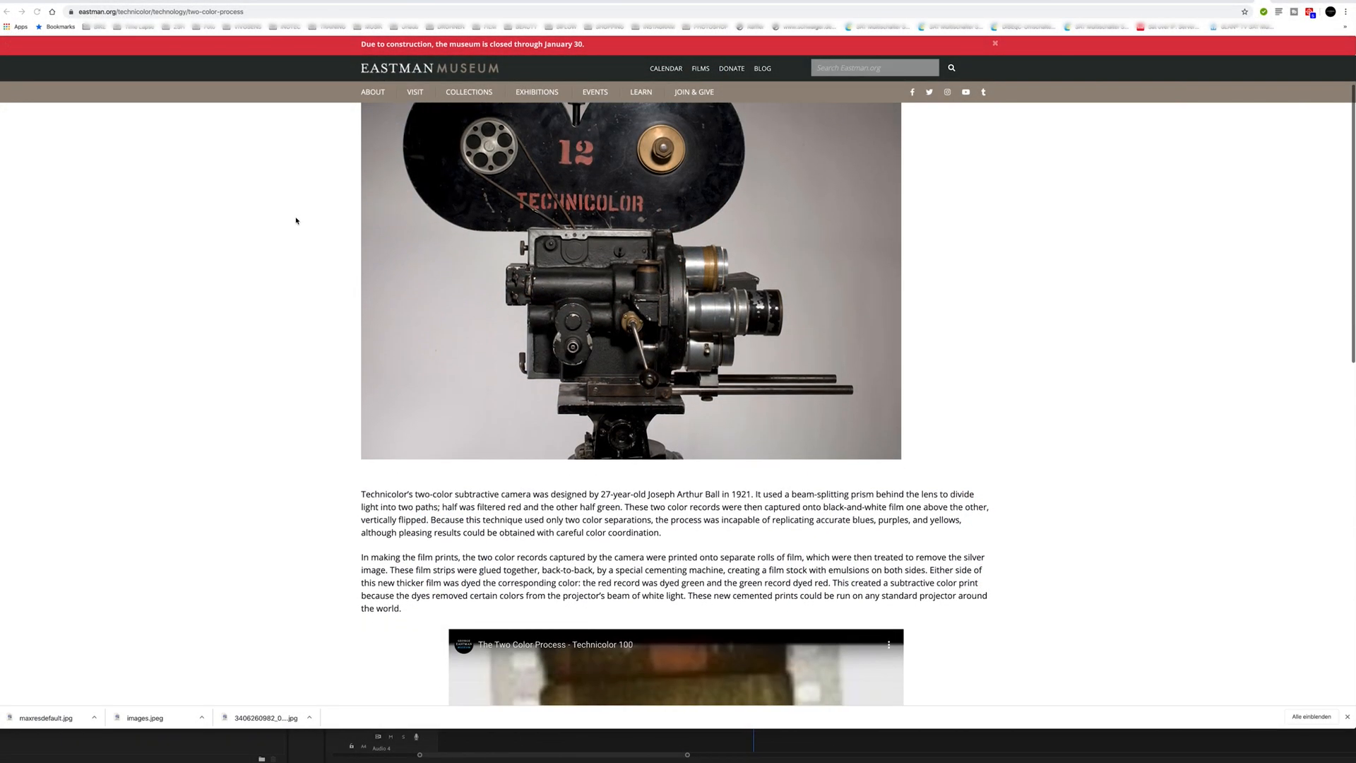
{"action": "scroll", "scroll_direction": "down", "scroll_amount": 3}
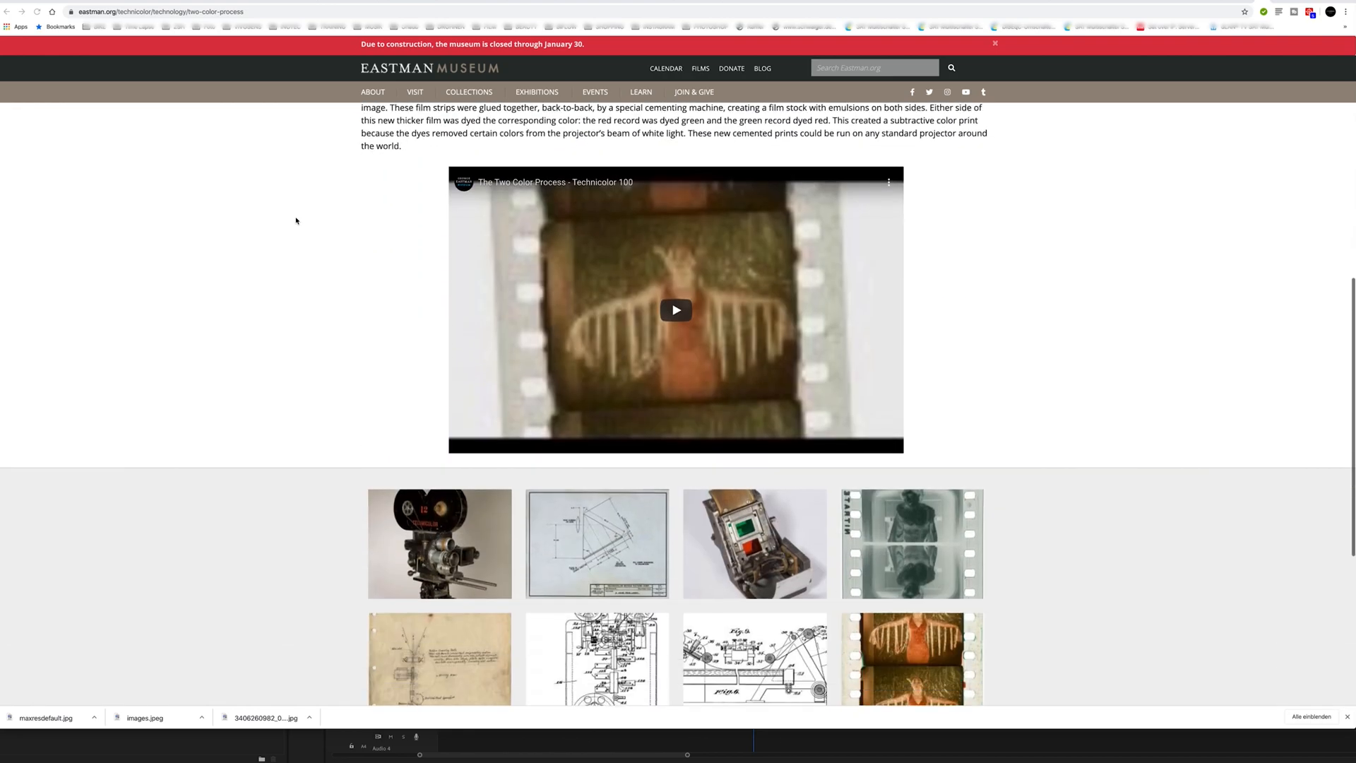
{"action": "scroll", "scroll_direction": "down", "scroll_amount": 3}
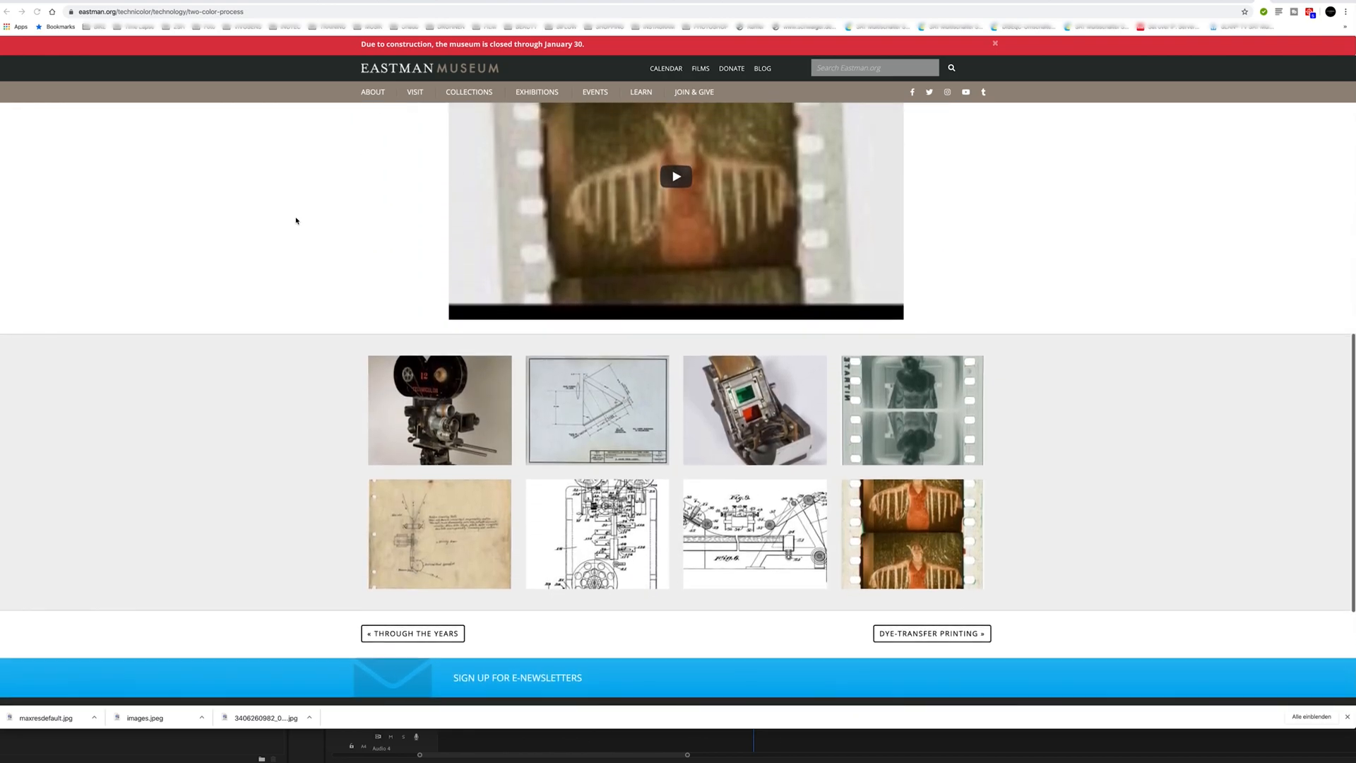
{"action": "scroll", "scroll_direction": "down", "scroll_amount": 3}
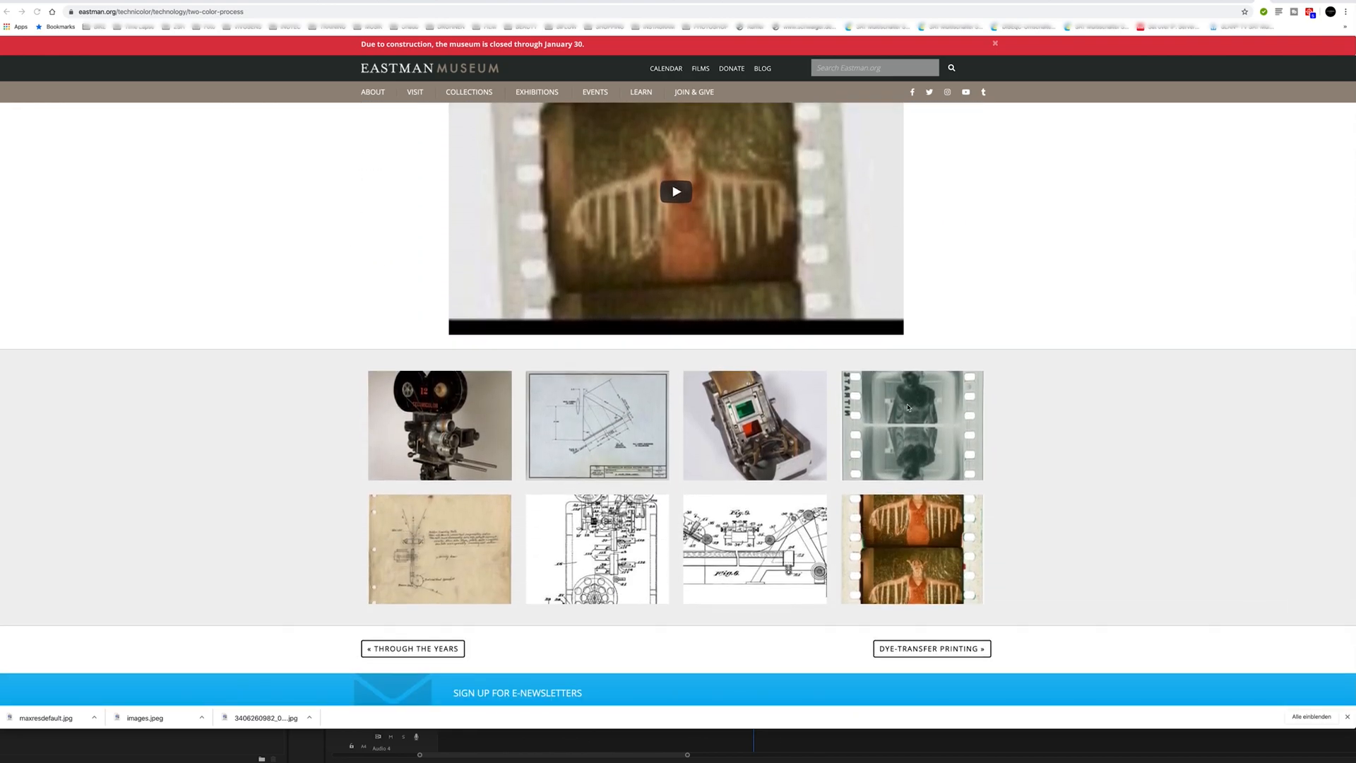
{"action": "mouse_move", "coordinate": [1032, 411]}
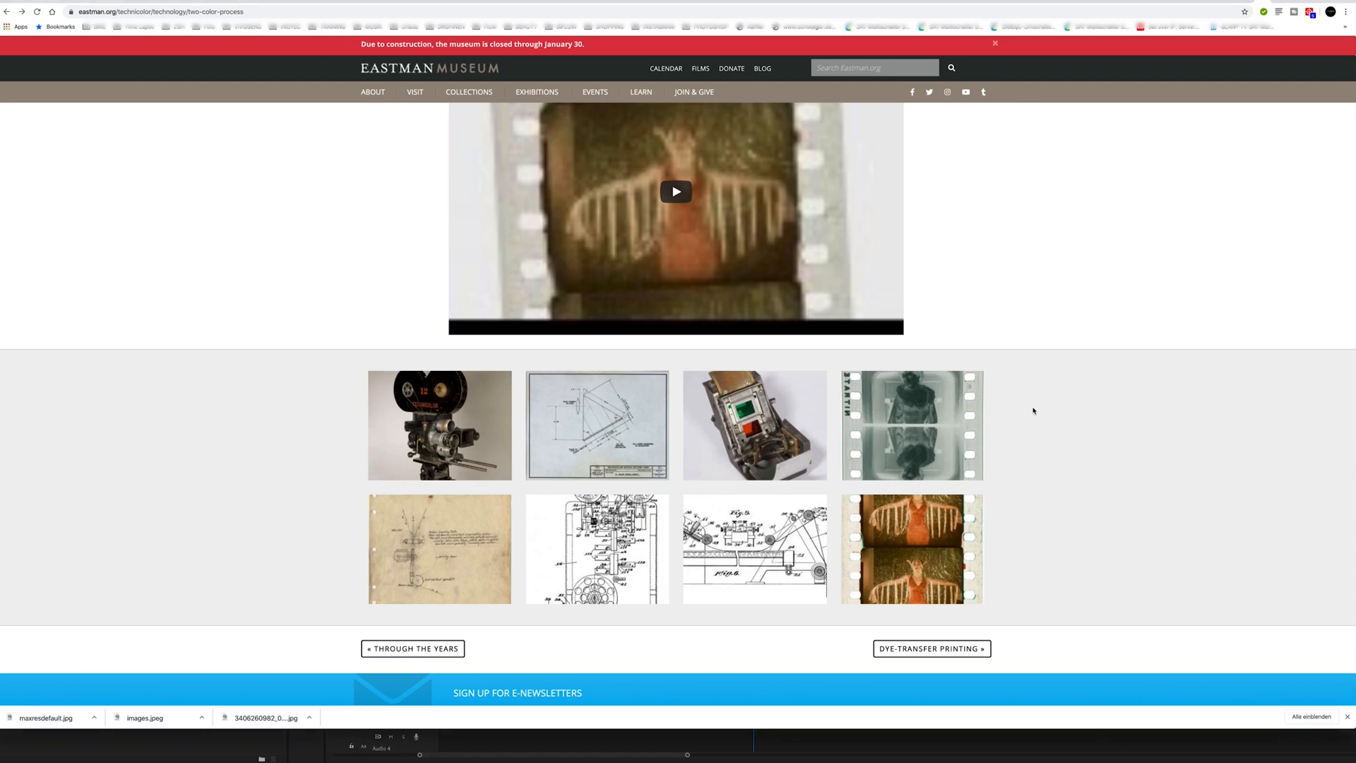
{"action": "left_click", "coordinate": [910, 425]}
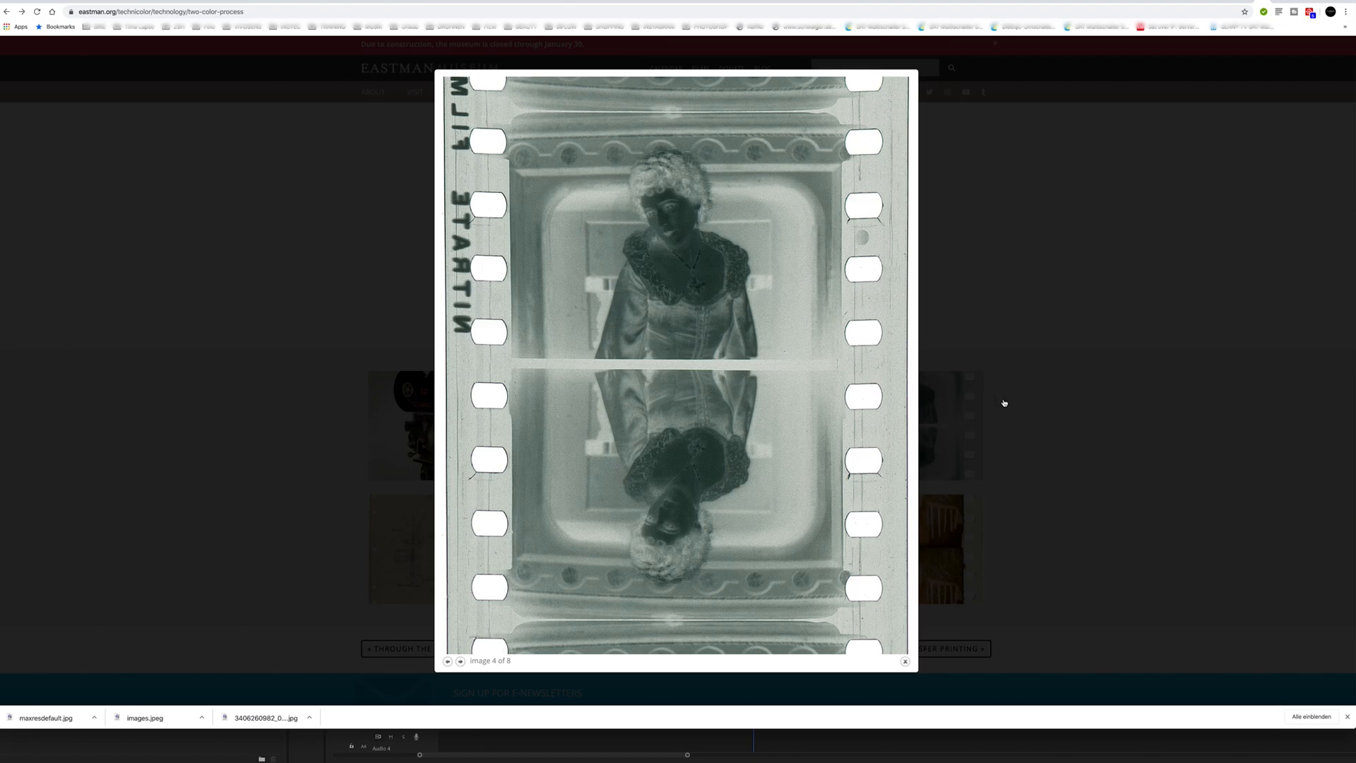
{"action": "mouse_move", "coordinate": [1024, 403]}
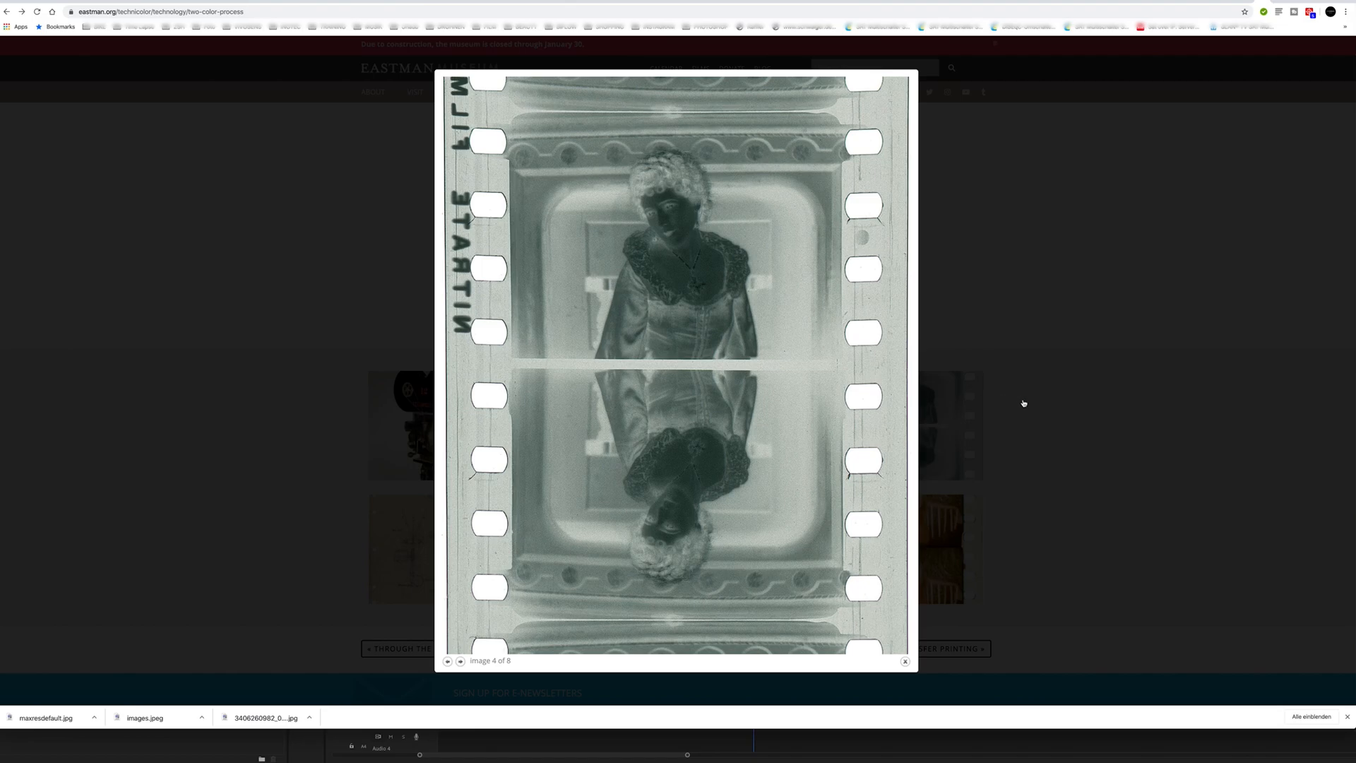
{"action": "mouse_move", "coordinate": [1018, 403]}
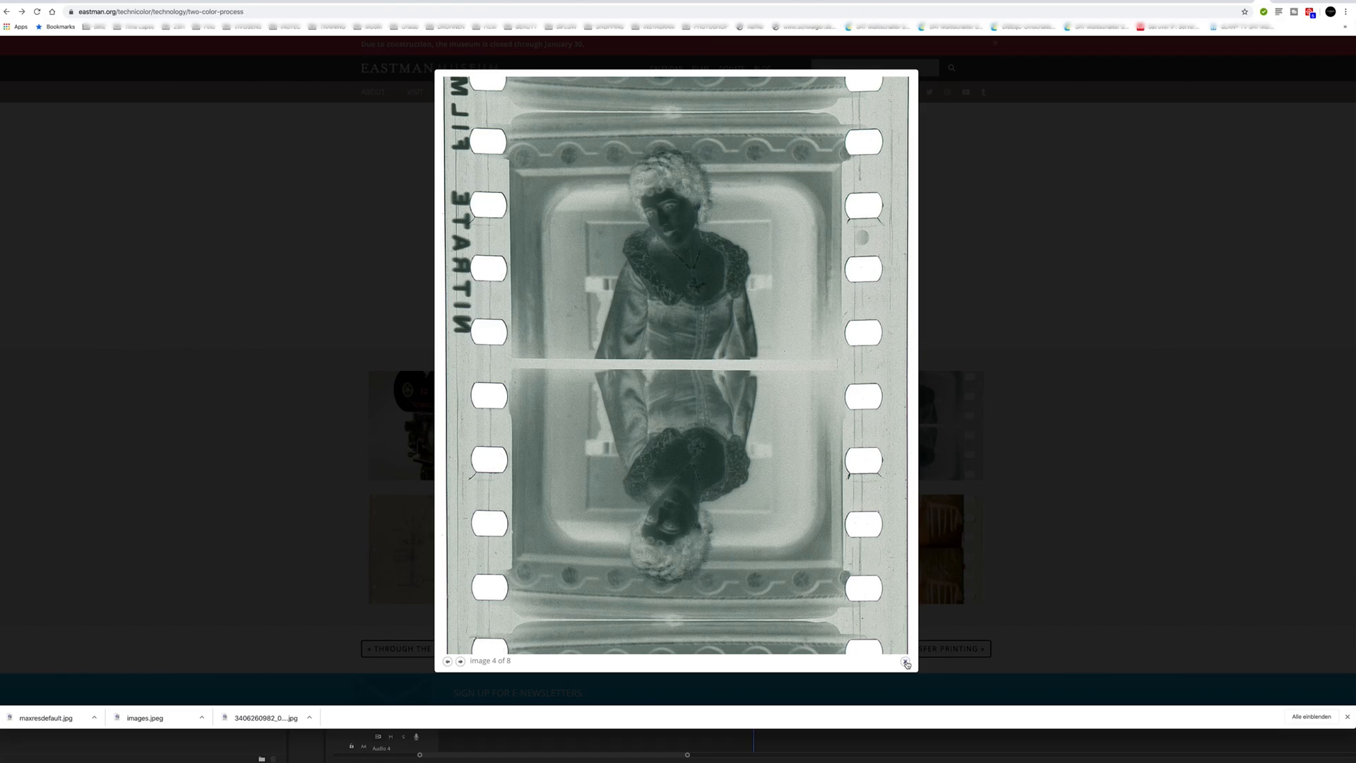
{"action": "left_click", "coordinate": [906, 664]}
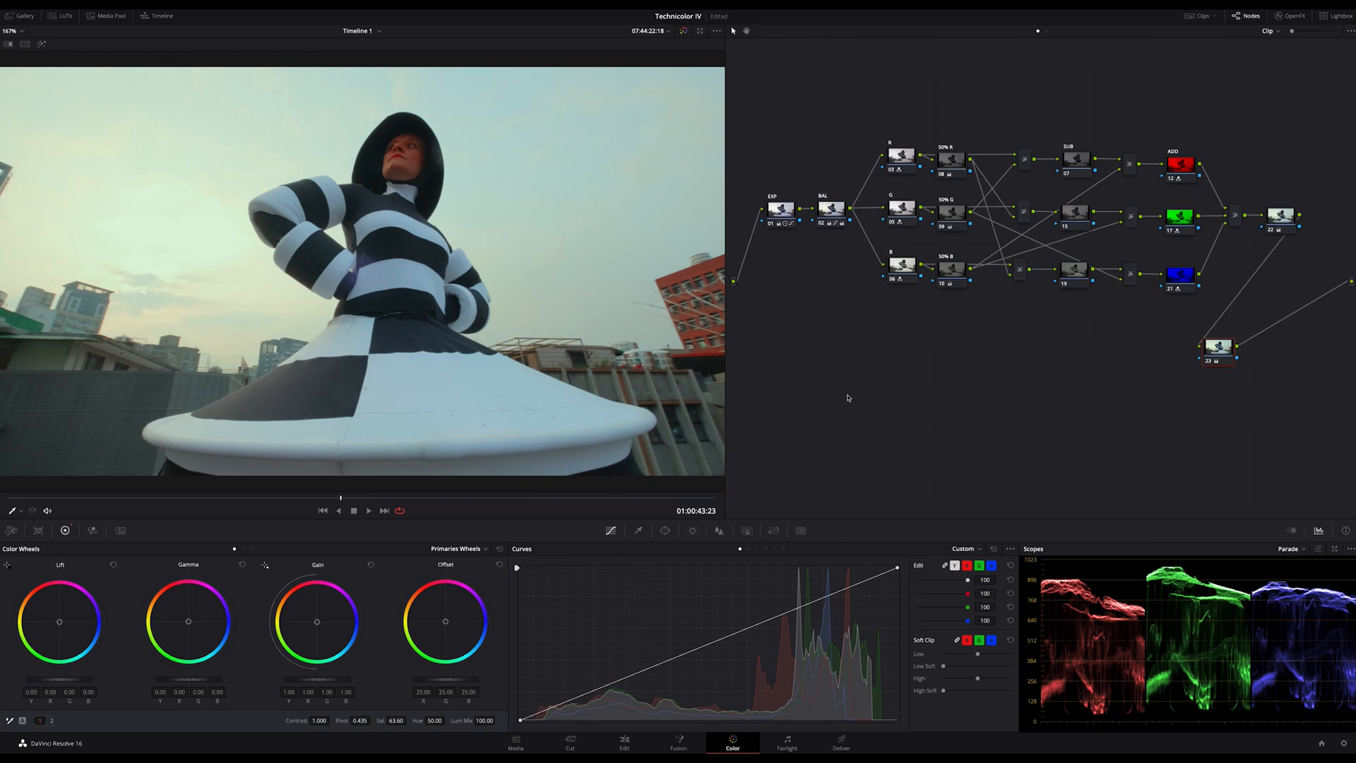
{"action": "mouse_move", "coordinate": [848, 397]}
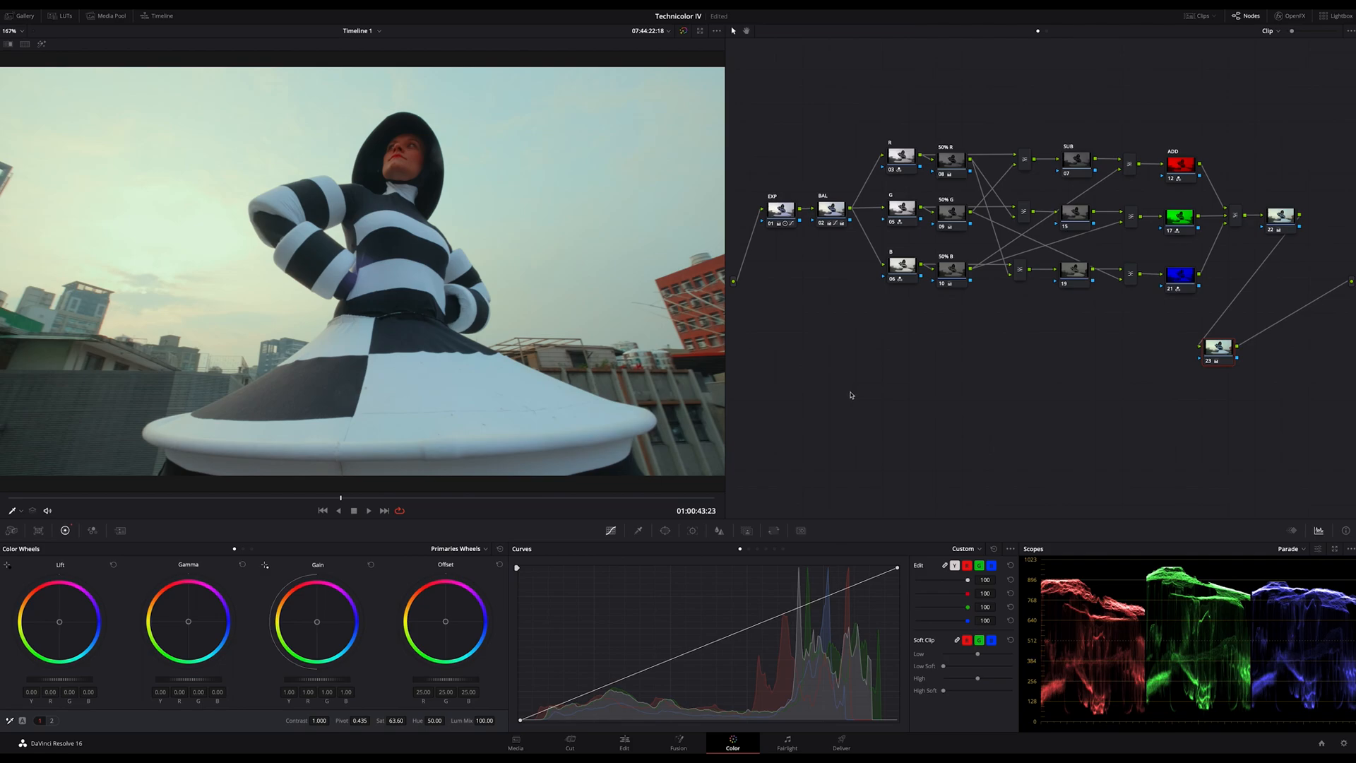
{"action": "mouse_move", "coordinate": [905, 444]}
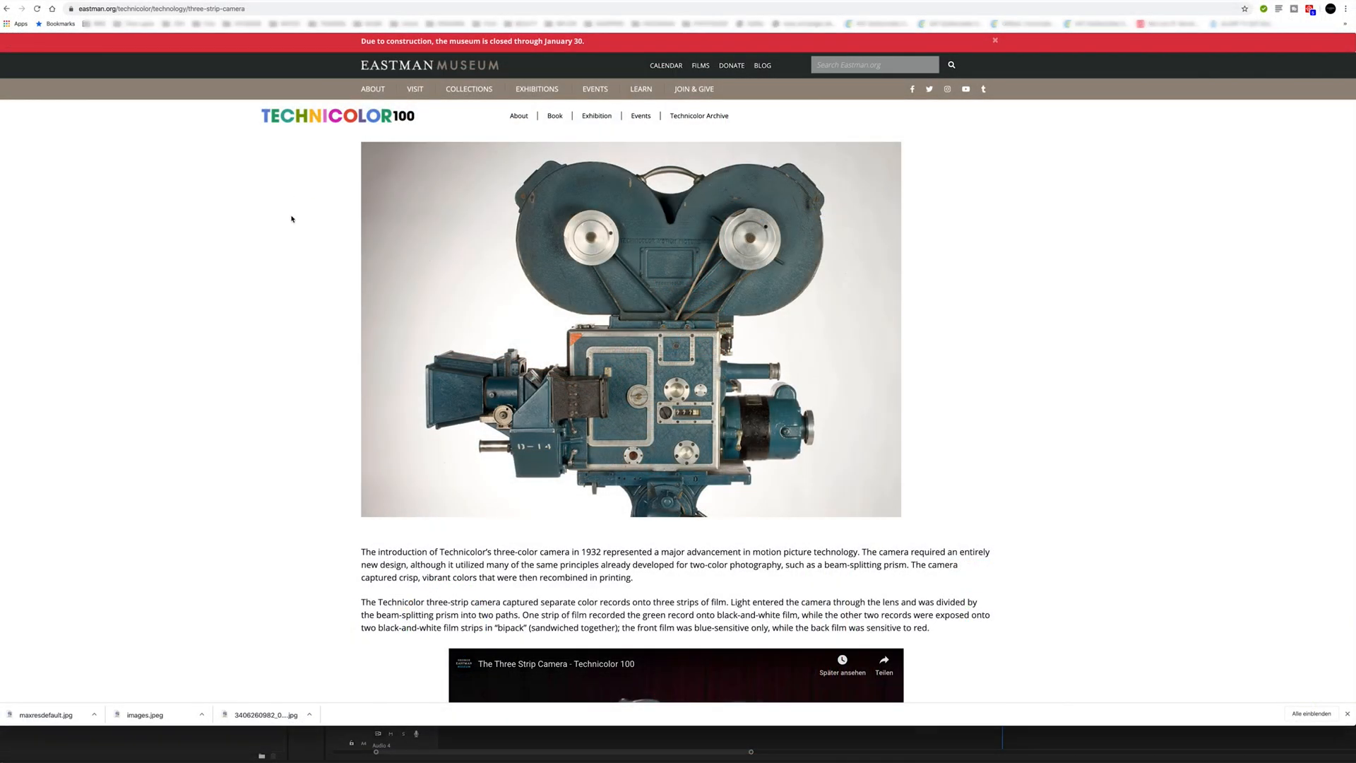
Open the Technicolor Three-Color Process technical bulletin PDF and scroll through its cover and first pages
{"action": "scroll", "scroll_direction": "down", "scroll_amount": 3}
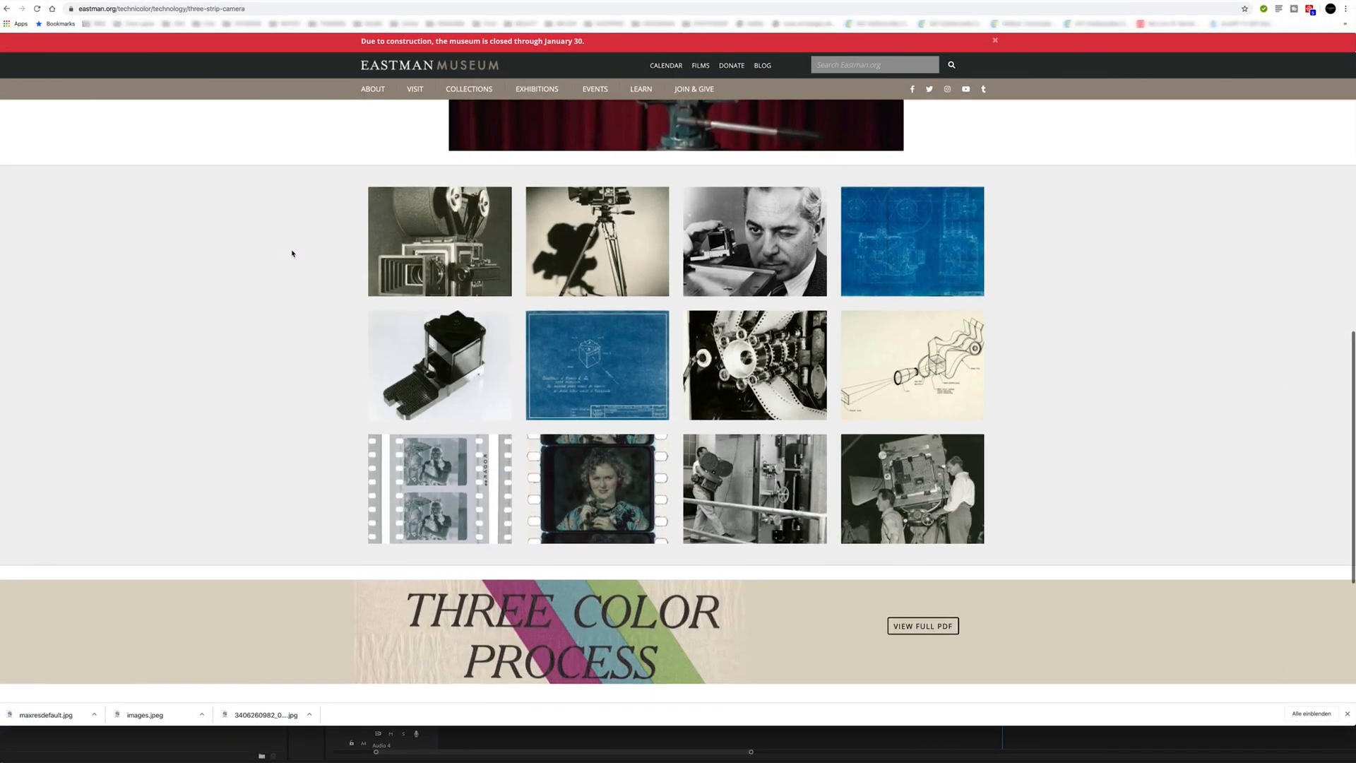
{"action": "scroll", "scroll_direction": "down", "scroll_amount": 3}
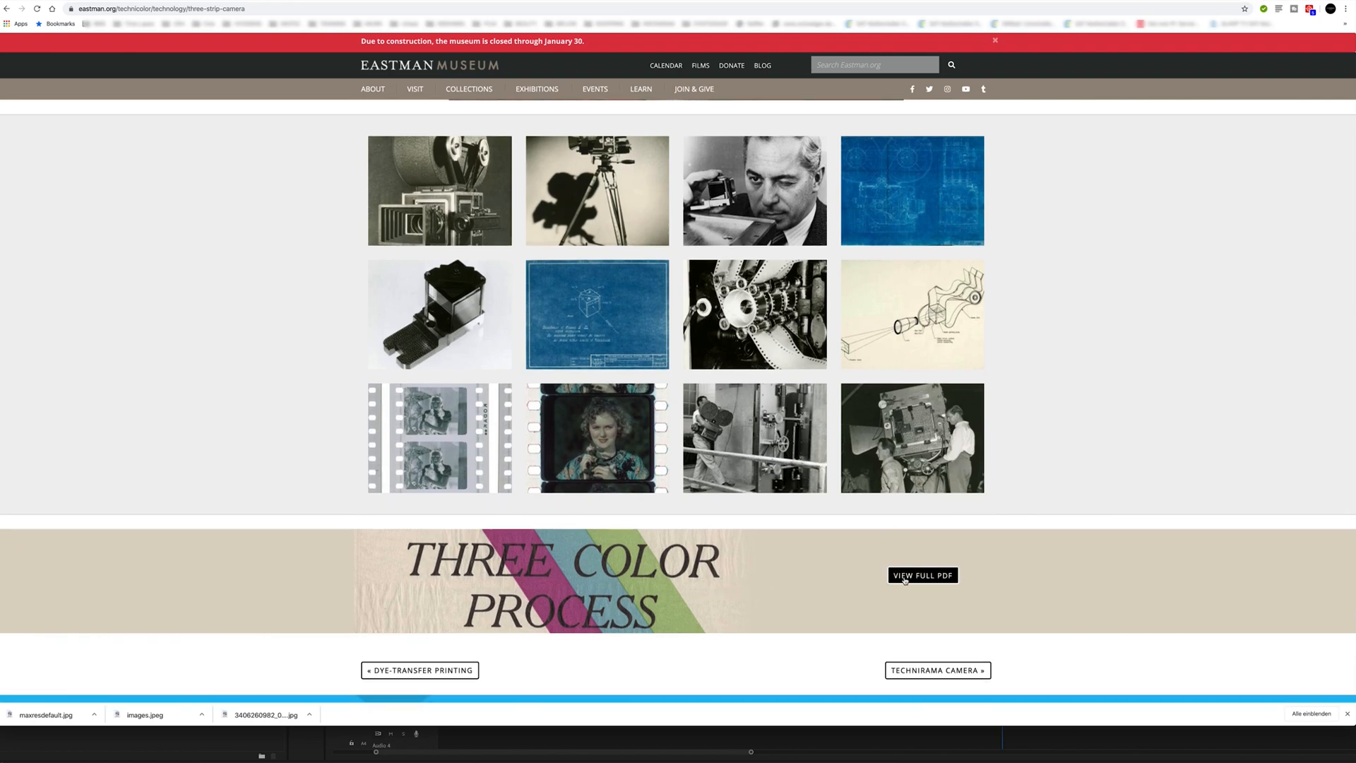
{"action": "left_click", "coordinate": [922, 575]}
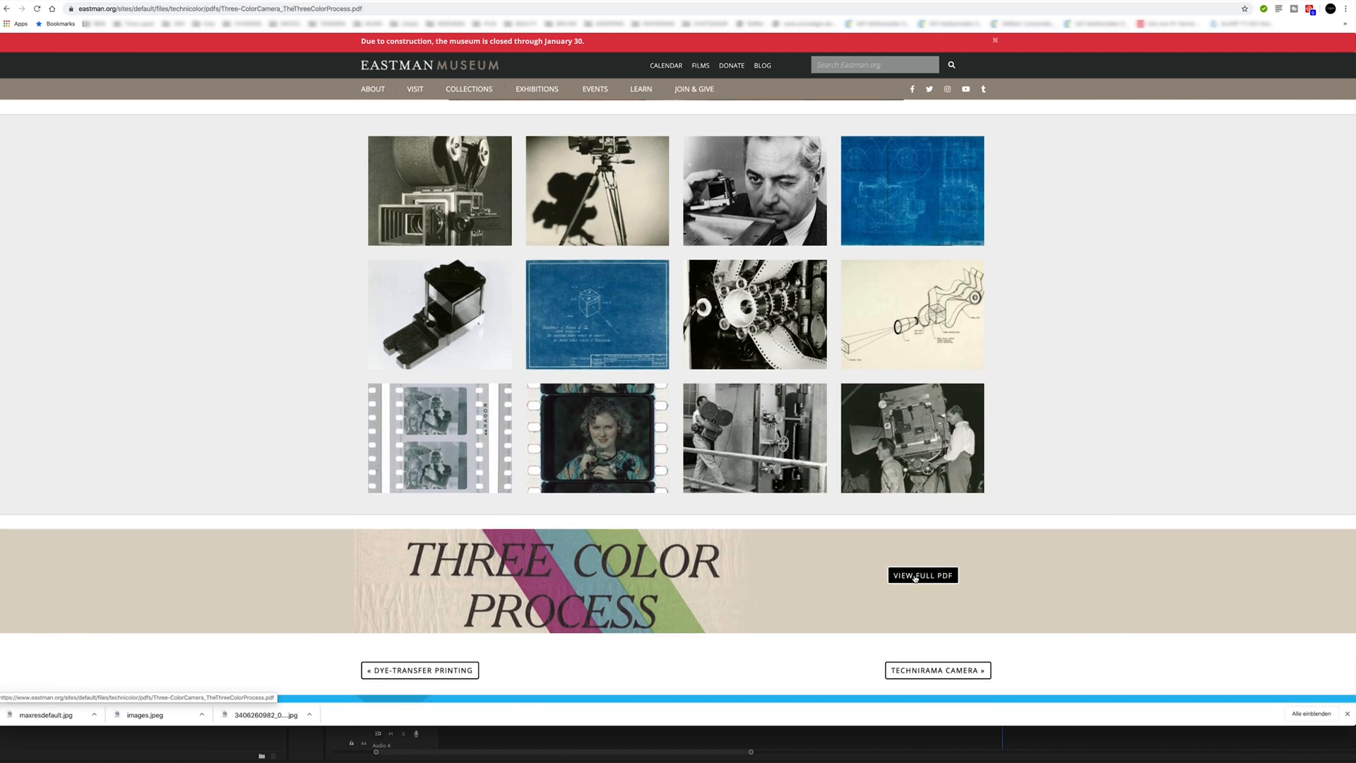
{"action": "left_click", "coordinate": [922, 575]}
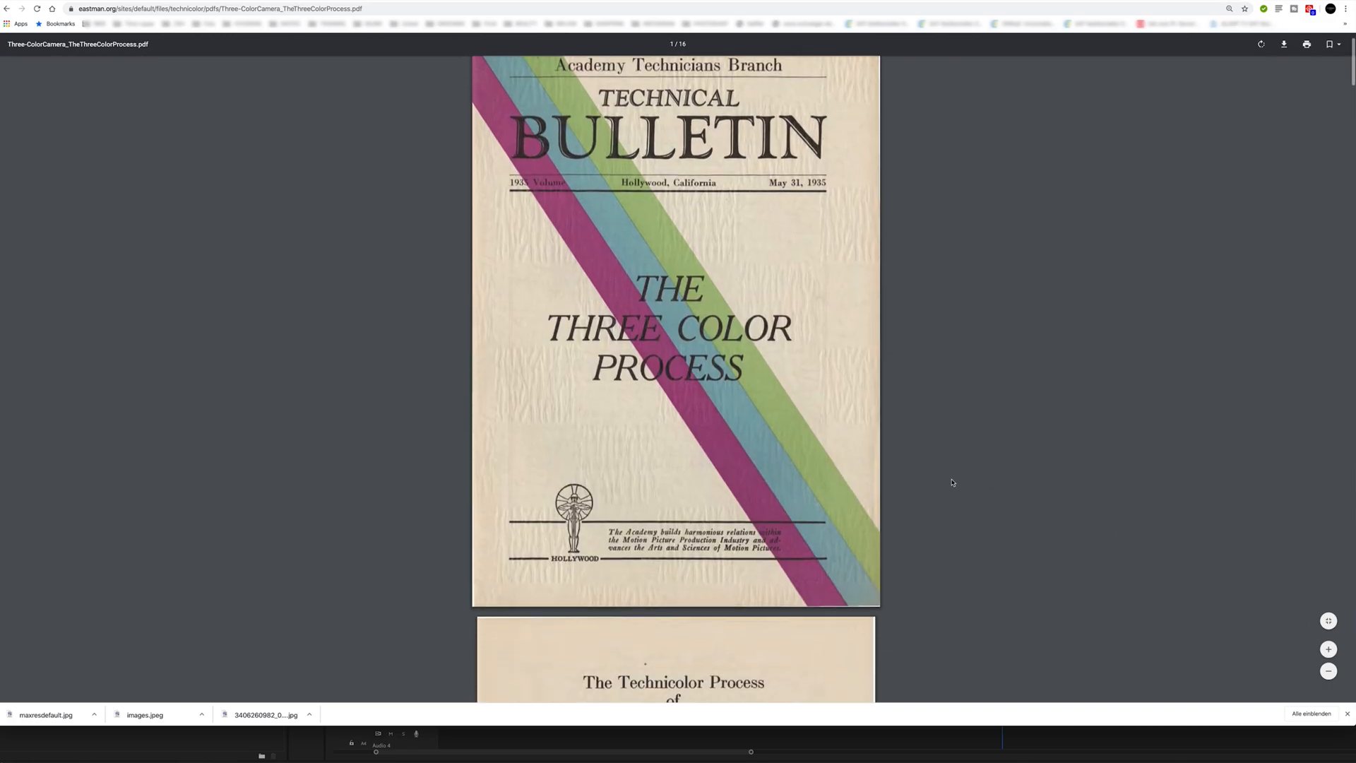
{"action": "scroll", "scroll_direction": "down", "scroll_amount": 3}
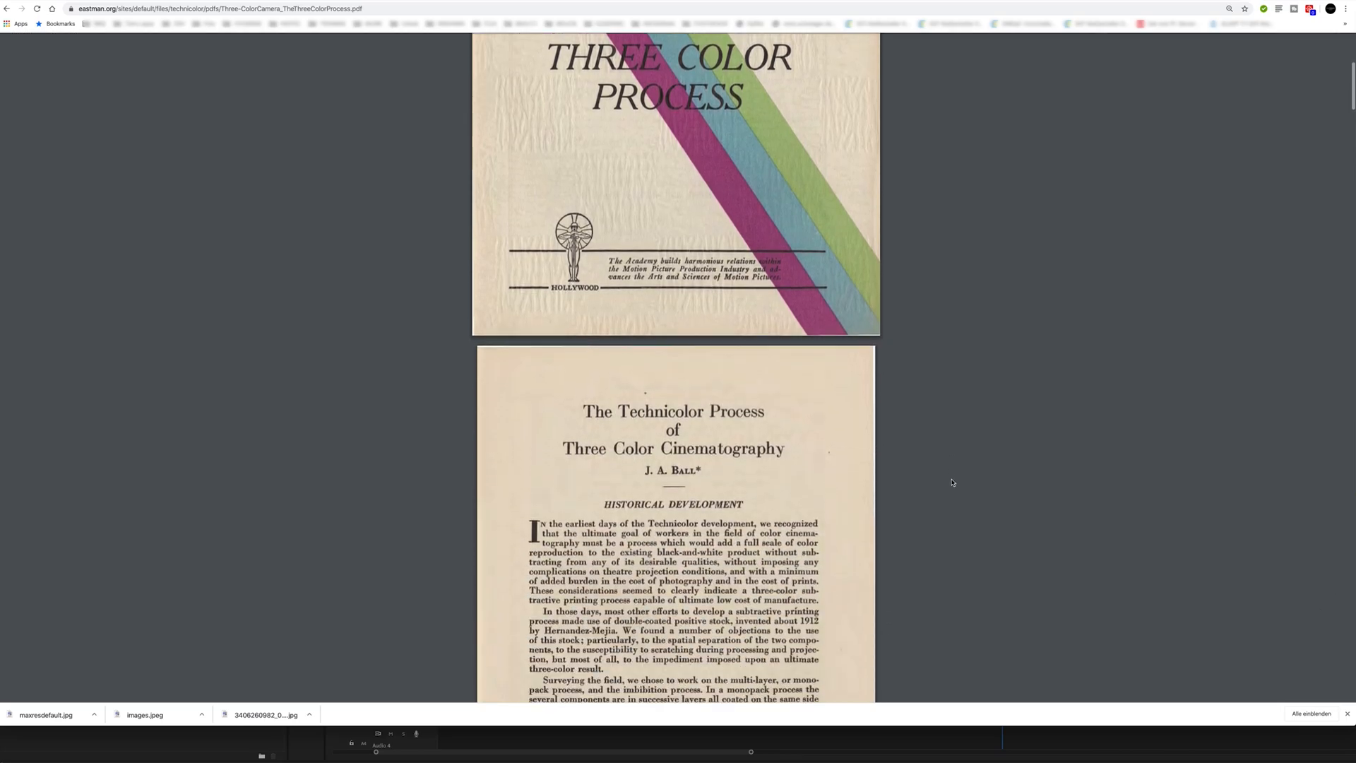
{"action": "scroll", "scroll_direction": "down", "scroll_amount": 3}
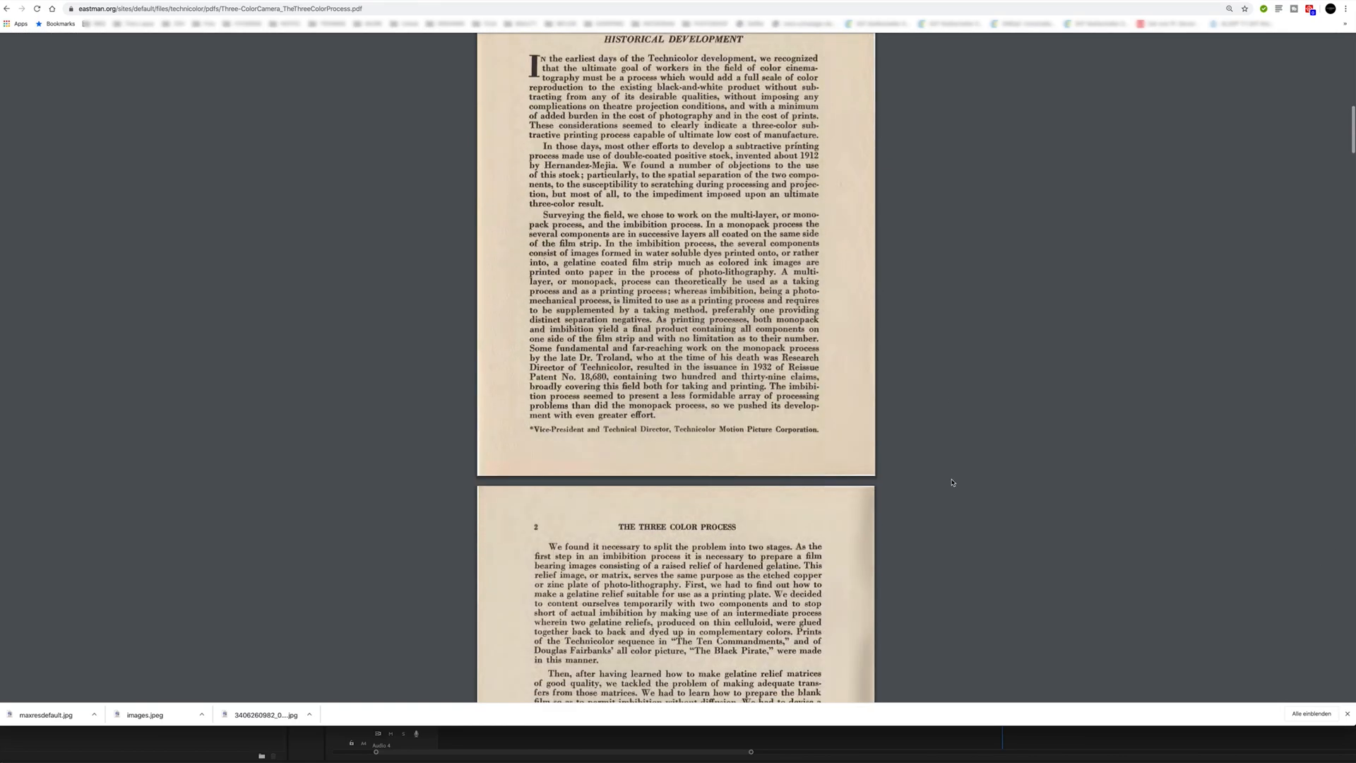
{"action": "scroll", "scroll_direction": "down", "scroll_amount": 3}
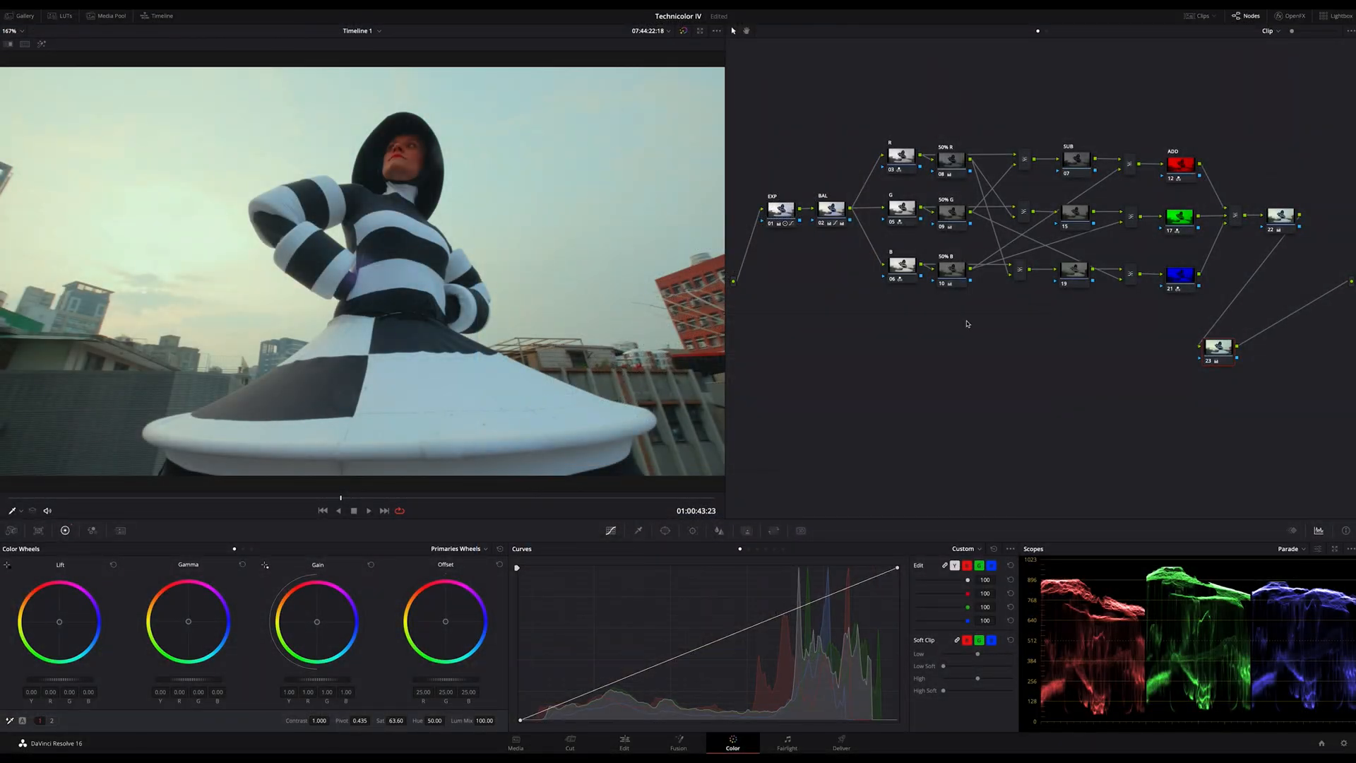
{"action": "mouse_move", "coordinate": [885, 343]}
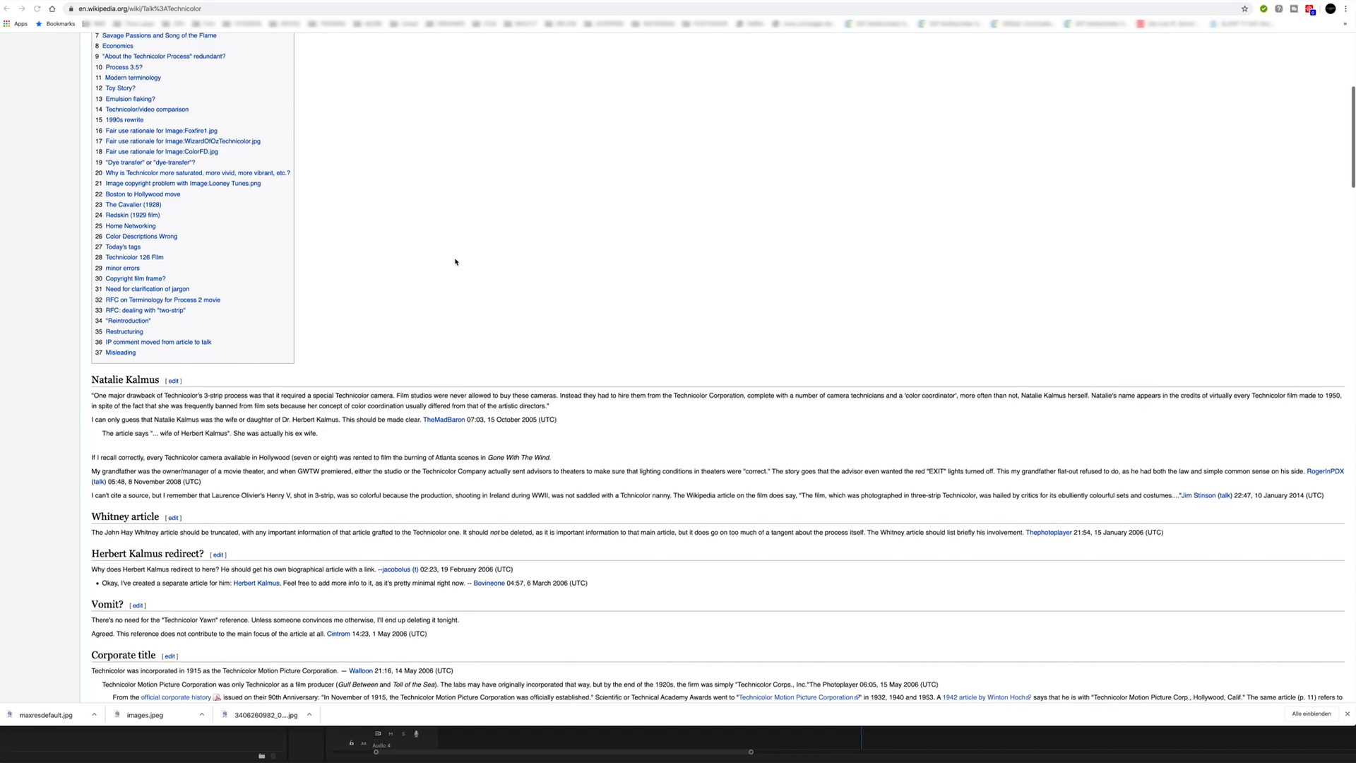
Scroll the Talk:Technicolor page down to the discussion on Technicolor's higher saturation
{"action": "scroll", "scroll_direction": "down", "scroll_amount": 3}
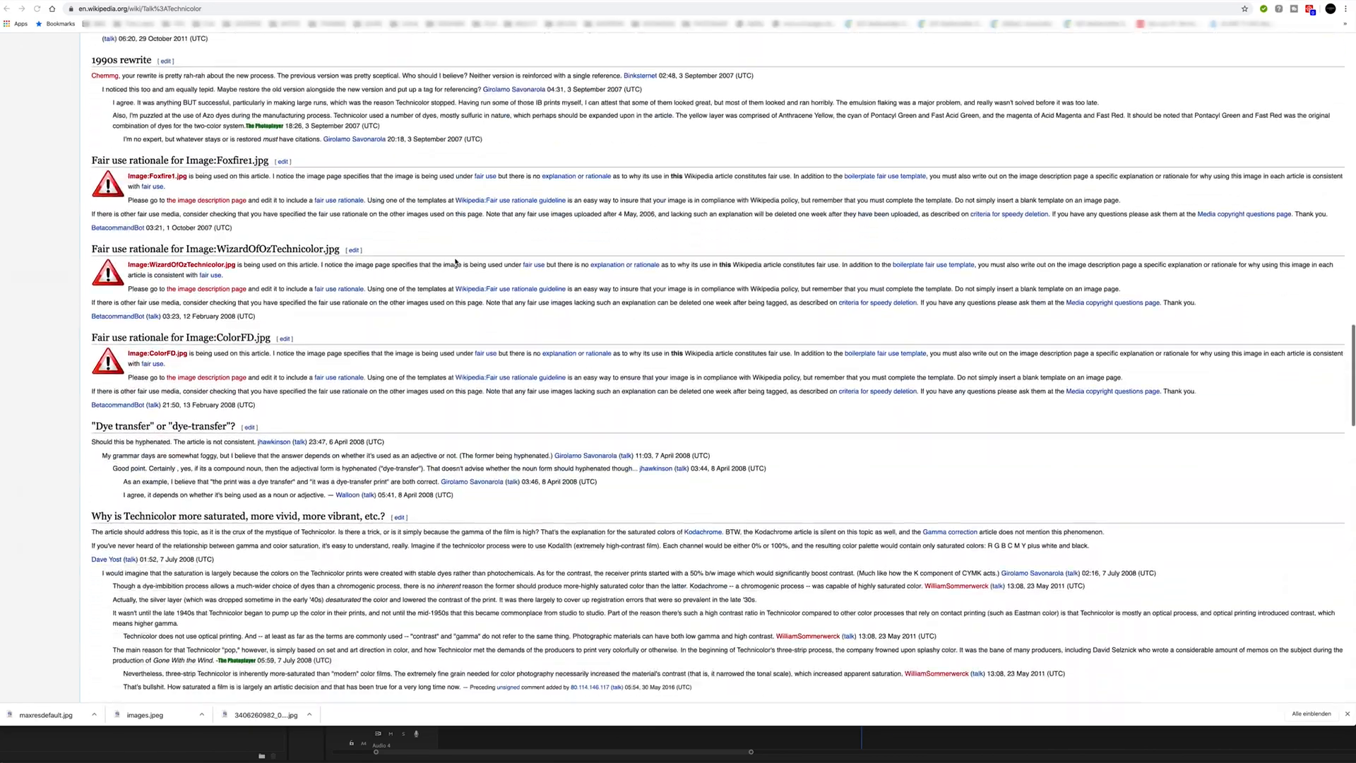
{"action": "scroll", "scroll_direction": "down", "scroll_amount": 3}
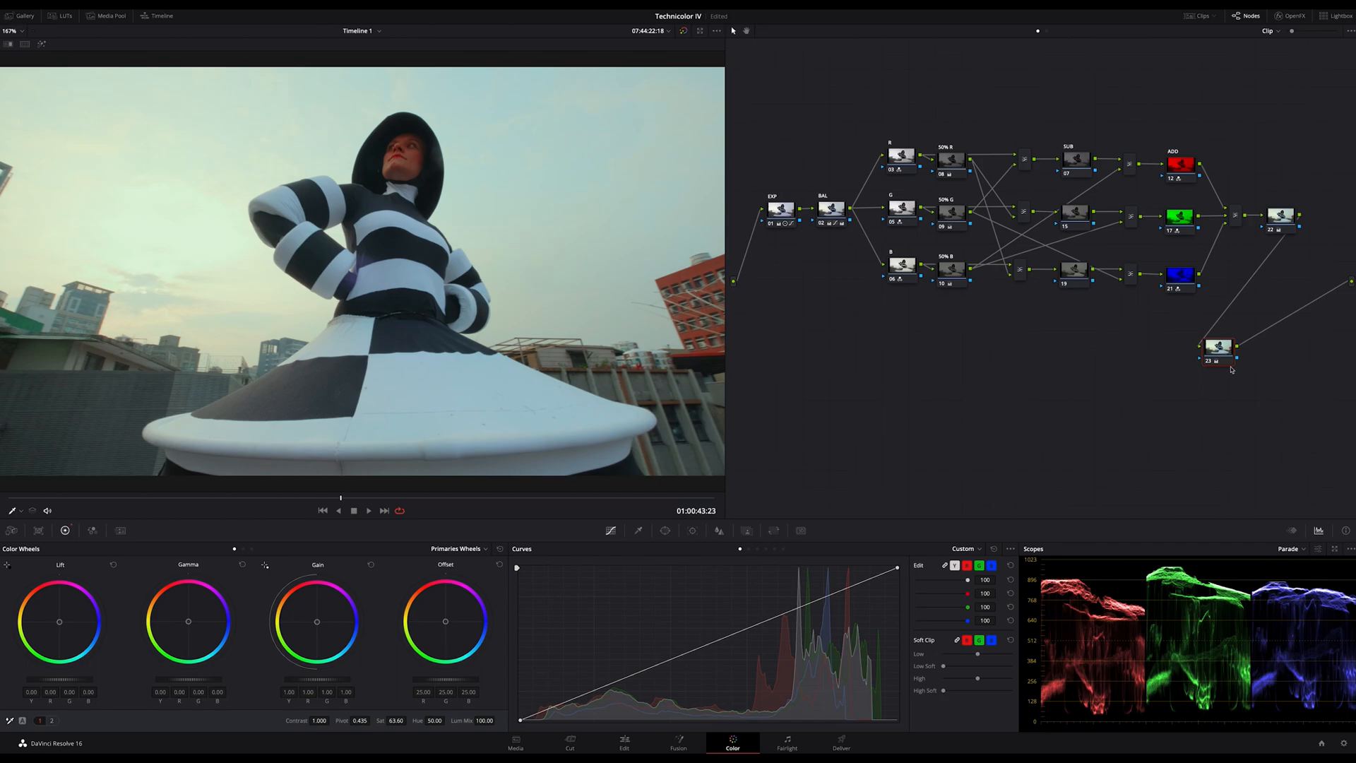
{"action": "mouse_move", "coordinate": [833, 130]}
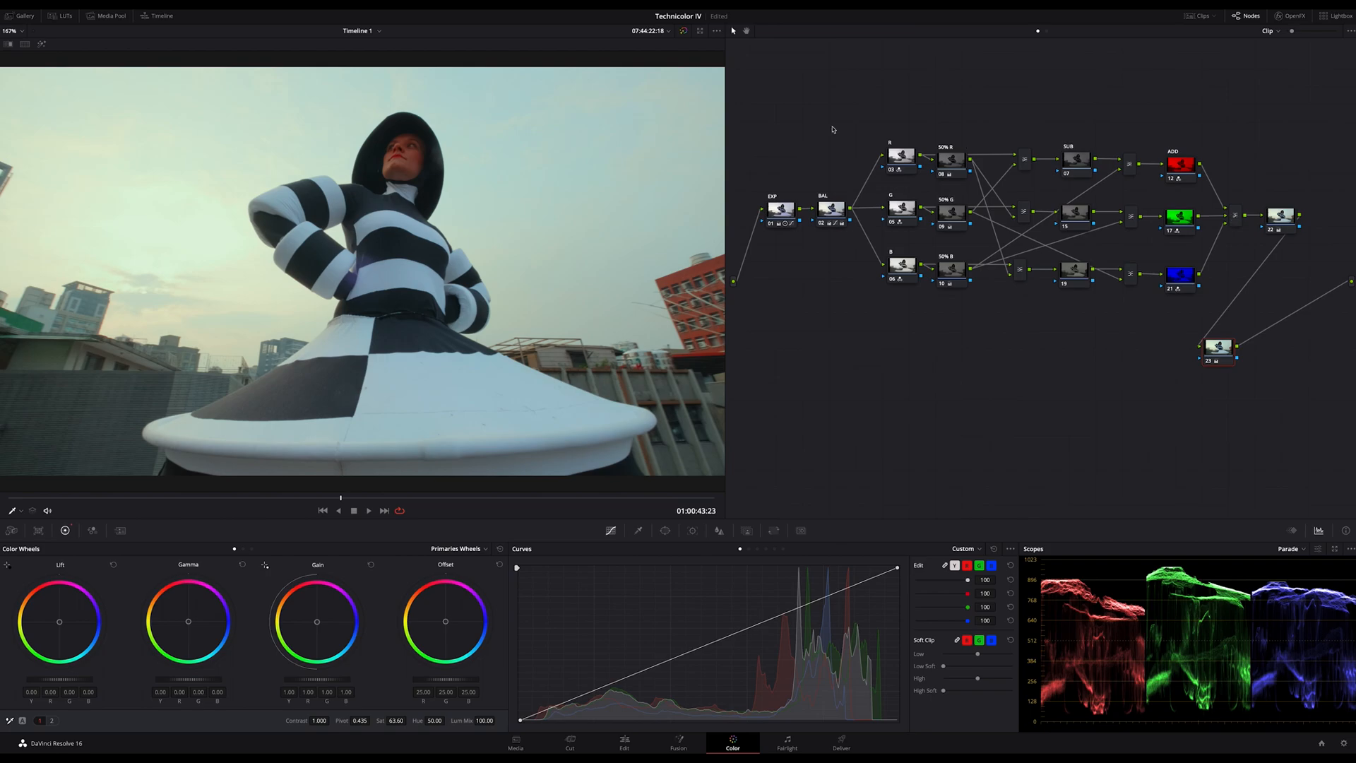
{"action": "mouse_move", "coordinate": [831, 147]}
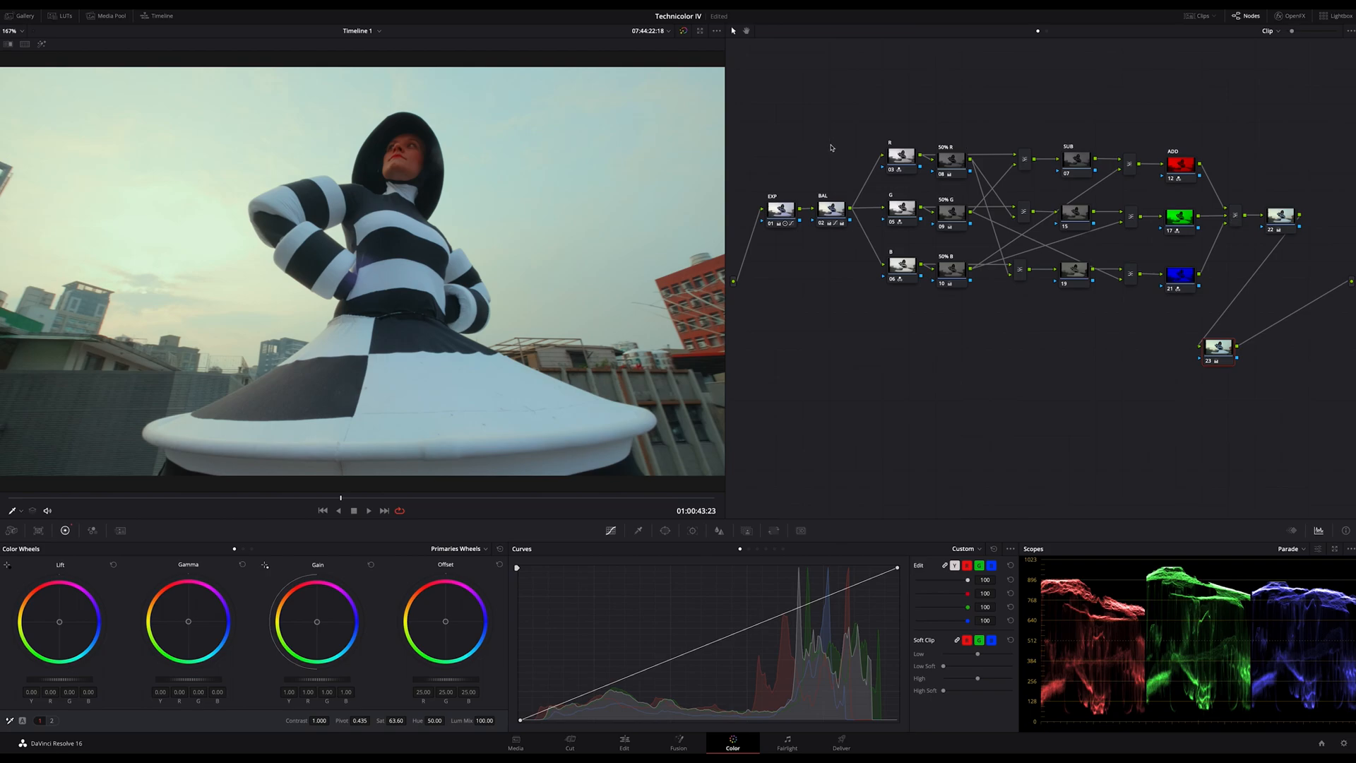
{"action": "mouse_move", "coordinate": [831, 147]}
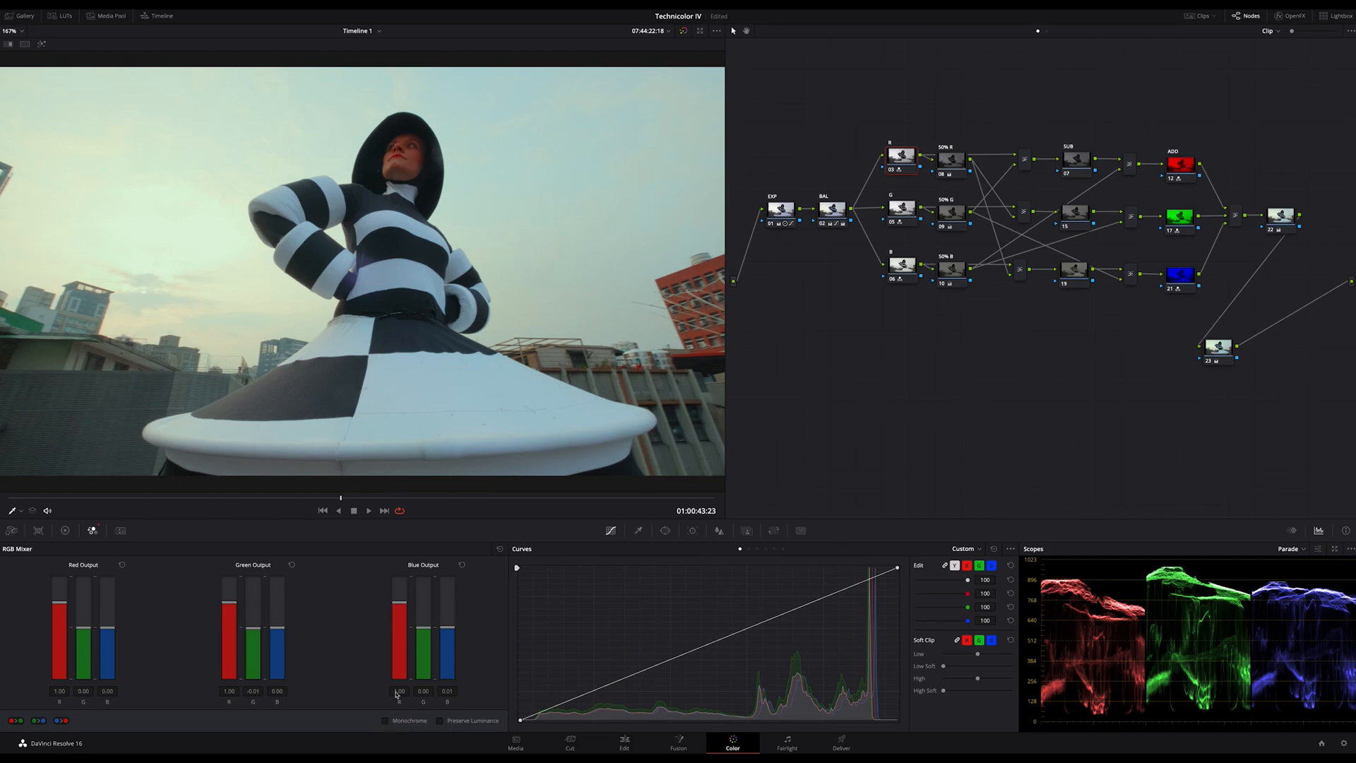
{"action": "mouse_move", "coordinate": [261, 594]}
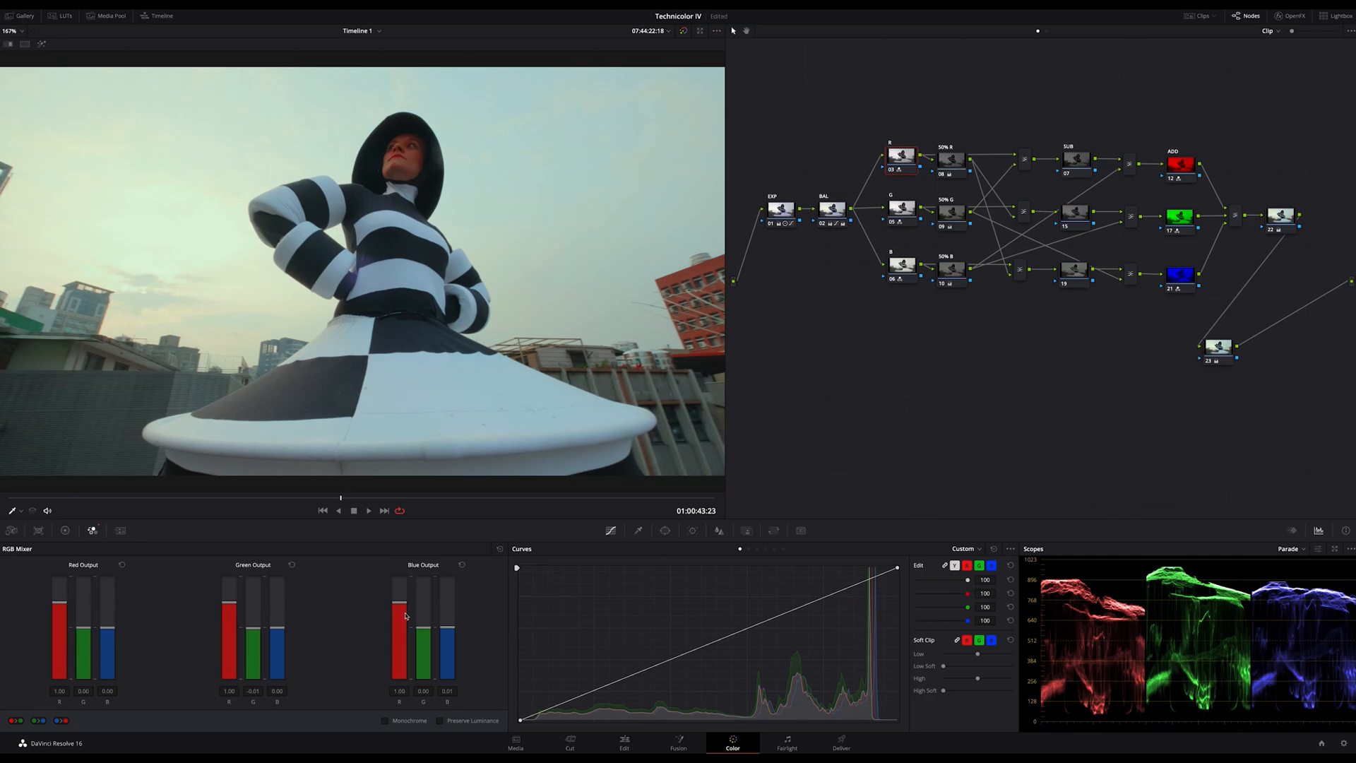
{"action": "mouse_move", "coordinate": [110, 598]}
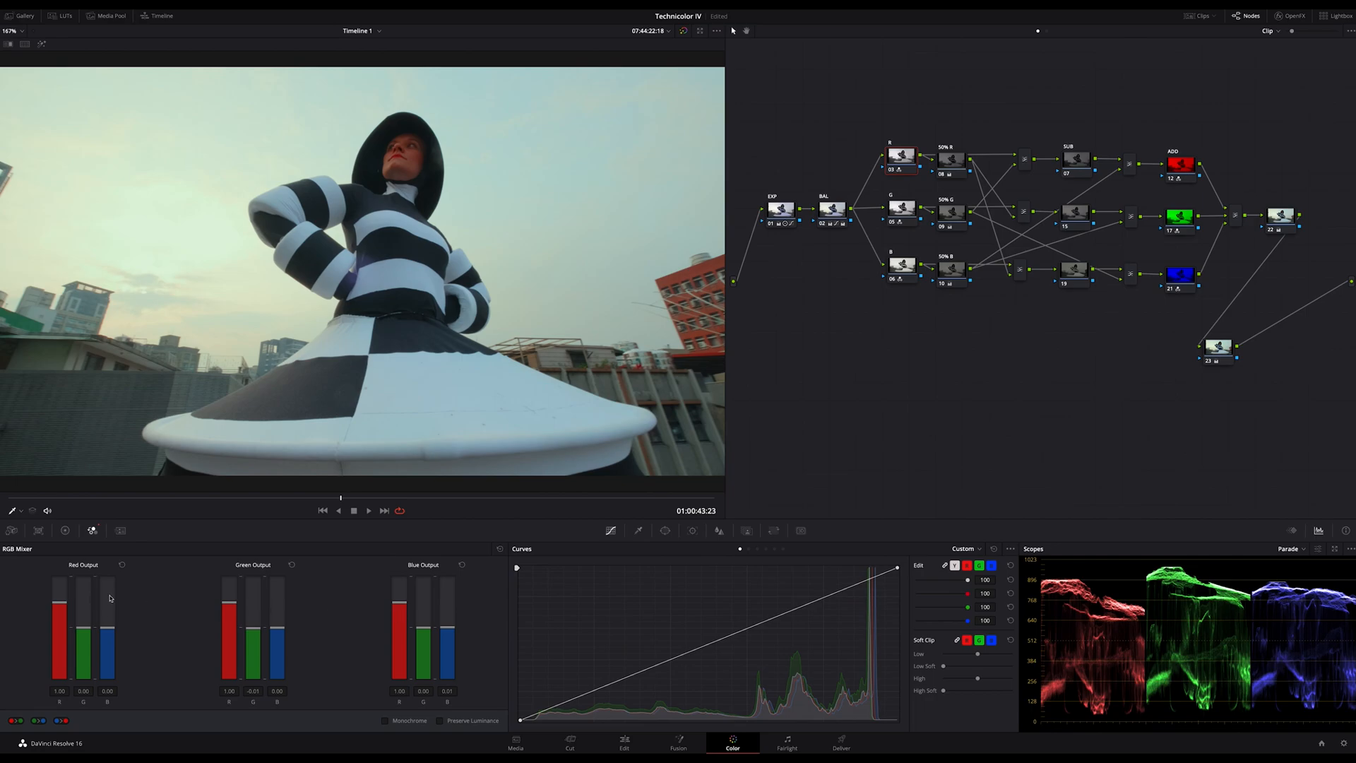
{"action": "mouse_move", "coordinate": [95, 635]}
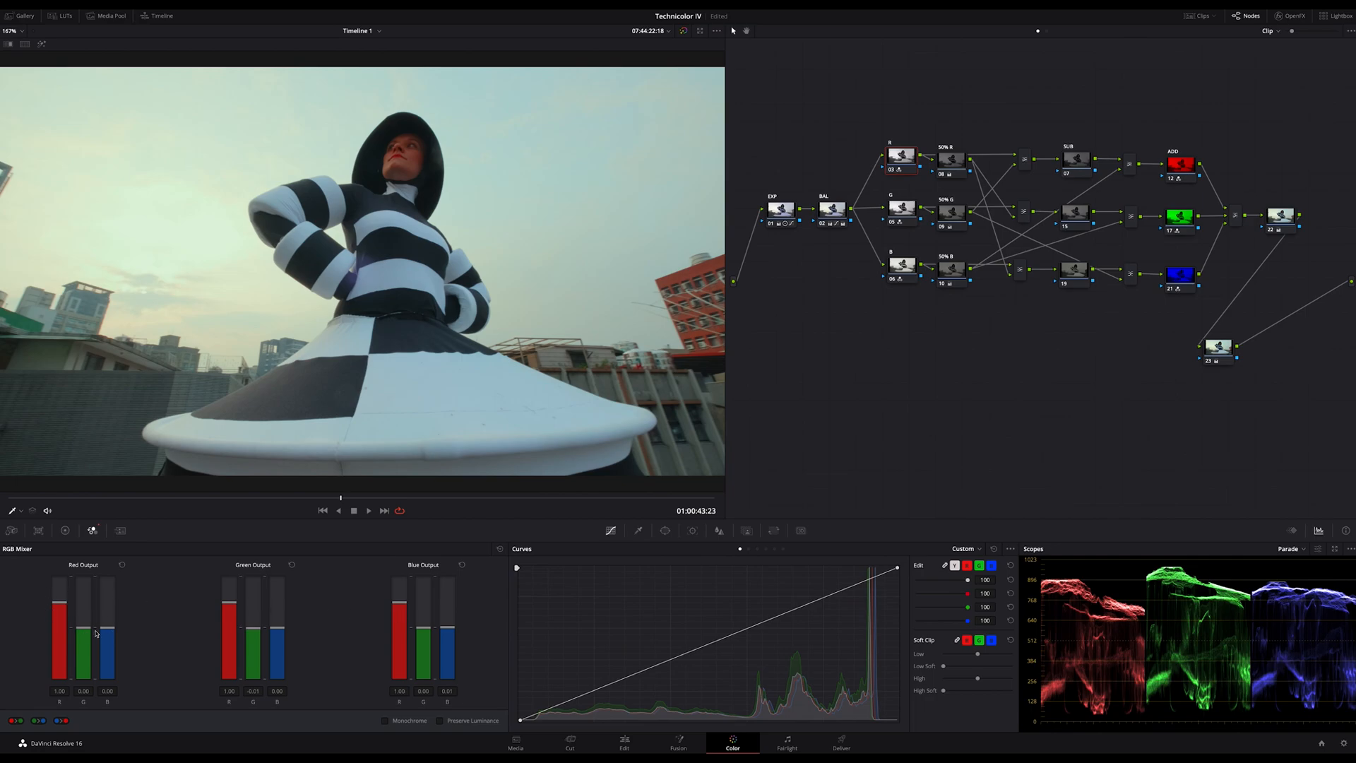
{"action": "mouse_move", "coordinate": [219, 633]}
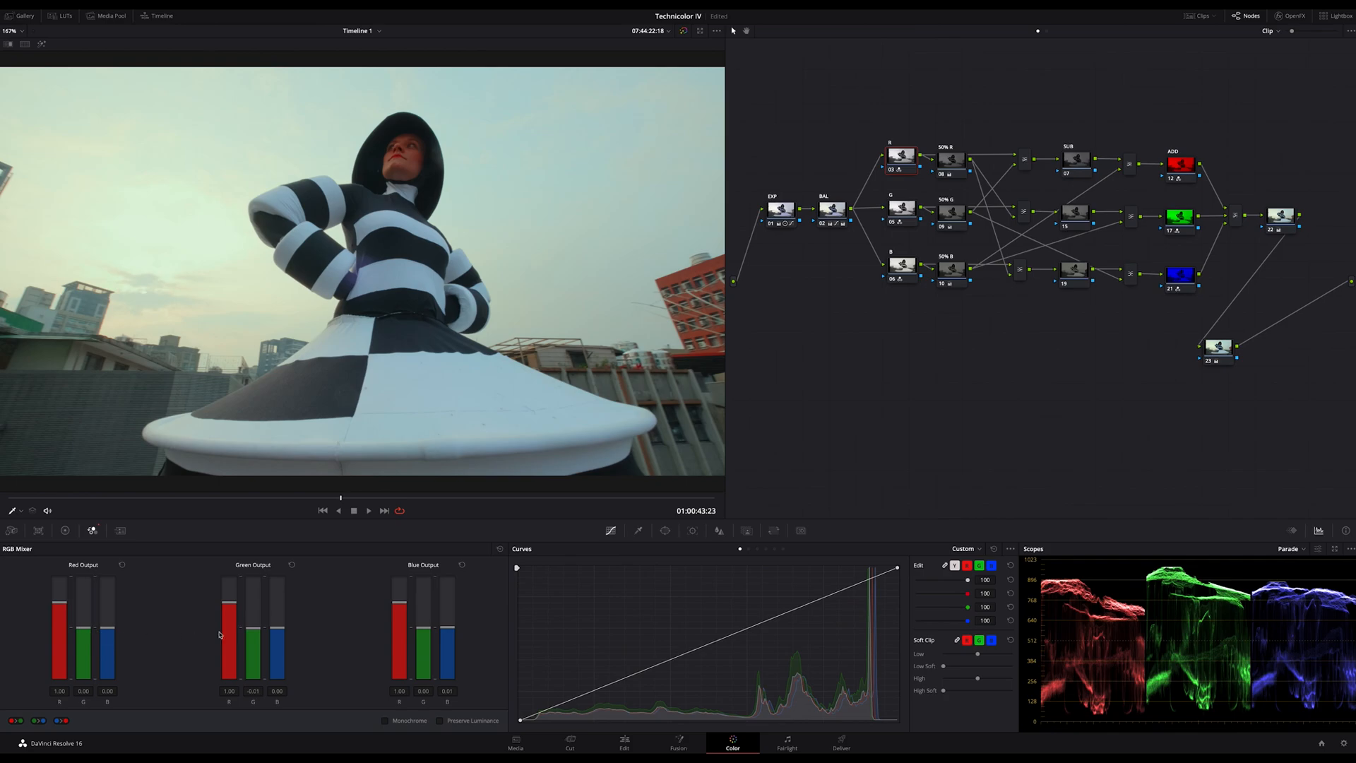
{"action": "mouse_move", "coordinate": [408, 624]}
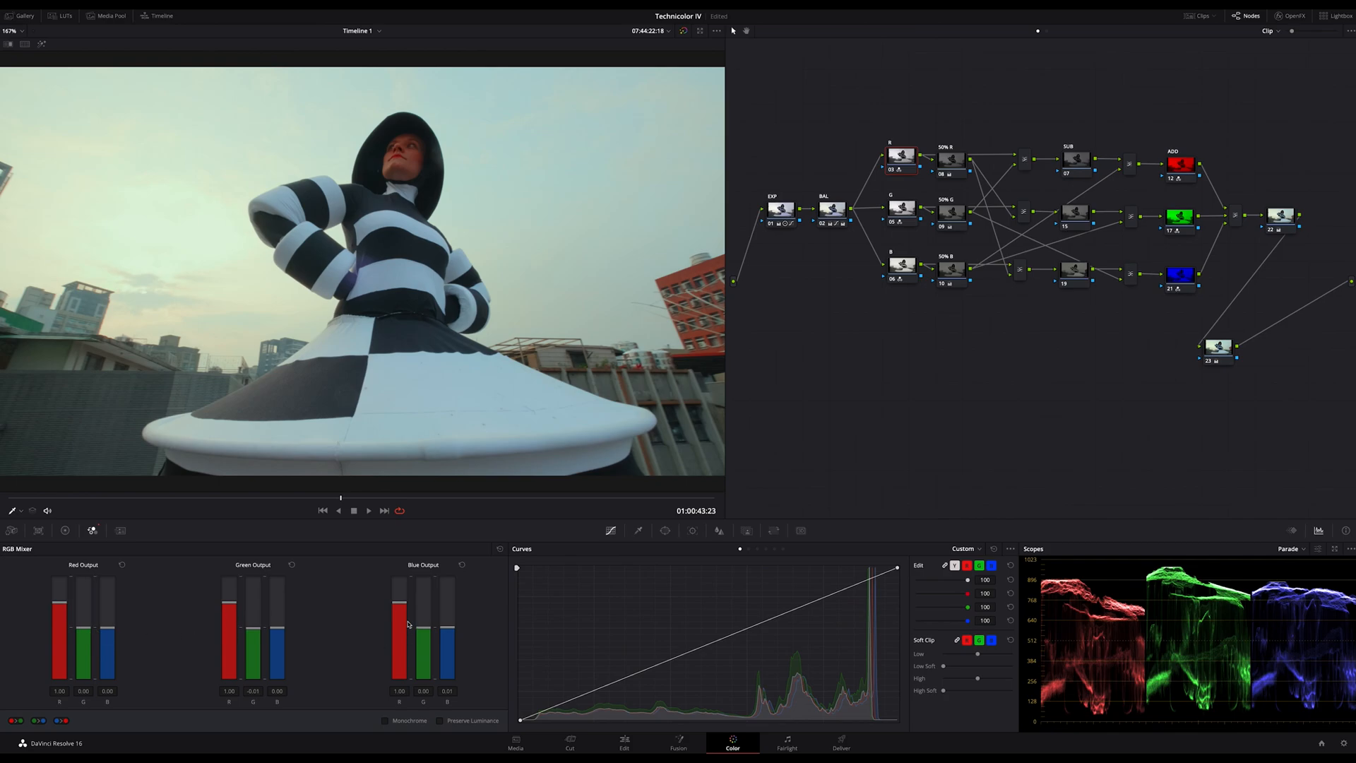
{"action": "mouse_move", "coordinate": [469, 634]}
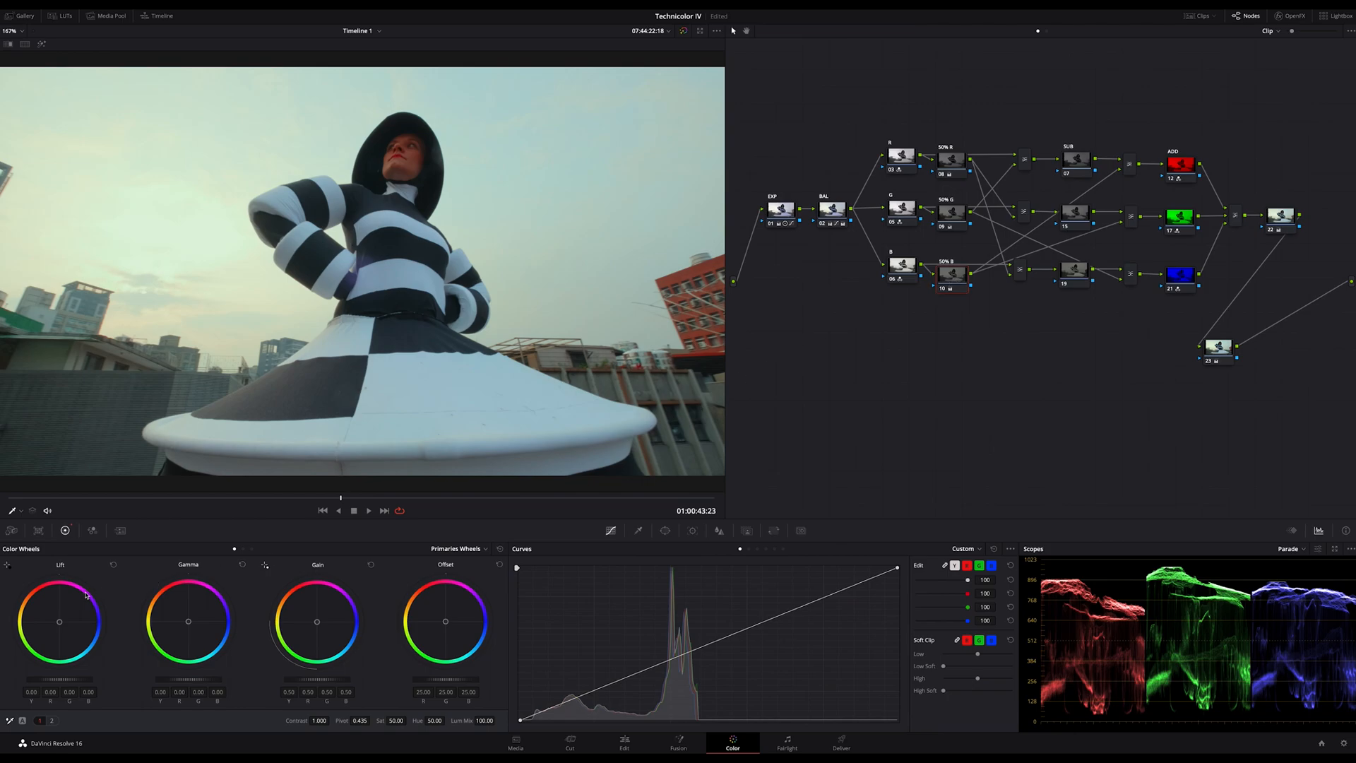
{"action": "mouse_move", "coordinate": [363, 579]}
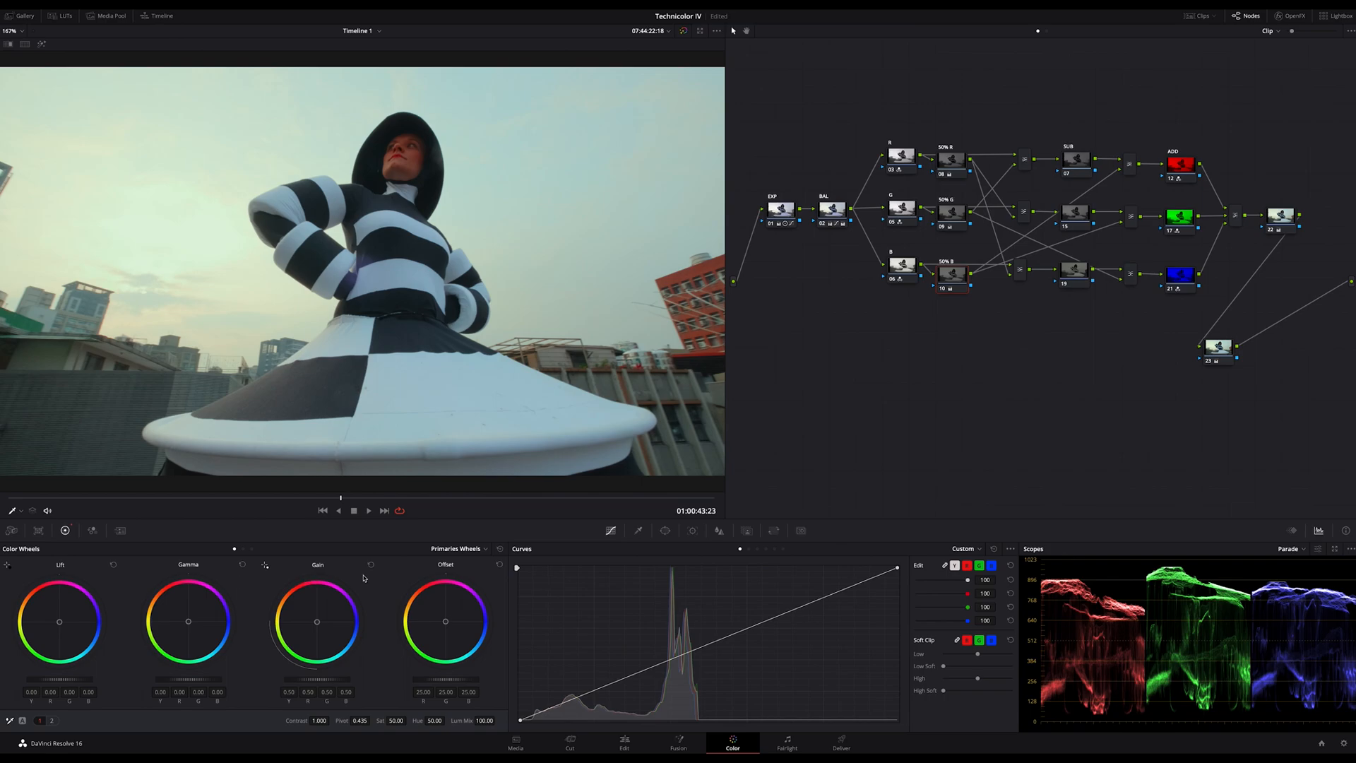
{"action": "mouse_move", "coordinate": [298, 573]}
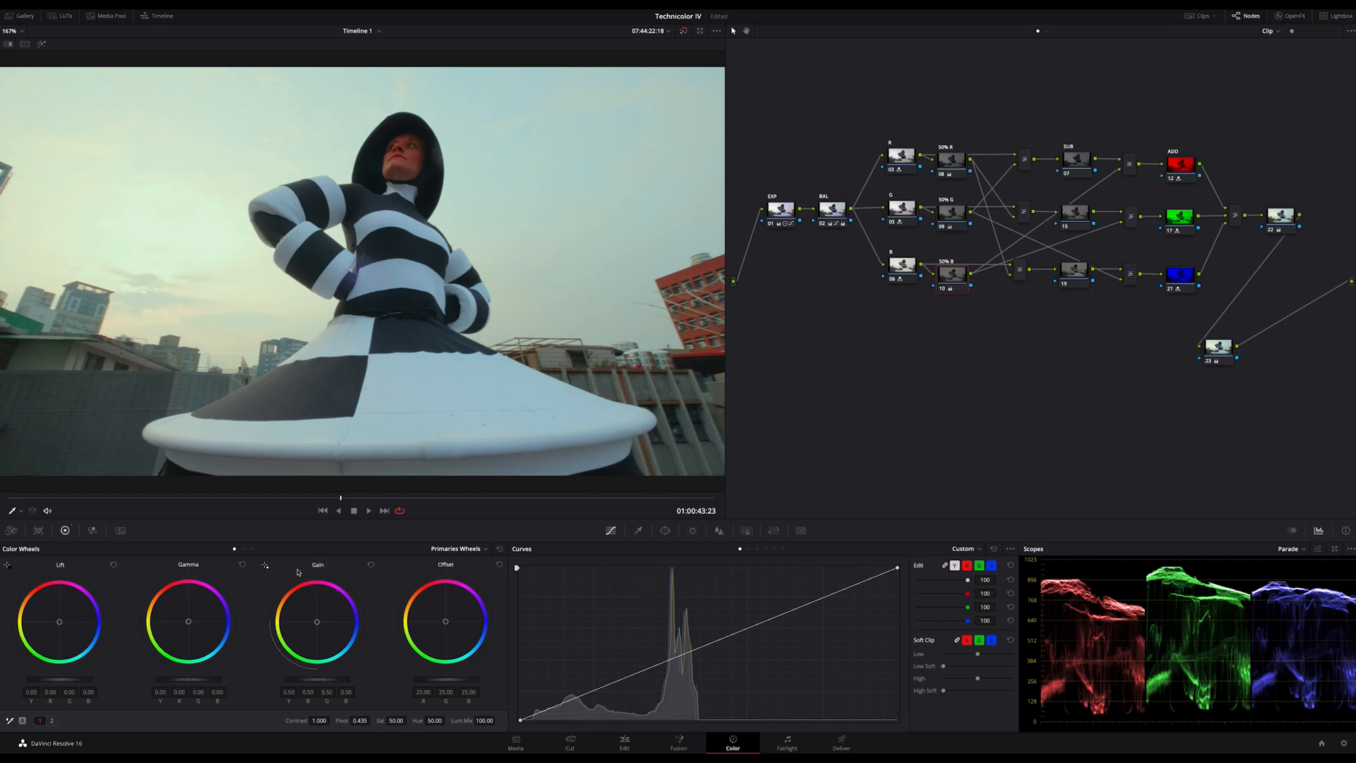
{"action": "mouse_move", "coordinate": [877, 344]}
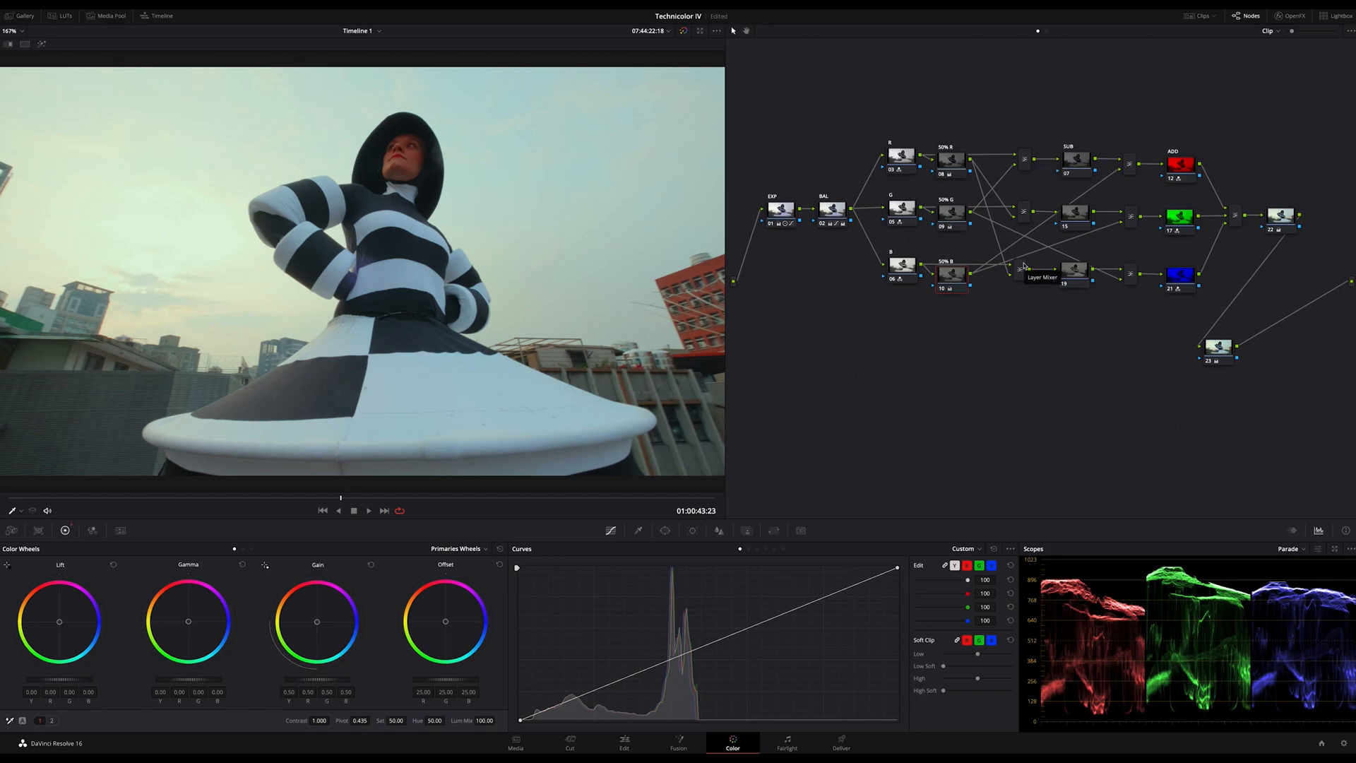
{"action": "left_click", "coordinate": [1025, 268]}
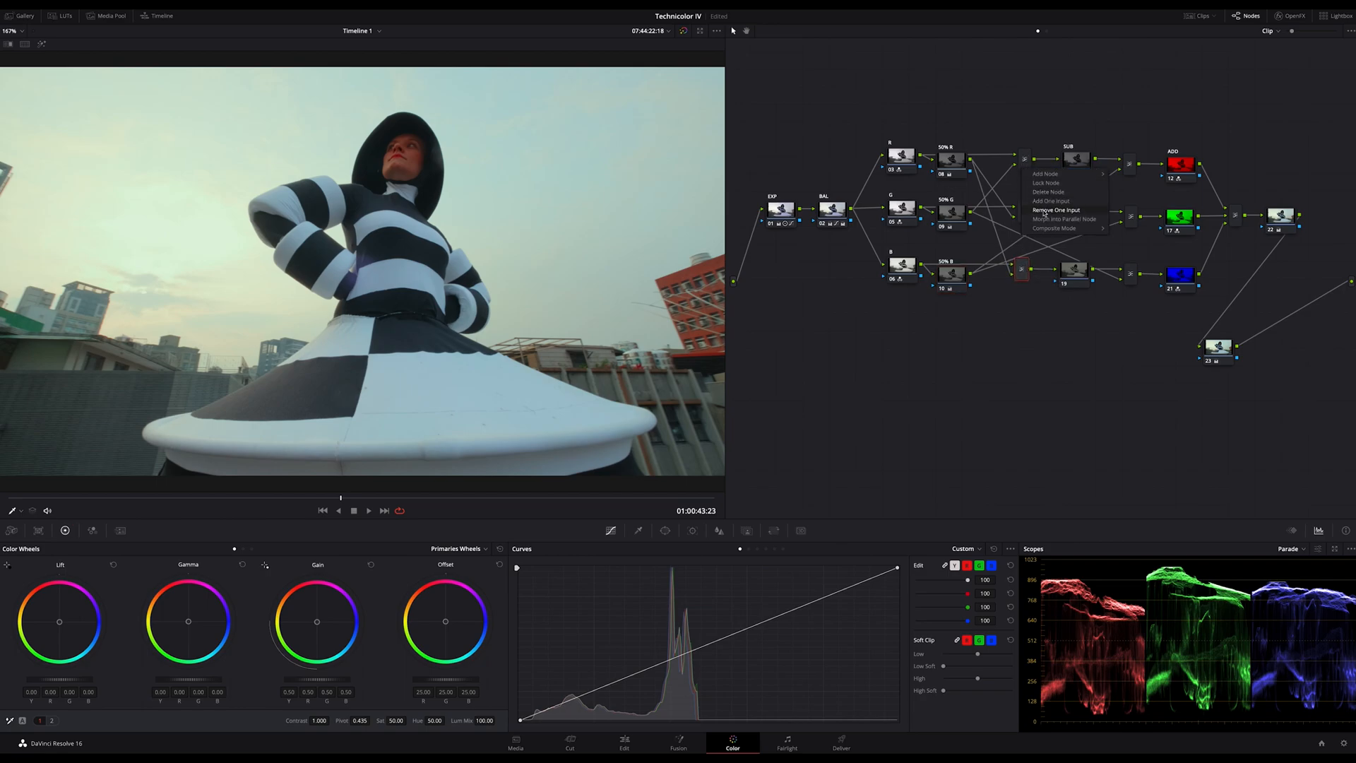
{"action": "left_click", "coordinate": [1055, 228]}
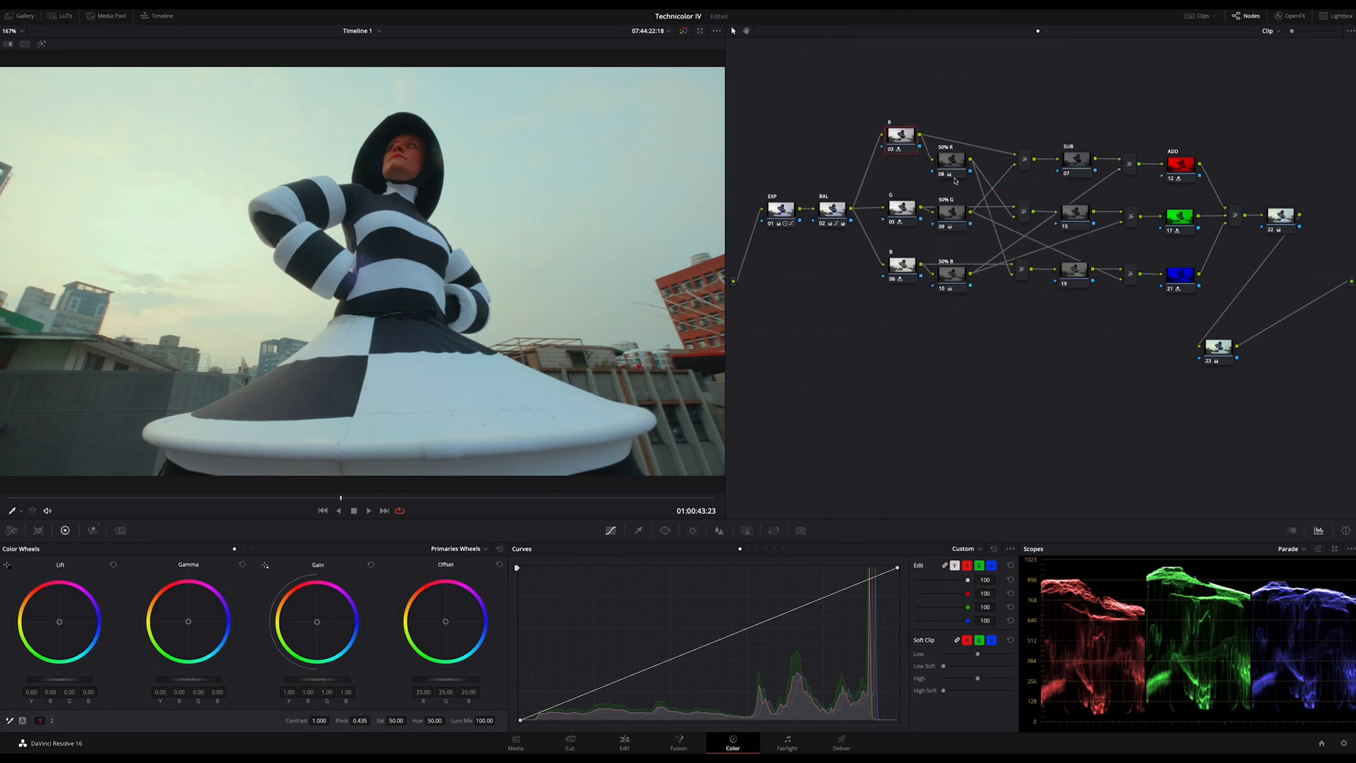
{"action": "left_click", "coordinate": [899, 134]}
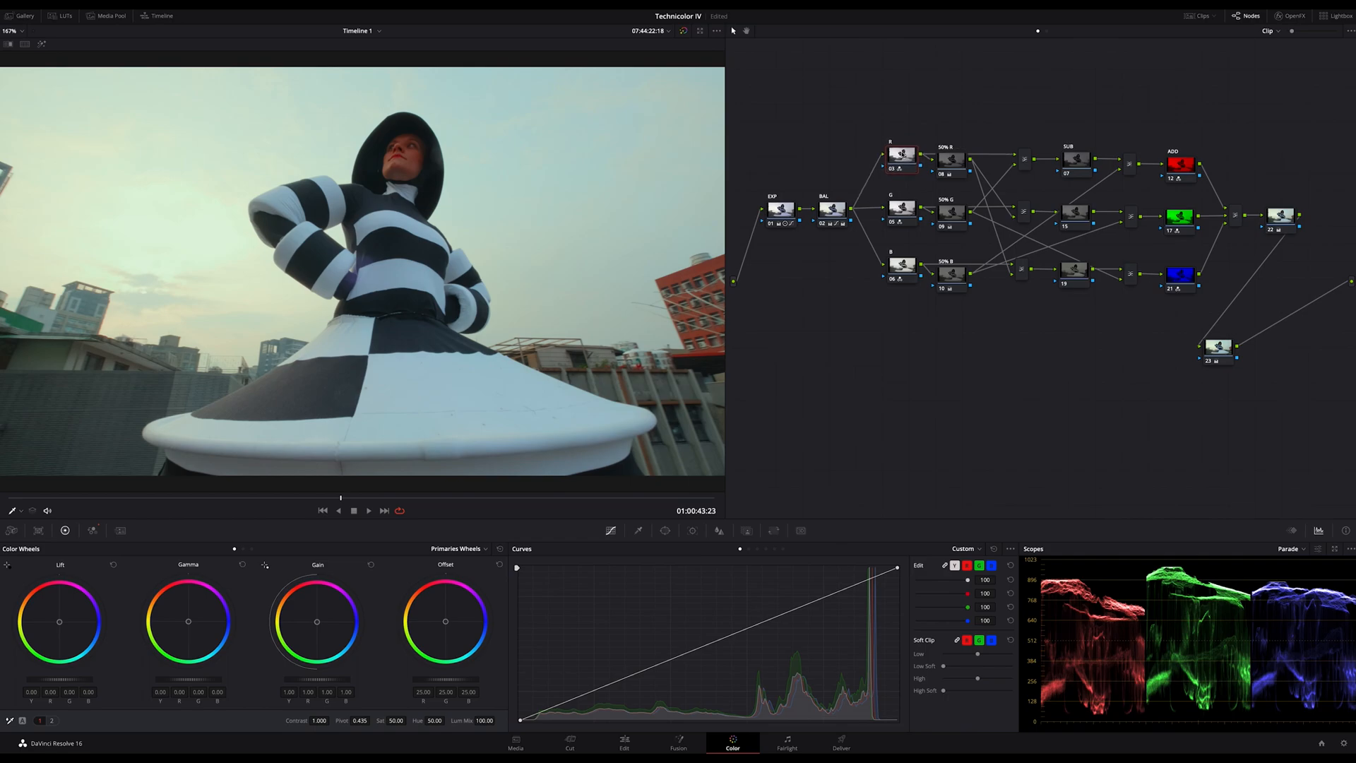
{"action": "left_click", "coordinate": [901, 154]}
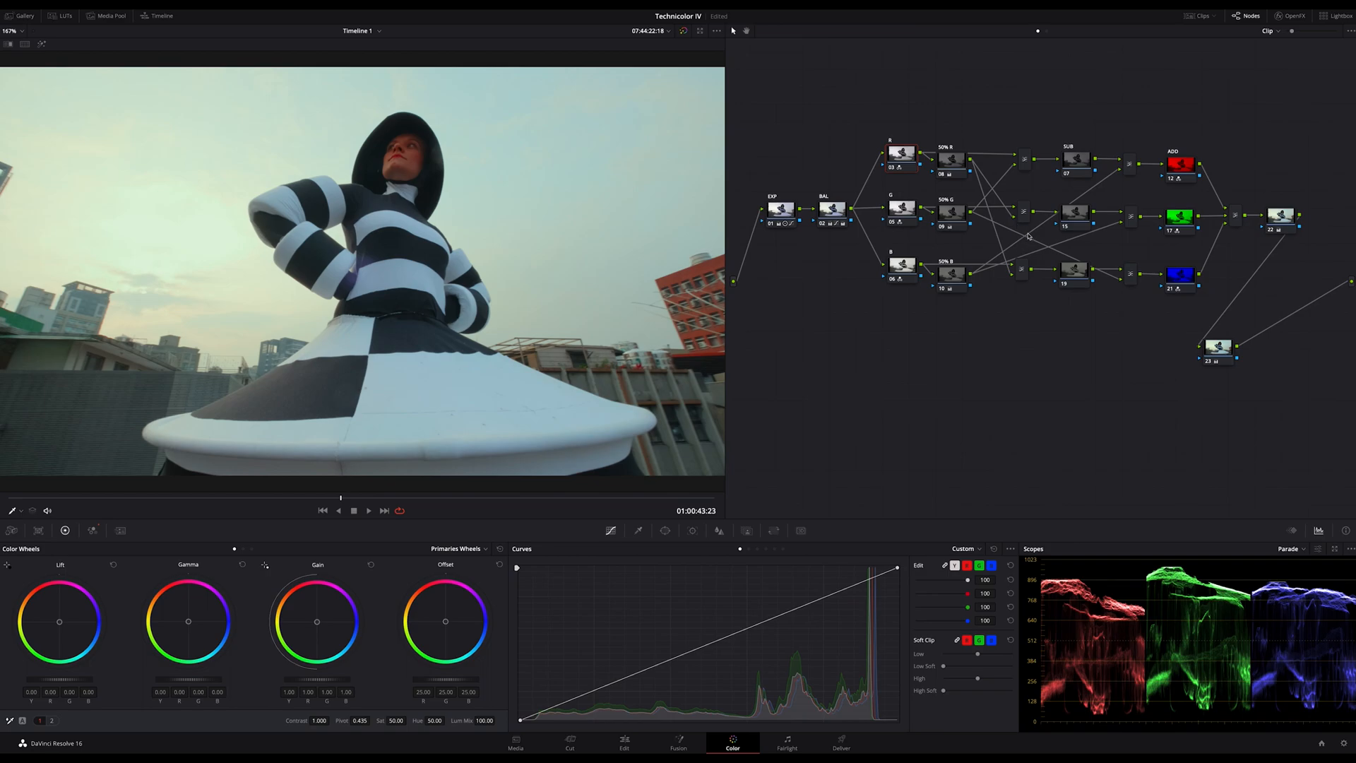
{"action": "mouse_move", "coordinate": [1032, 257]}
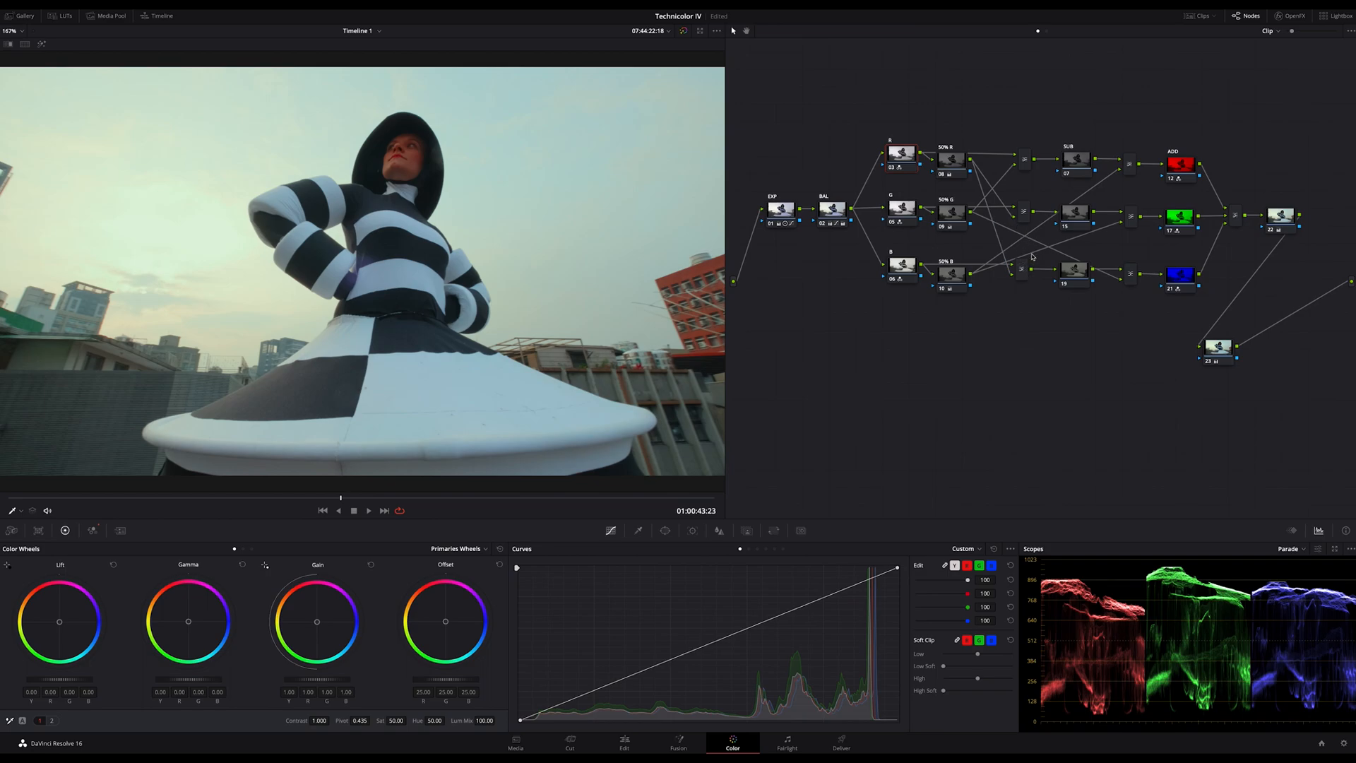
{"action": "left_click", "coordinate": [901, 266]}
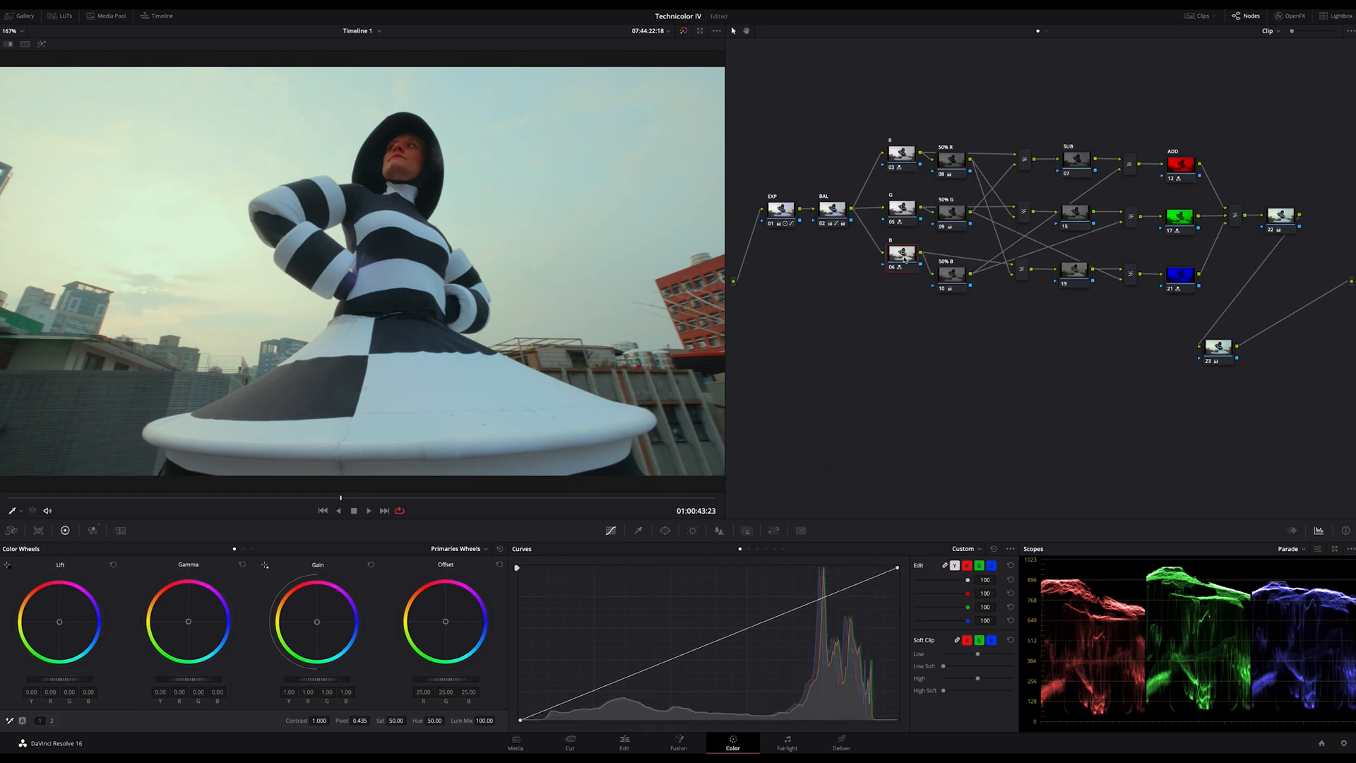
{"action": "left_click", "coordinate": [901, 267]}
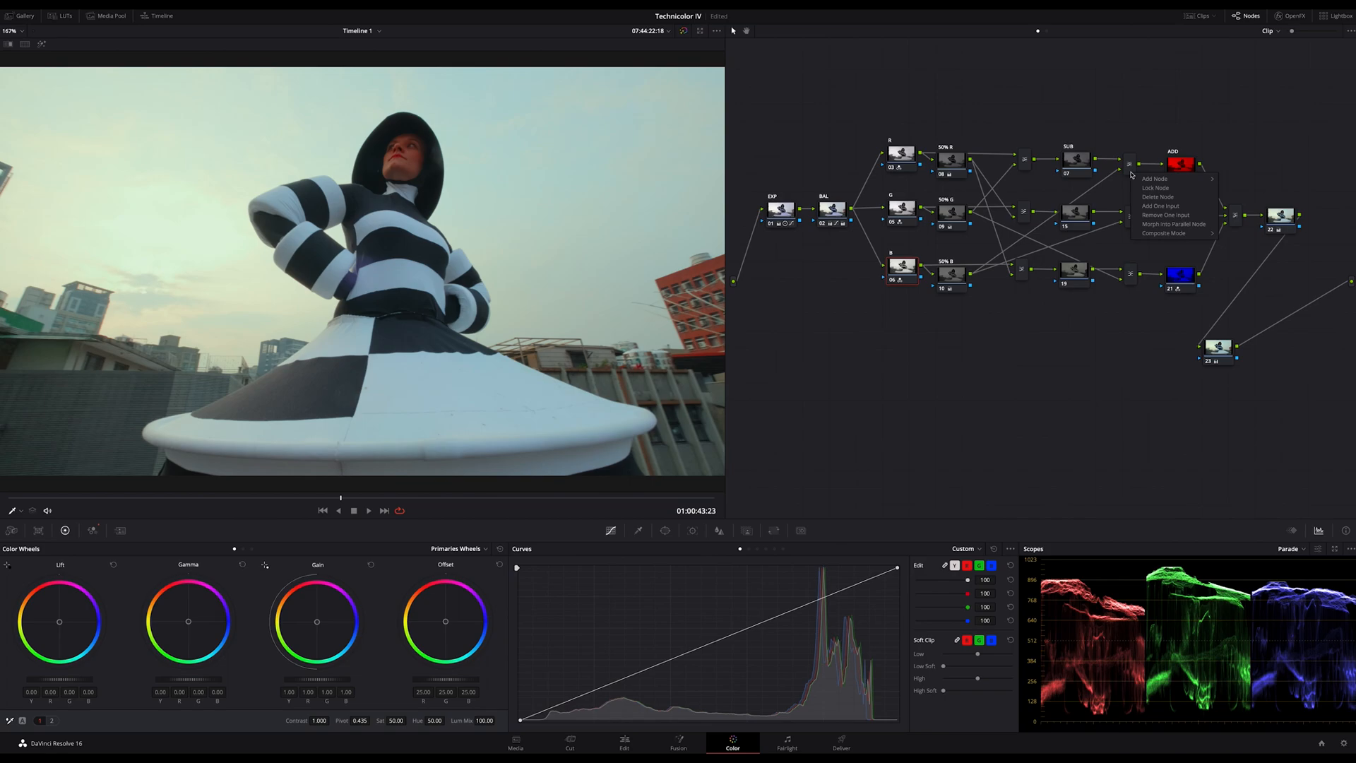
{"action": "left_click", "coordinate": [1165, 234]}
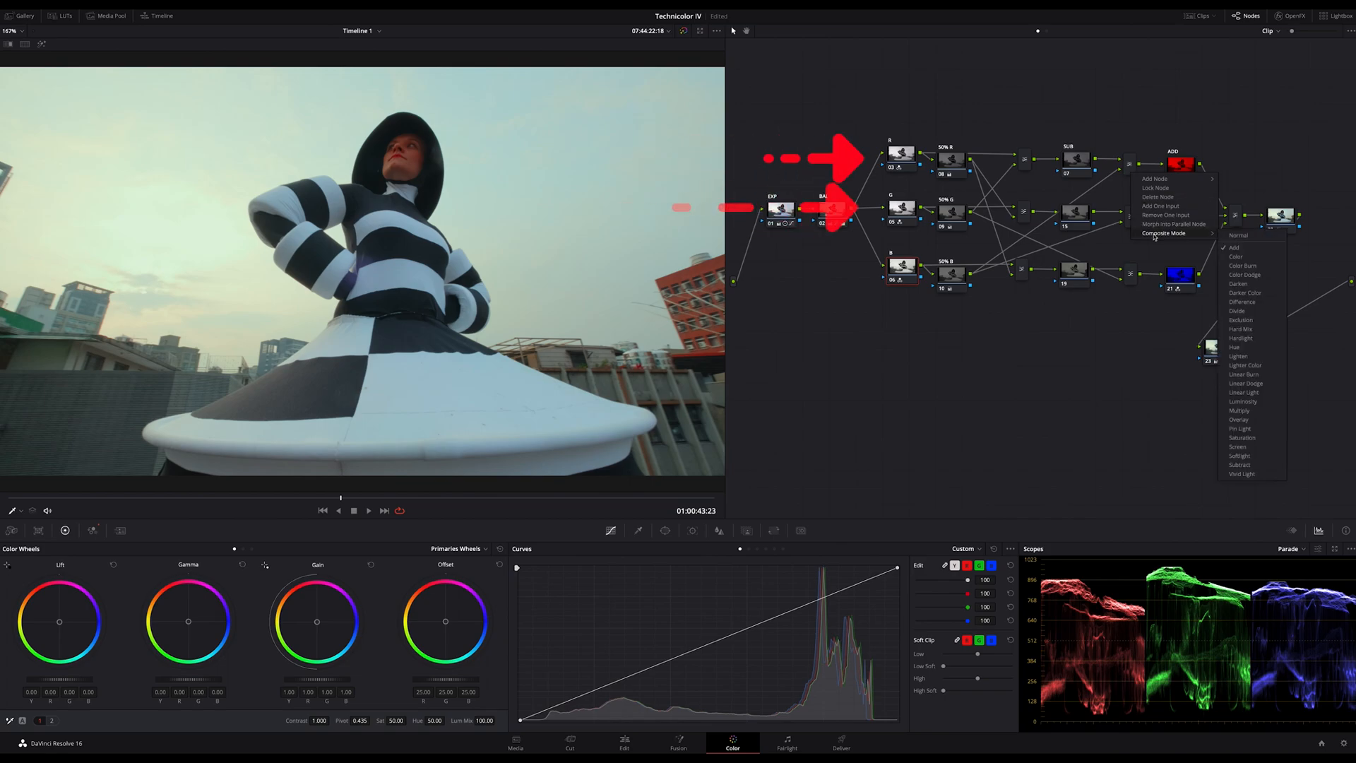
{"action": "left_click", "coordinate": [1238, 235]}
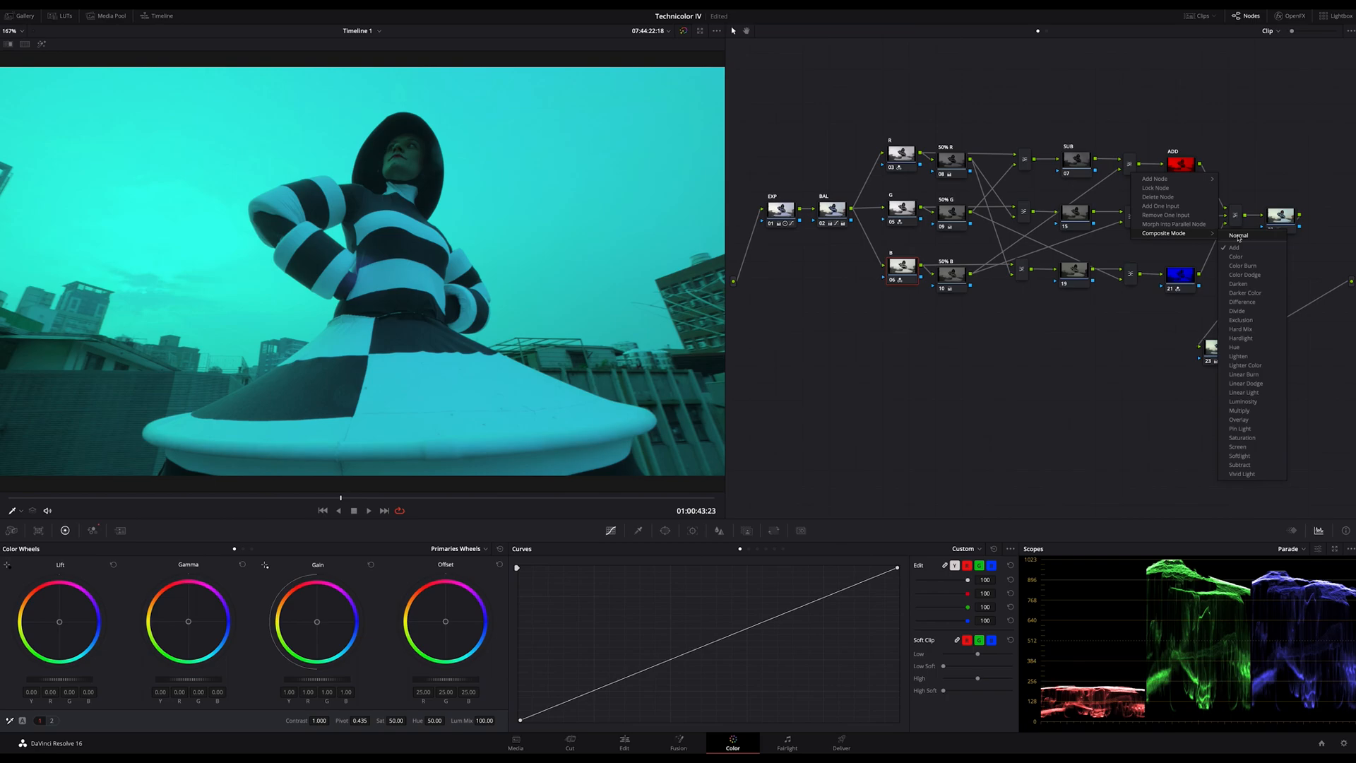
{"action": "left_click", "coordinate": [1236, 247]}
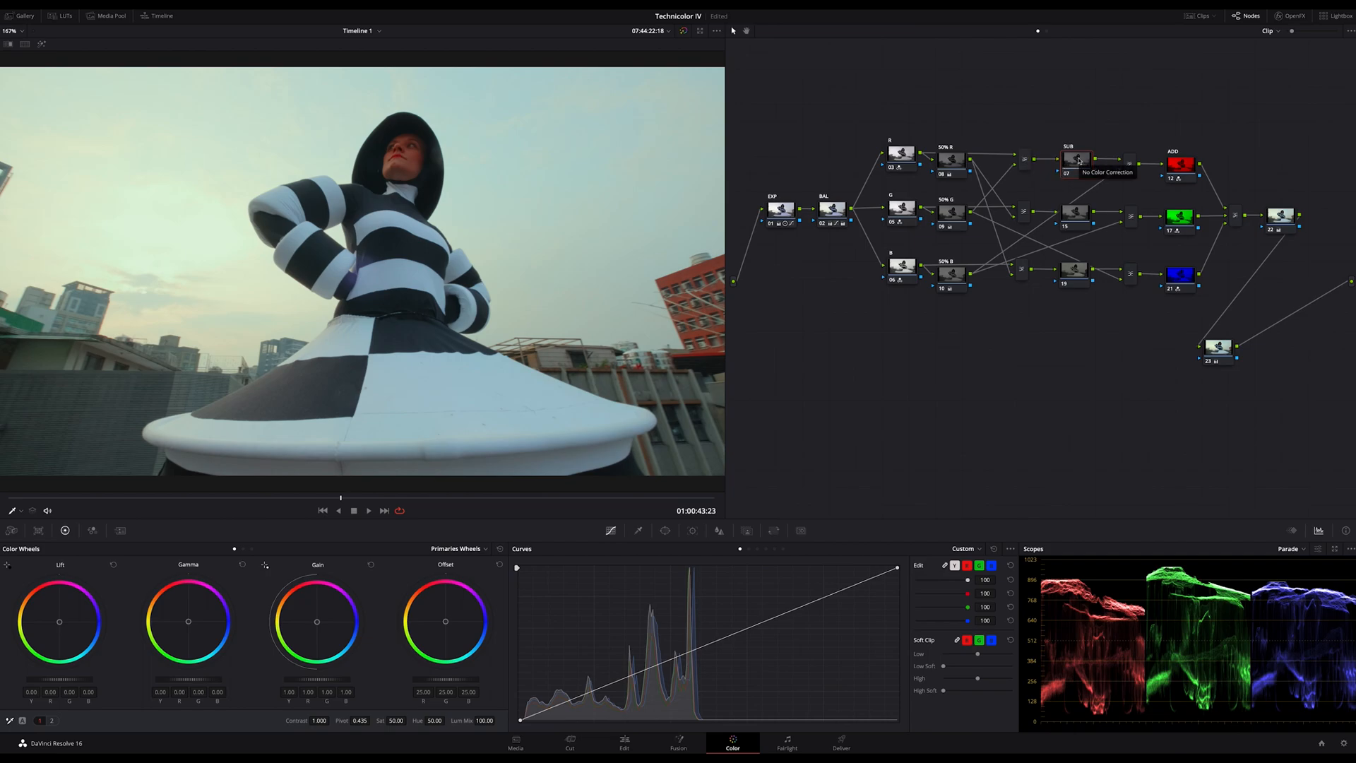
{"action": "mouse_move", "coordinate": [1031, 161]}
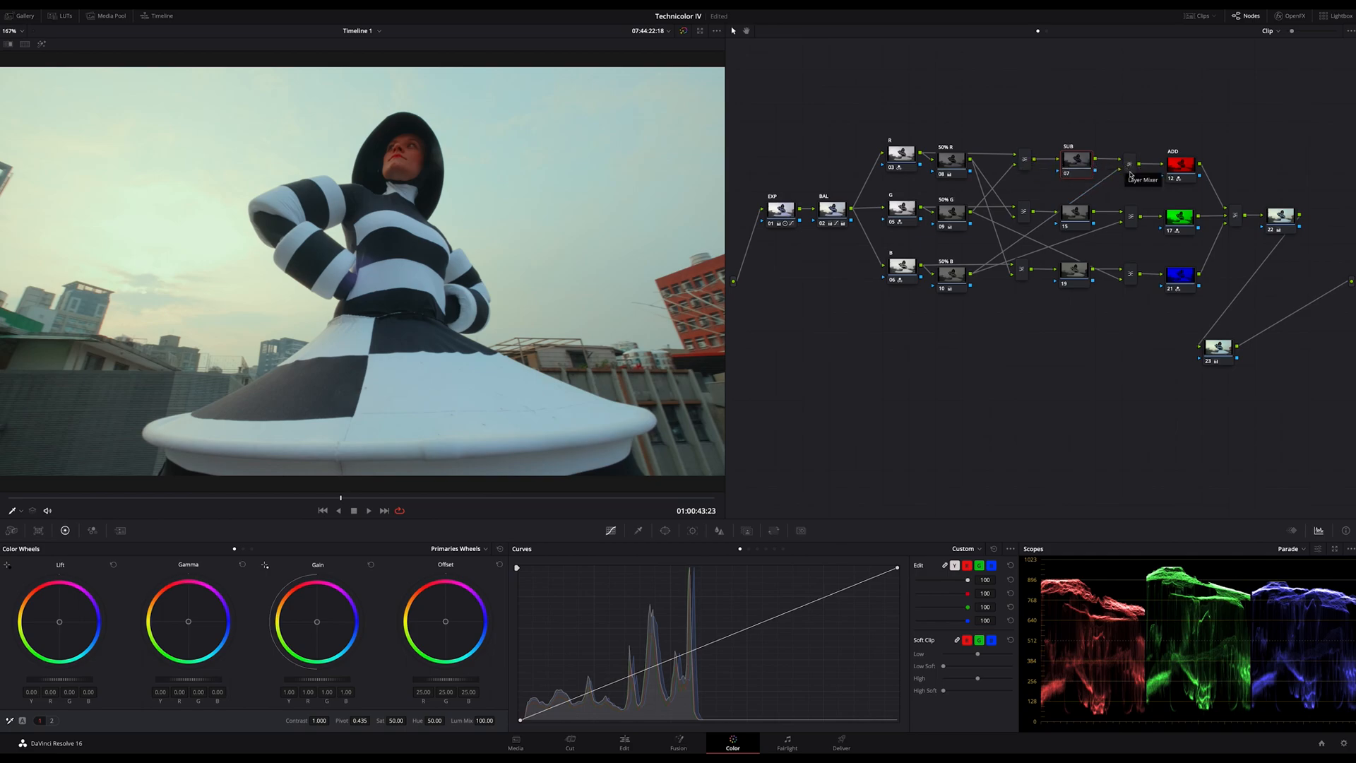
Set the red layer mixer's composite mode, then select the blue channel's ADD node
{"action": "right_click", "coordinate": [1179, 165]}
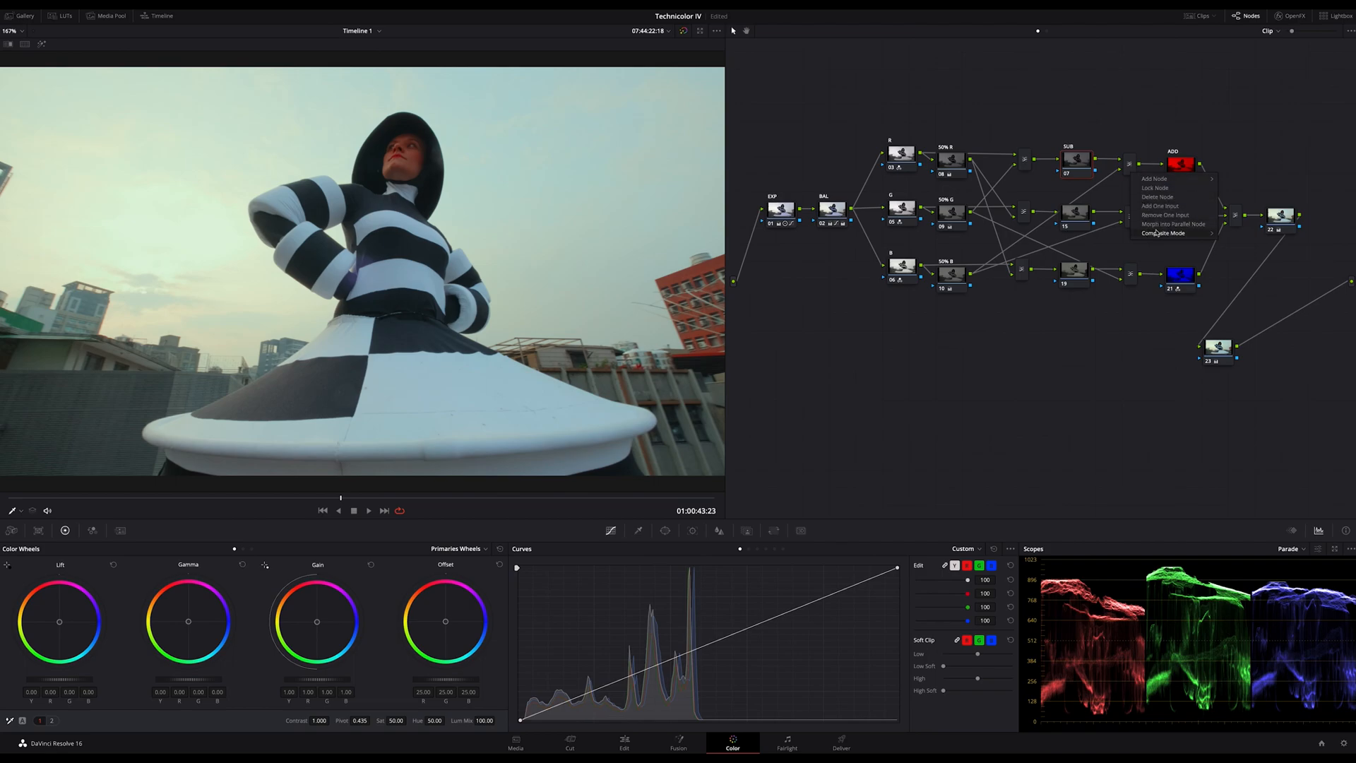
{"action": "left_click", "coordinate": [1164, 232]}
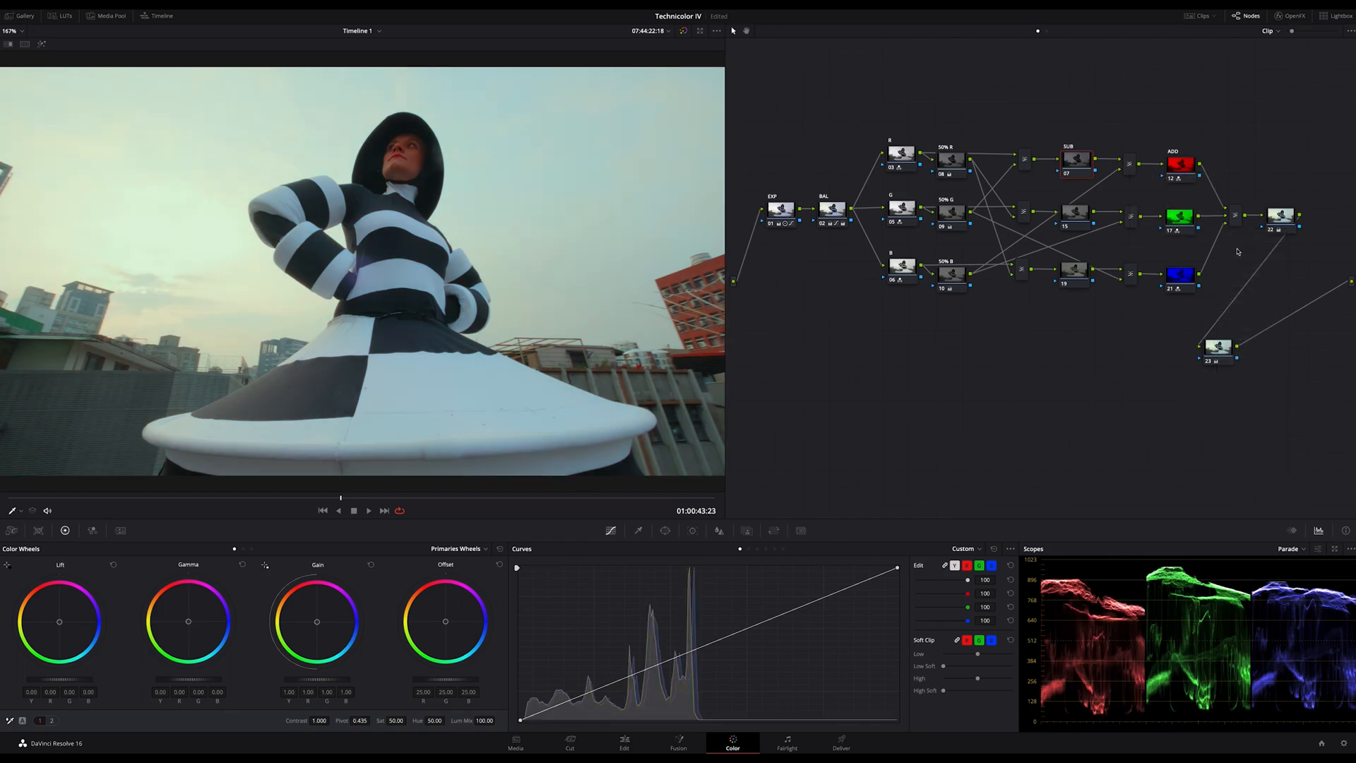
{"action": "left_click", "coordinate": [1128, 165]}
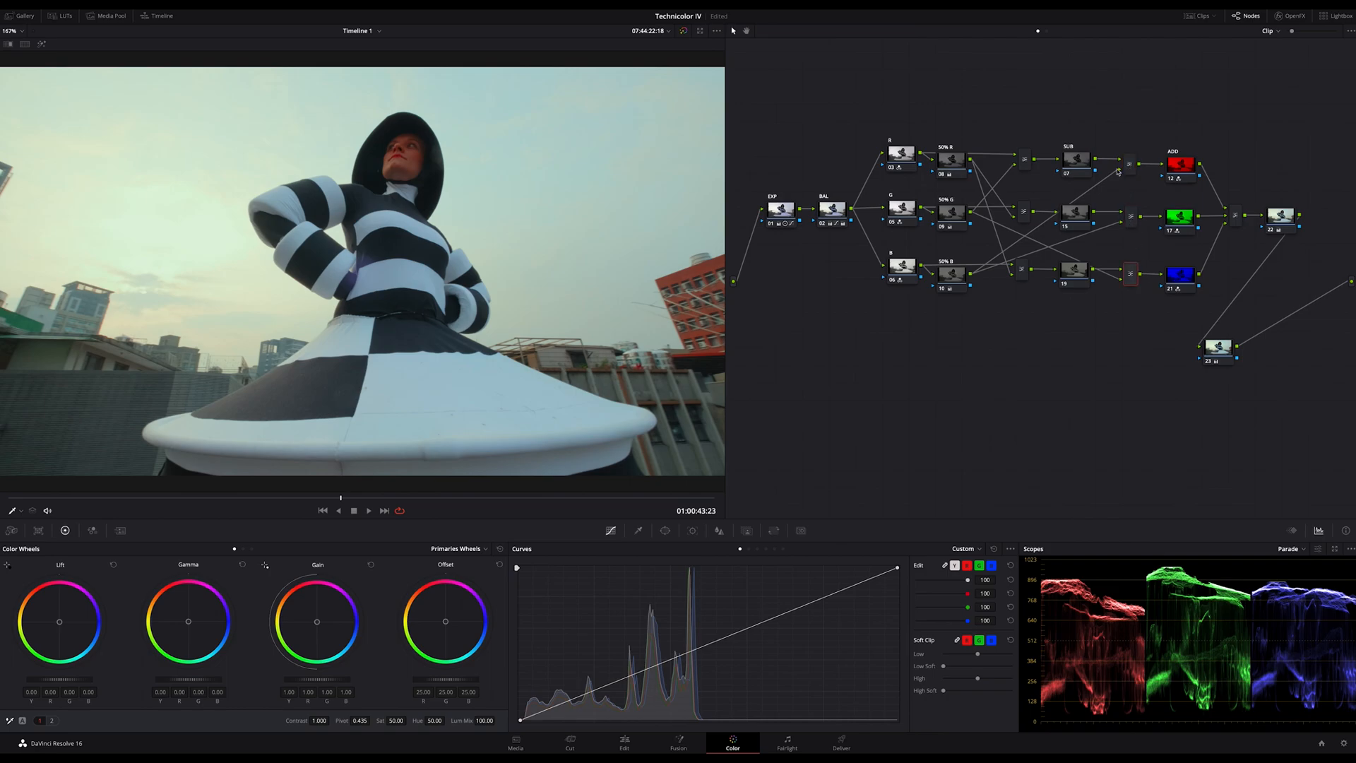
{"action": "left_click", "coordinate": [1077, 162]}
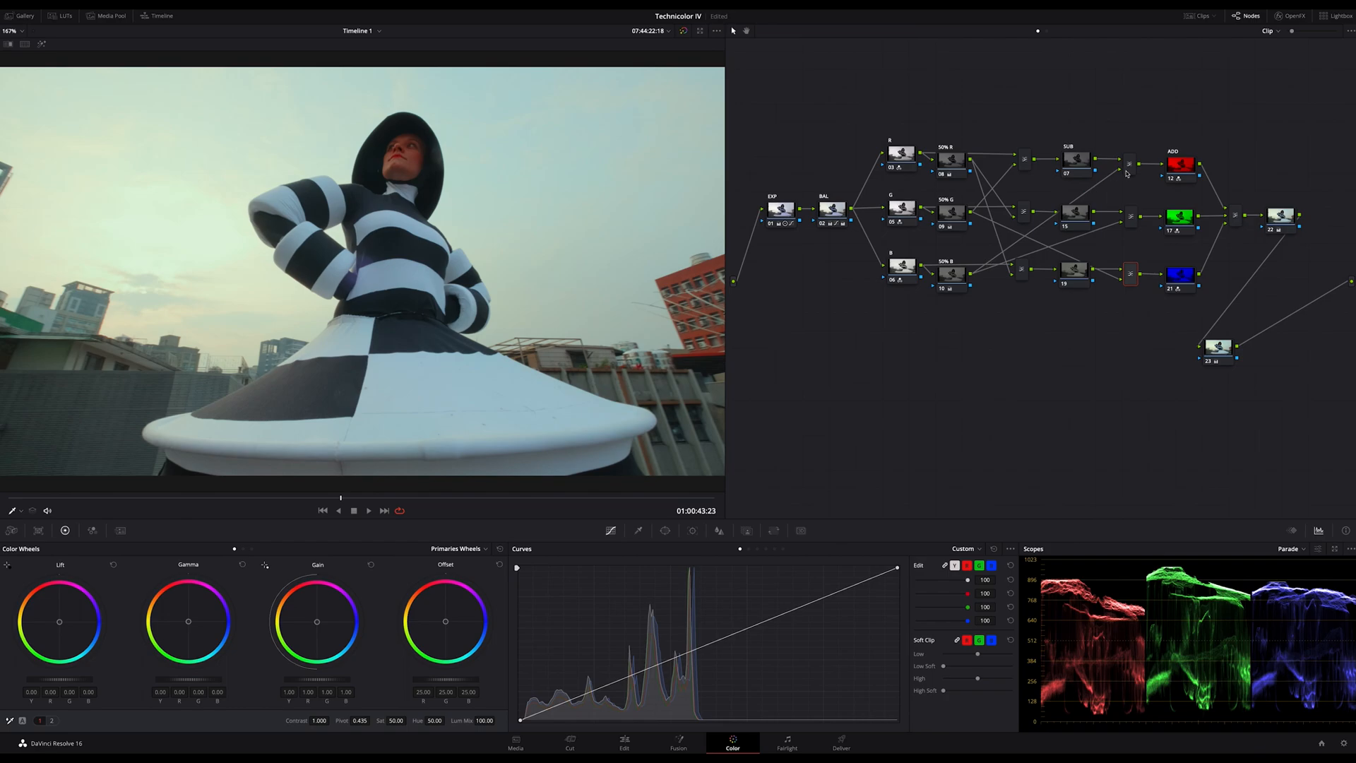
{"action": "mouse_move", "coordinate": [1128, 173]}
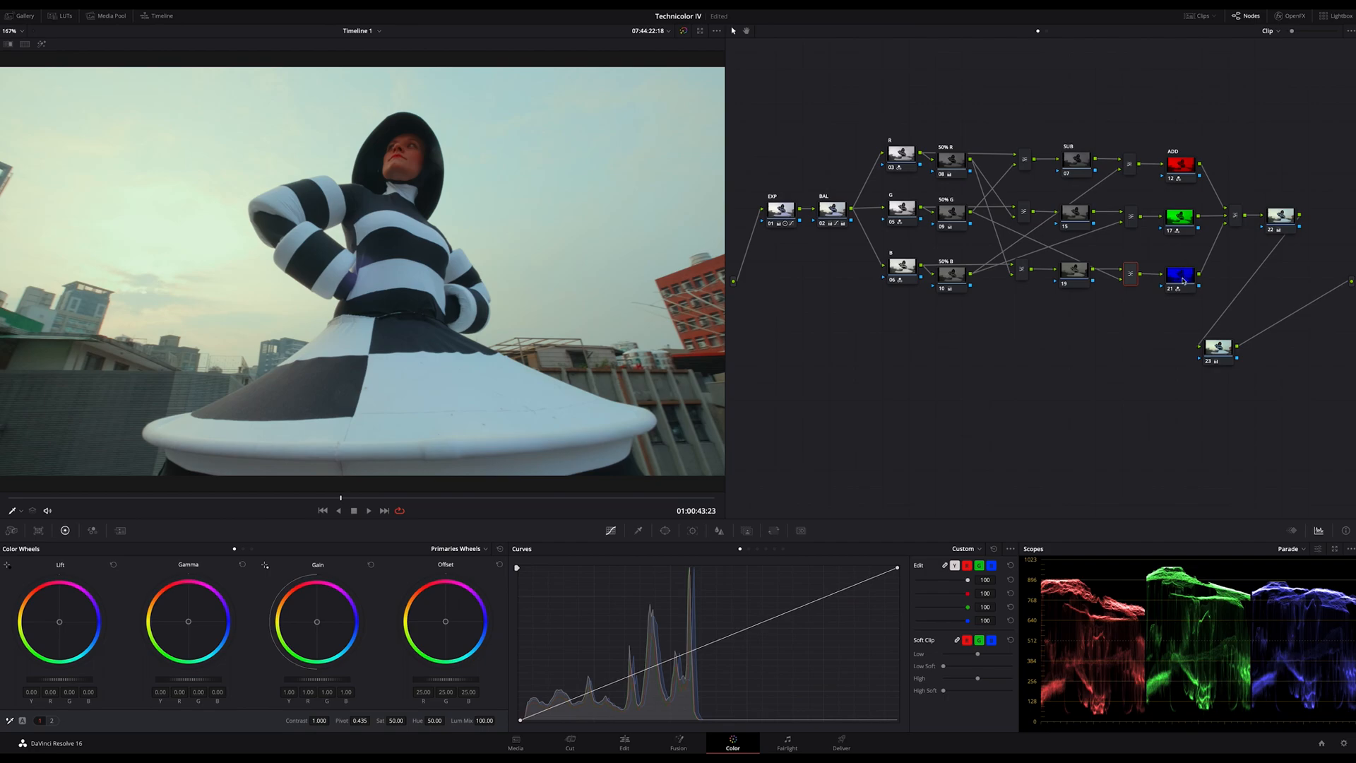
{"action": "left_click", "coordinate": [1180, 277]}
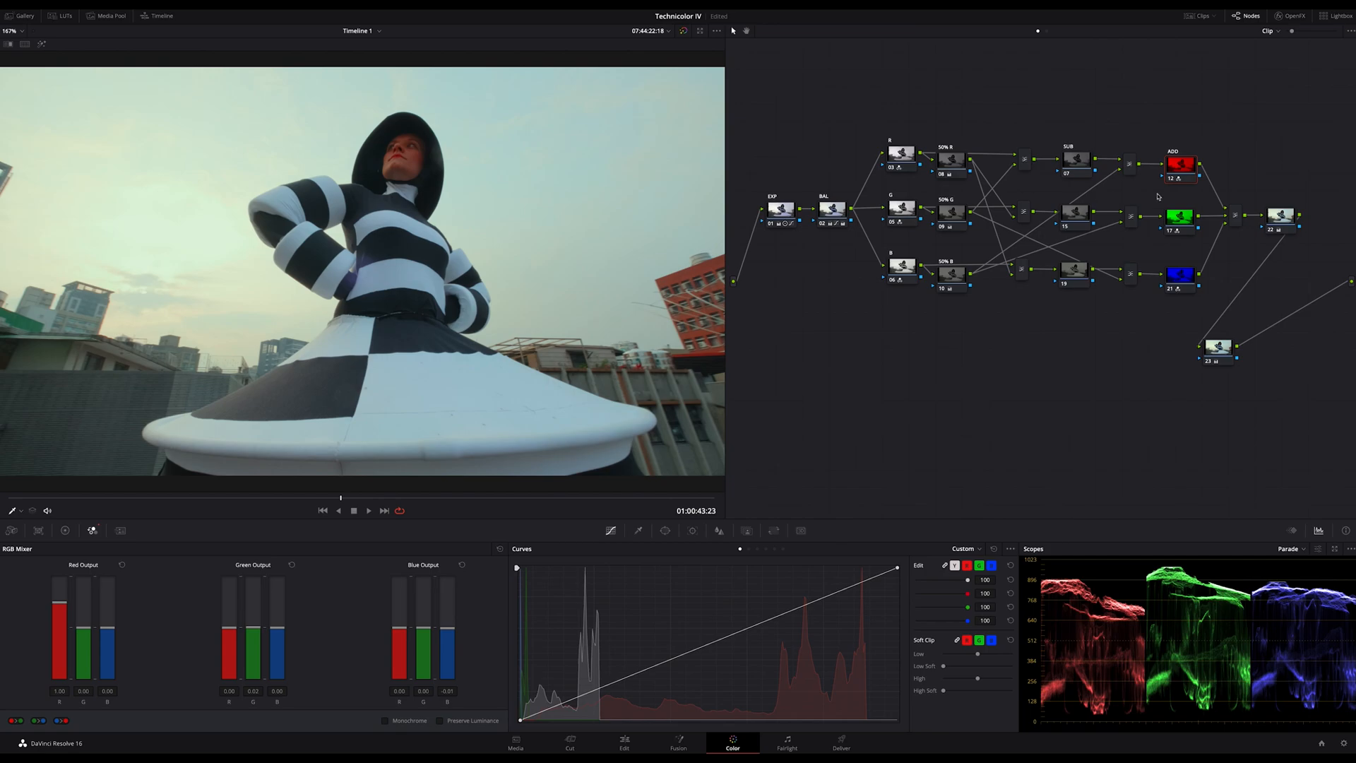
Select the red layer mixer, then the green ADD node to view its RGB Mixer values
{"action": "left_click", "coordinate": [1179, 165]}
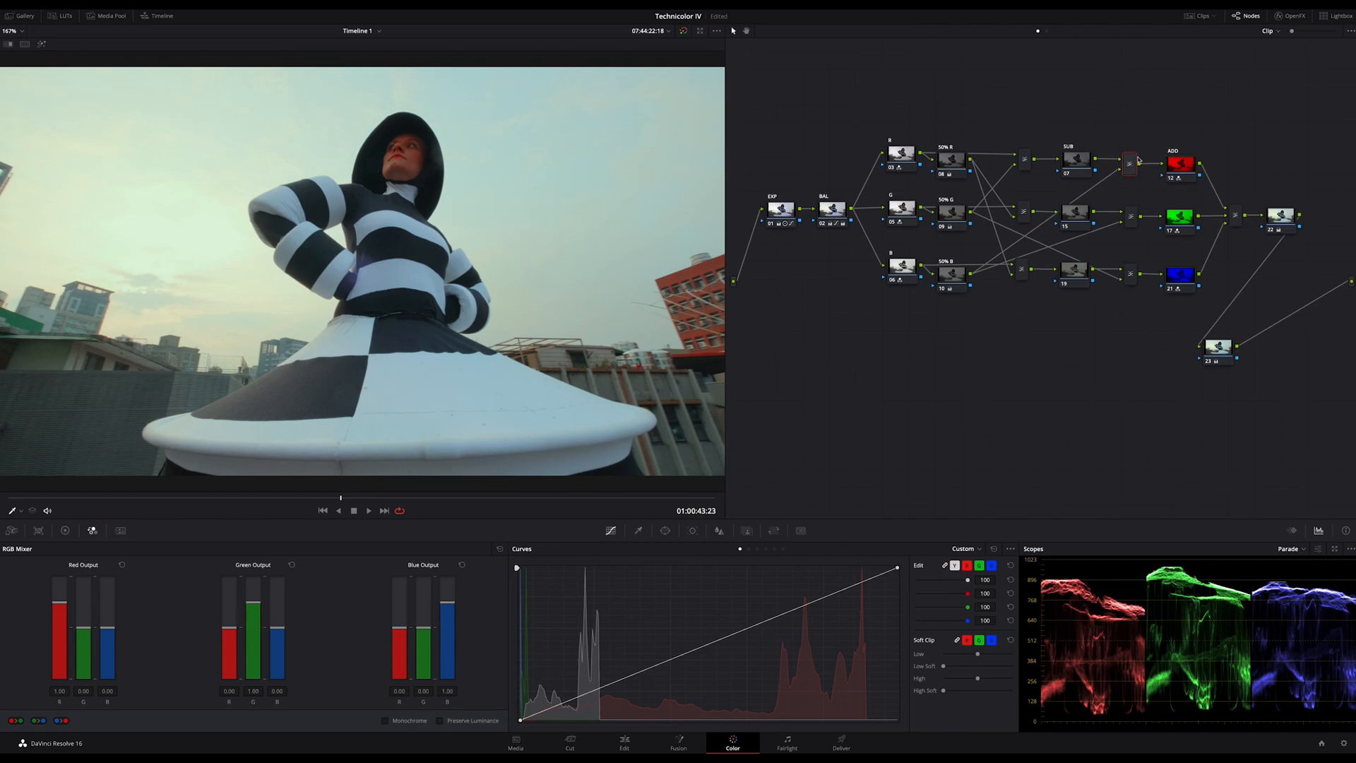
{"action": "mouse_move", "coordinate": [1183, 247]}
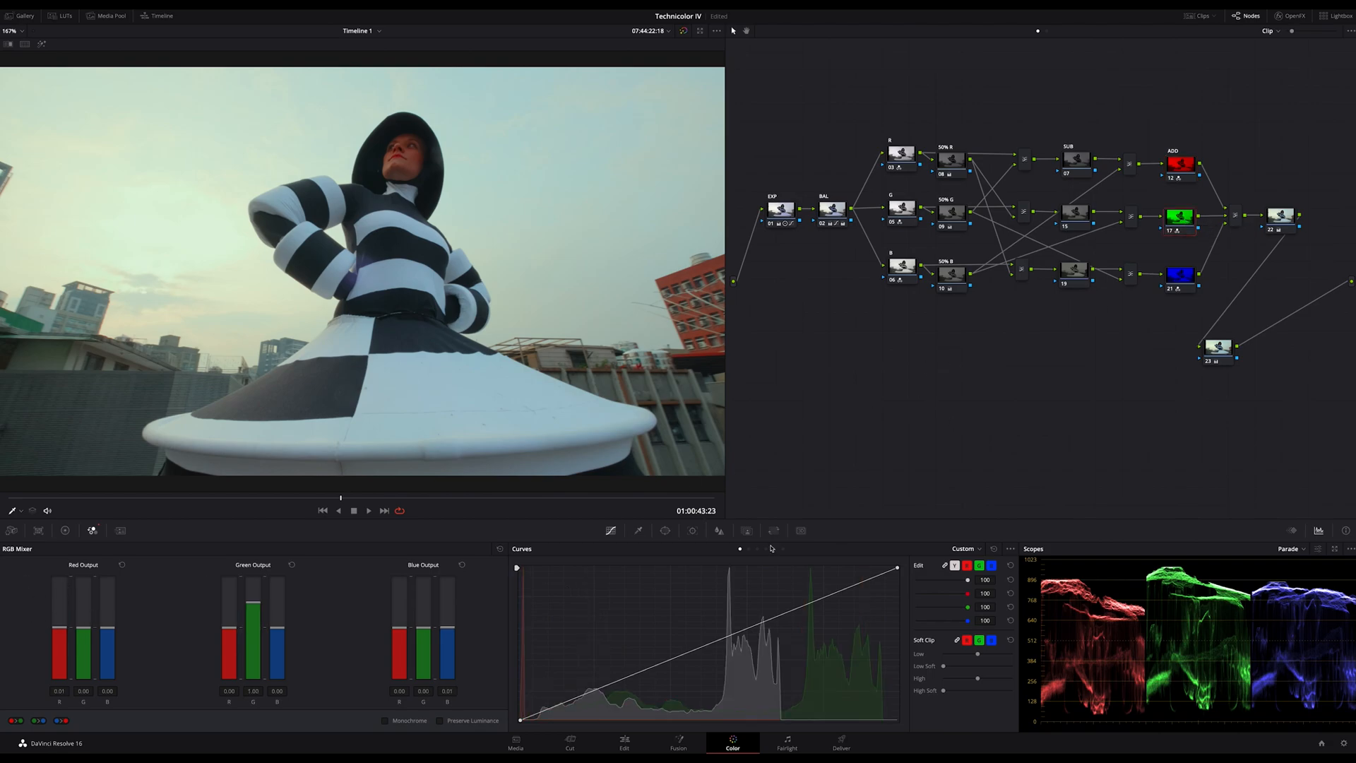
{"action": "mouse_move", "coordinate": [454, 644]}
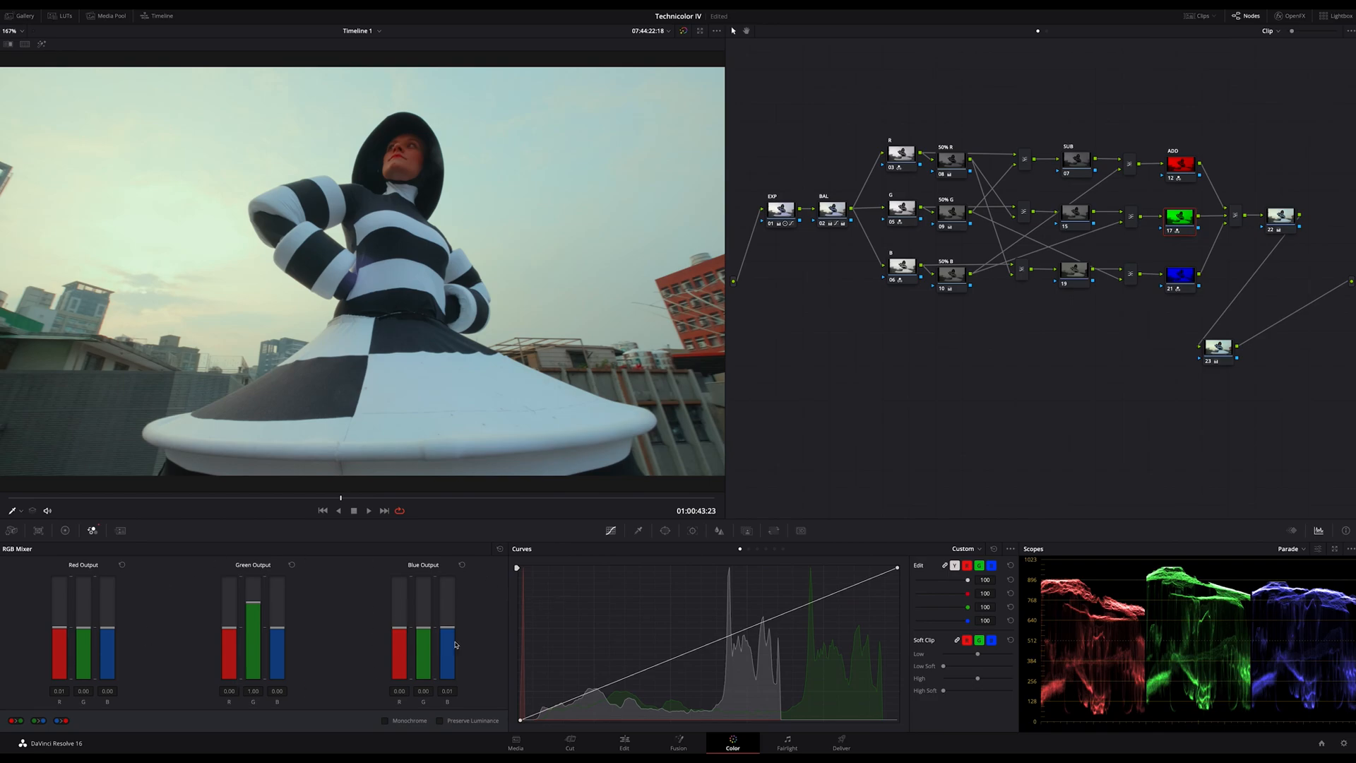
{"action": "left_click", "coordinate": [1178, 274]}
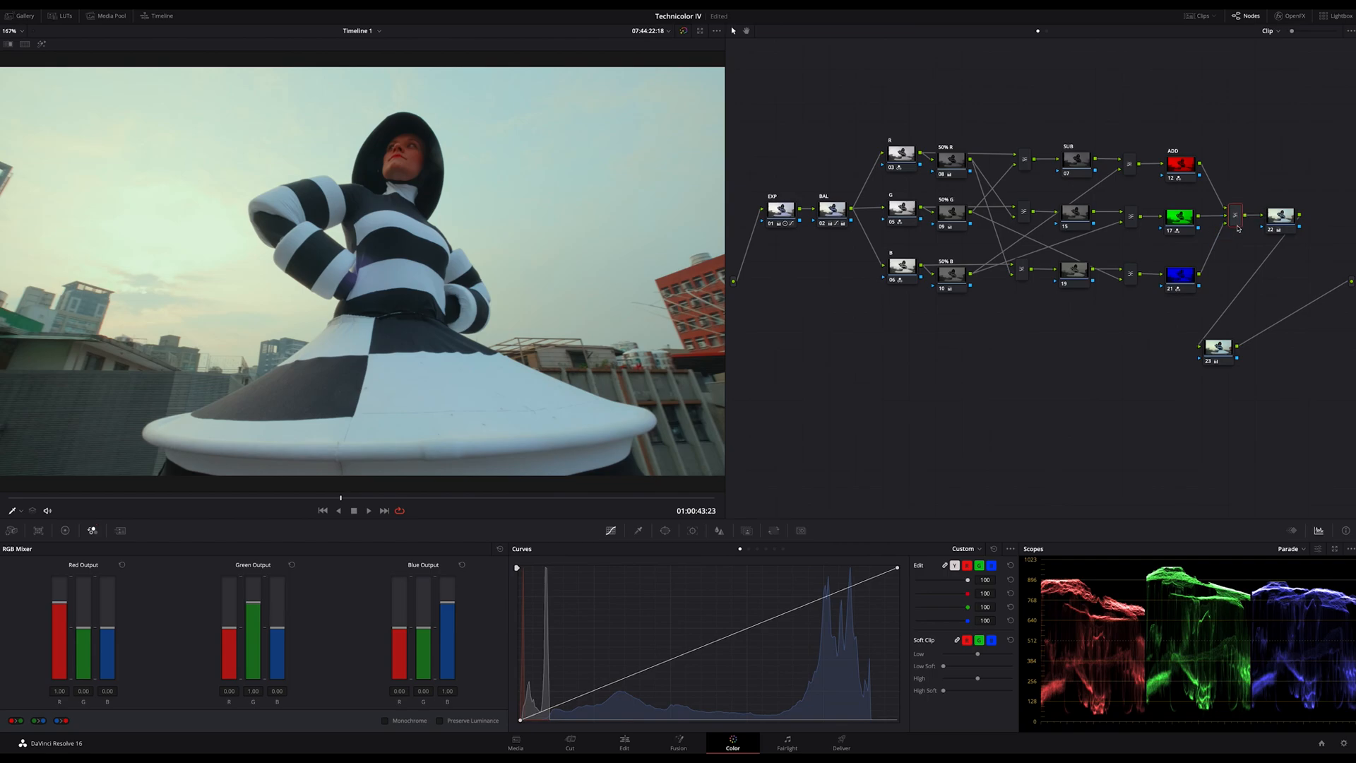
{"action": "mouse_move", "coordinate": [1237, 219]}
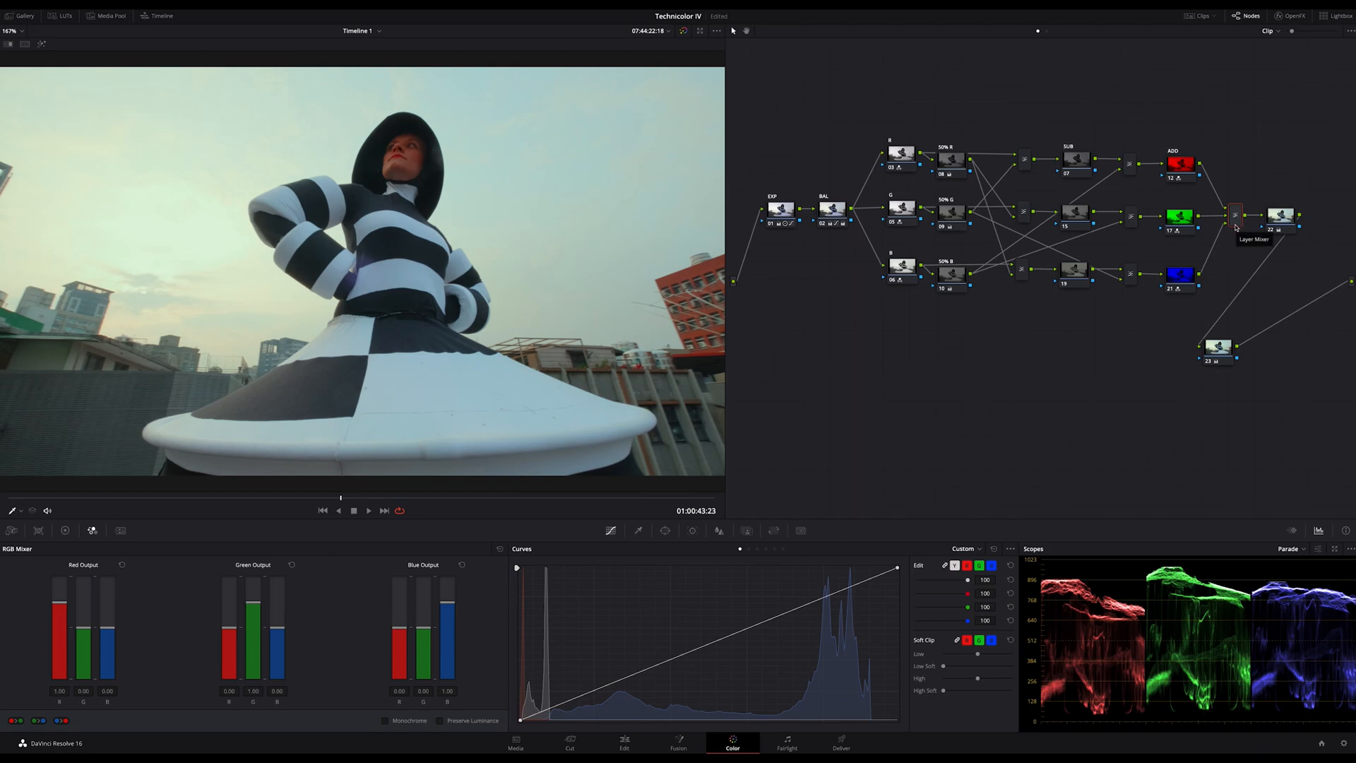
Choose a composite mode for the final Layer Mixer and select the node after it
{"action": "right_click", "coordinate": [1235, 220]}
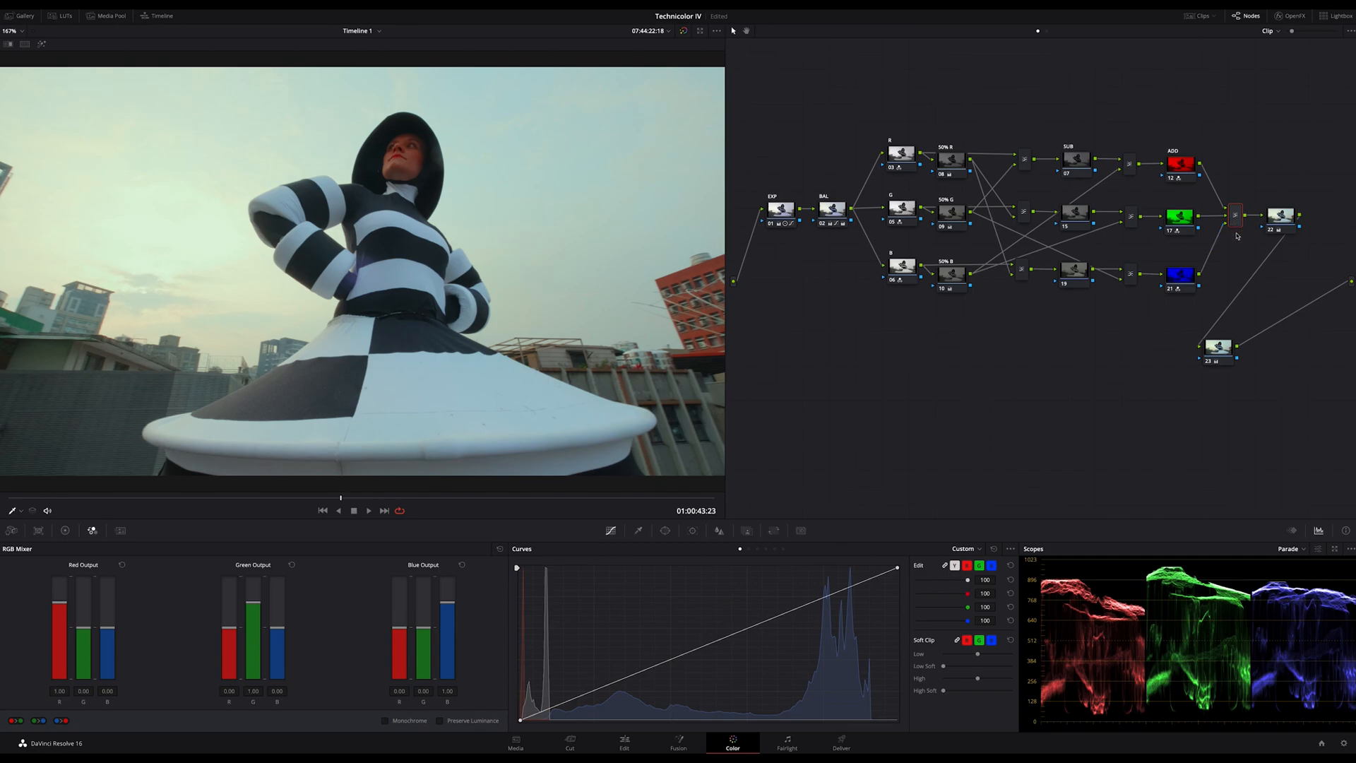
{"action": "right_click", "coordinate": [1236, 216]}
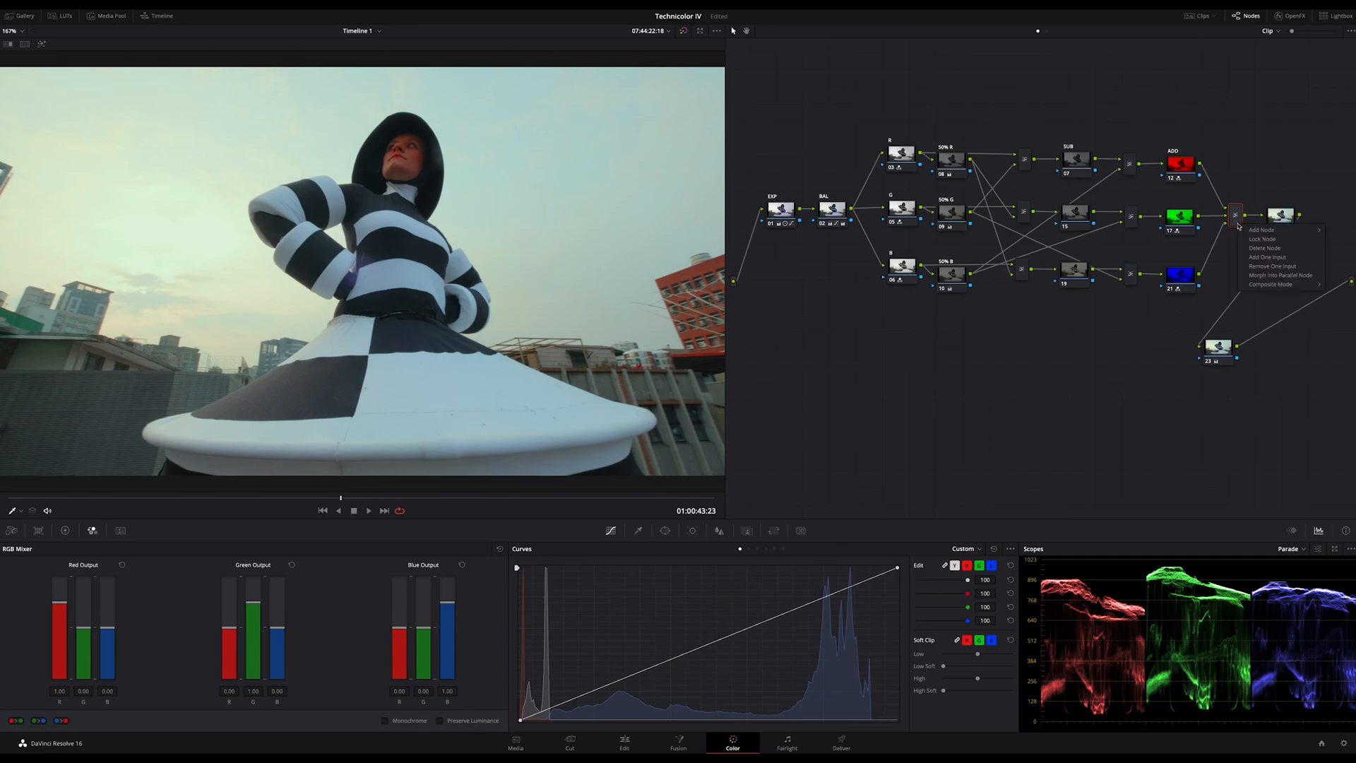
{"action": "left_click", "coordinate": [1271, 284]}
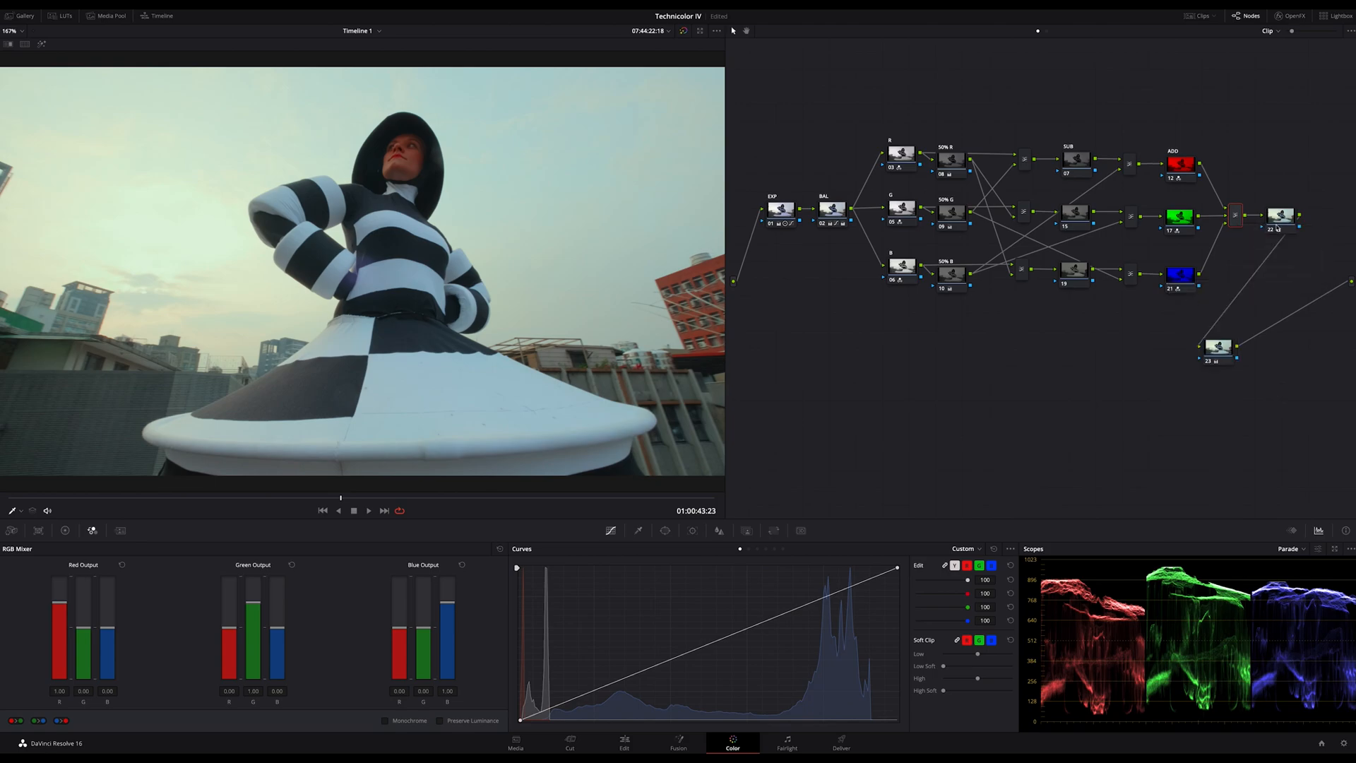
{"action": "left_click", "coordinate": [440, 720]}
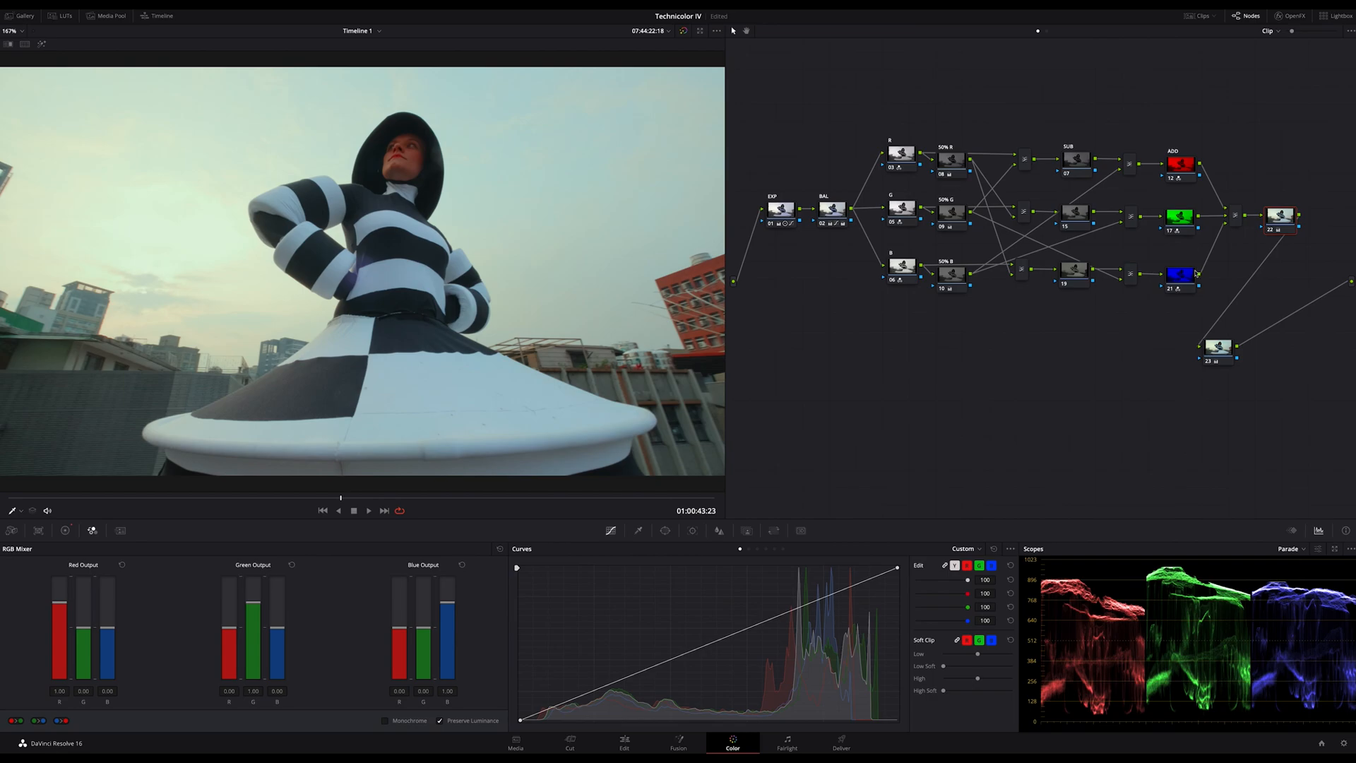
{"action": "mouse_move", "coordinate": [1196, 275]}
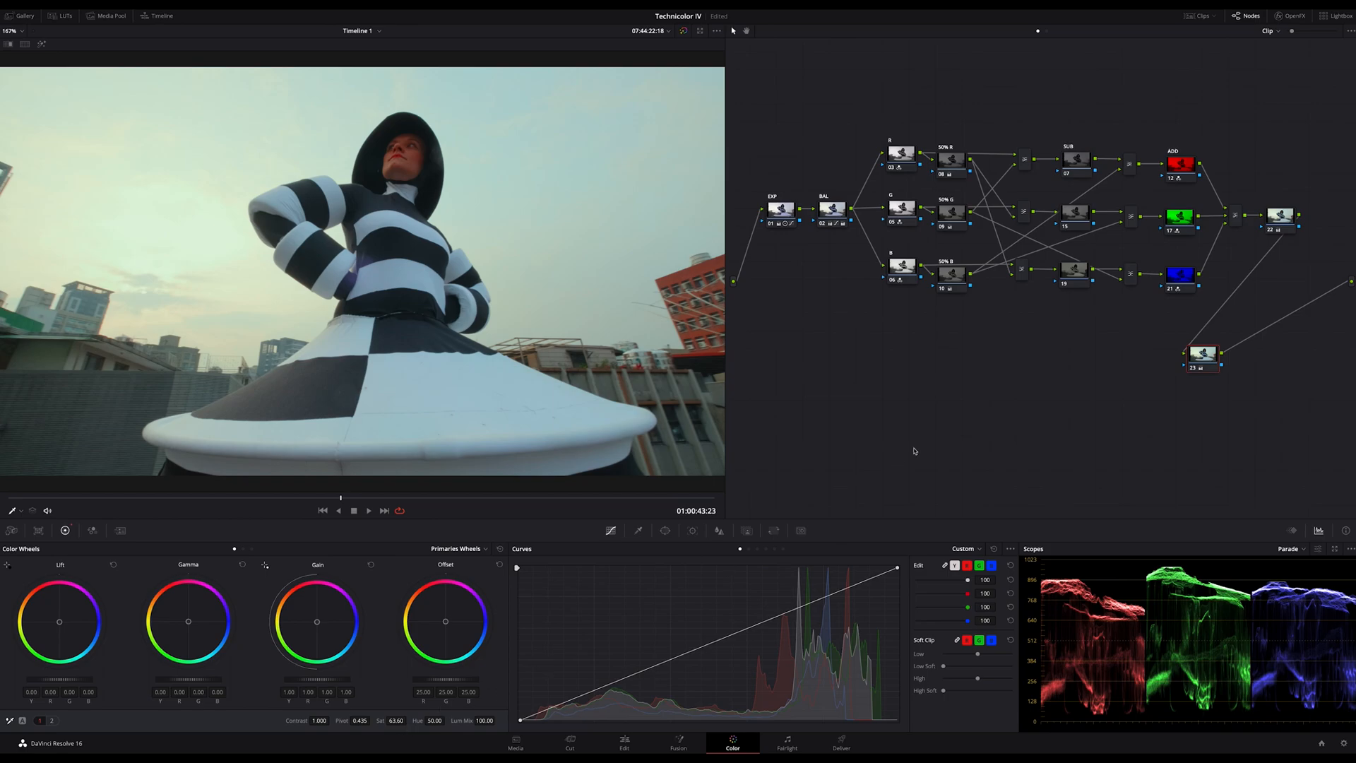
{"action": "mouse_move", "coordinate": [1302, 554]}
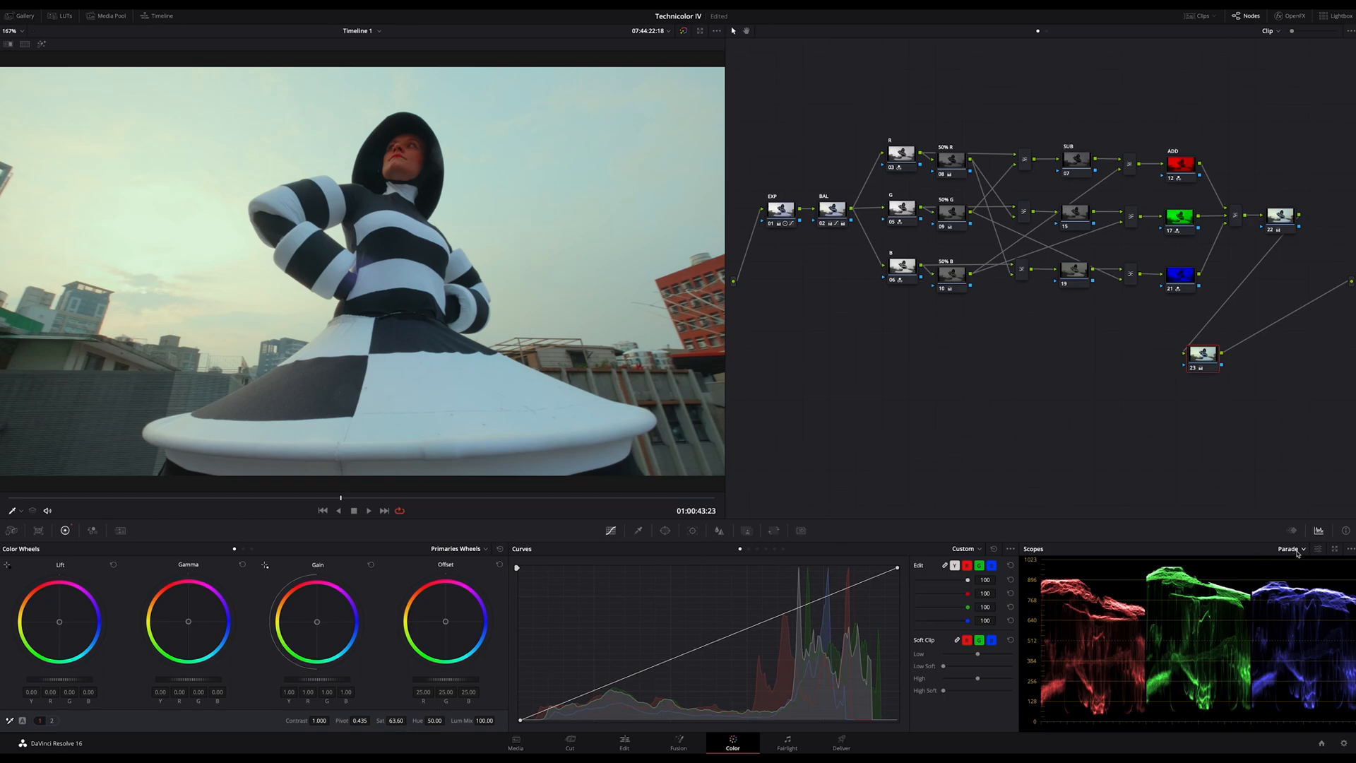
Switch the Scopes dropdown from Parade to Vectorscope
{"action": "left_click", "coordinate": [1289, 548]}
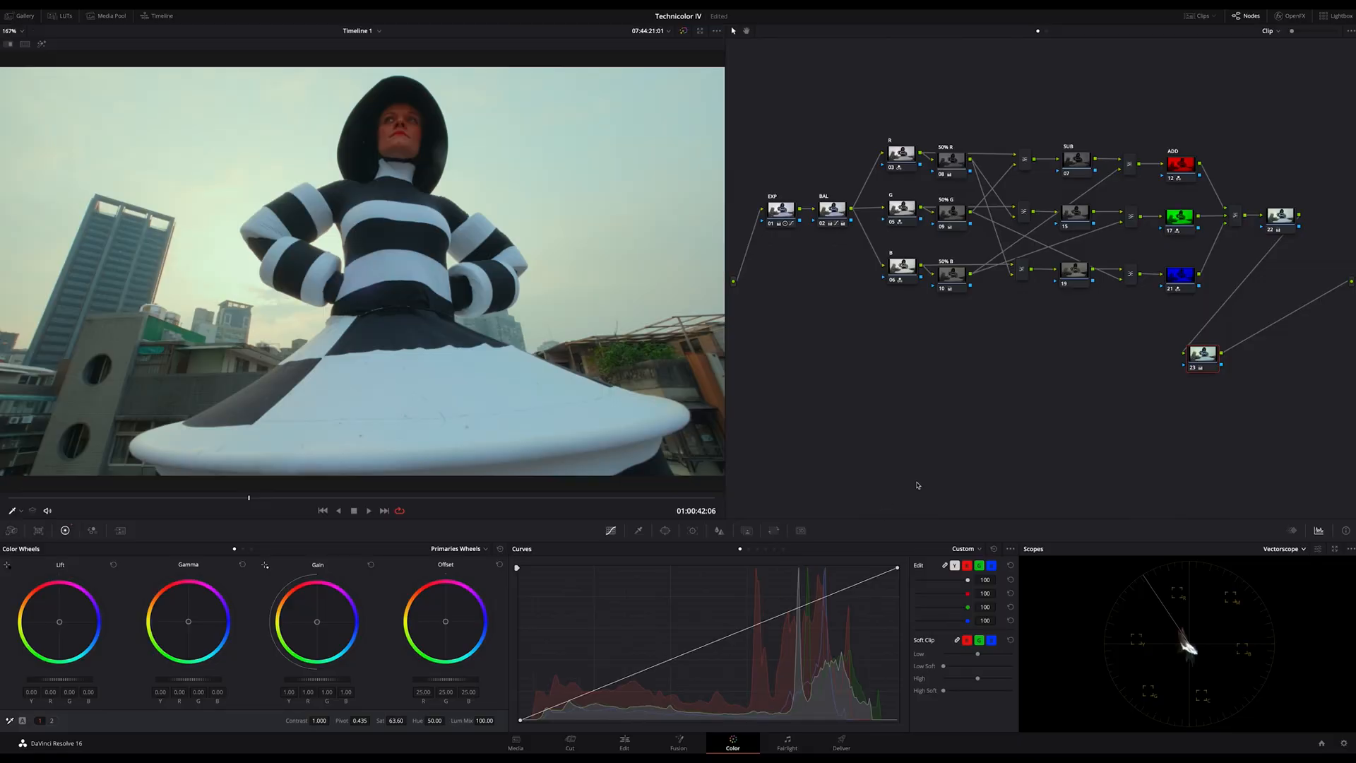
{"action": "mouse_move", "coordinate": [964, 439]}
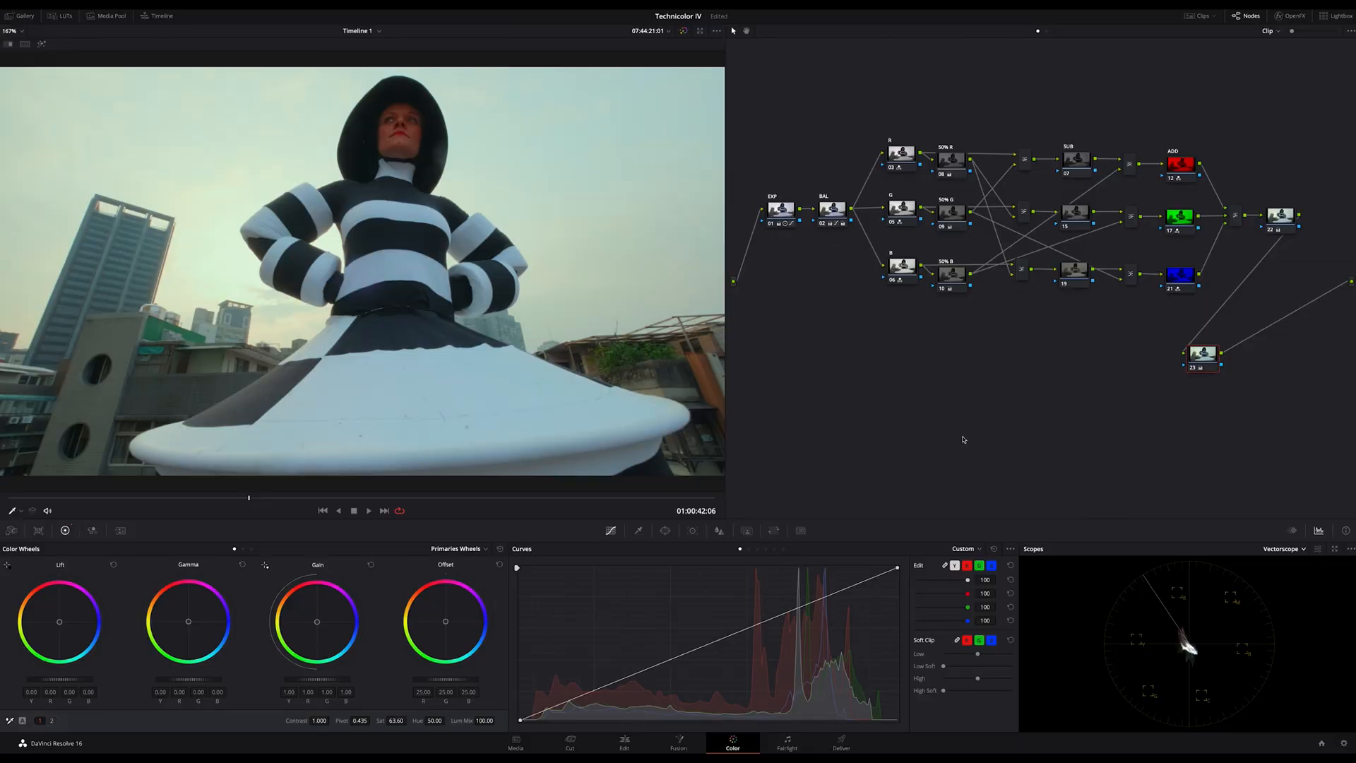
{"action": "mouse_move", "coordinate": [1007, 430]}
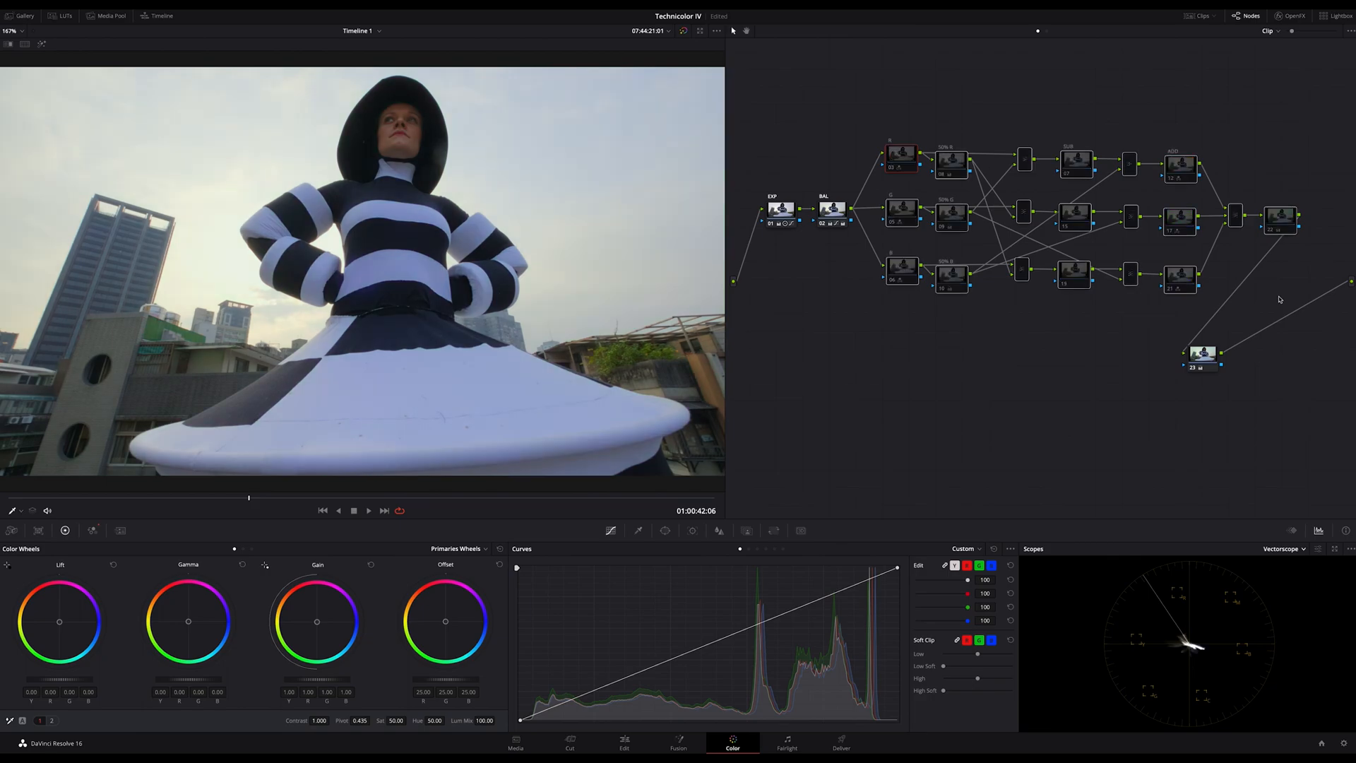
{"action": "mouse_move", "coordinate": [1170, 636]}
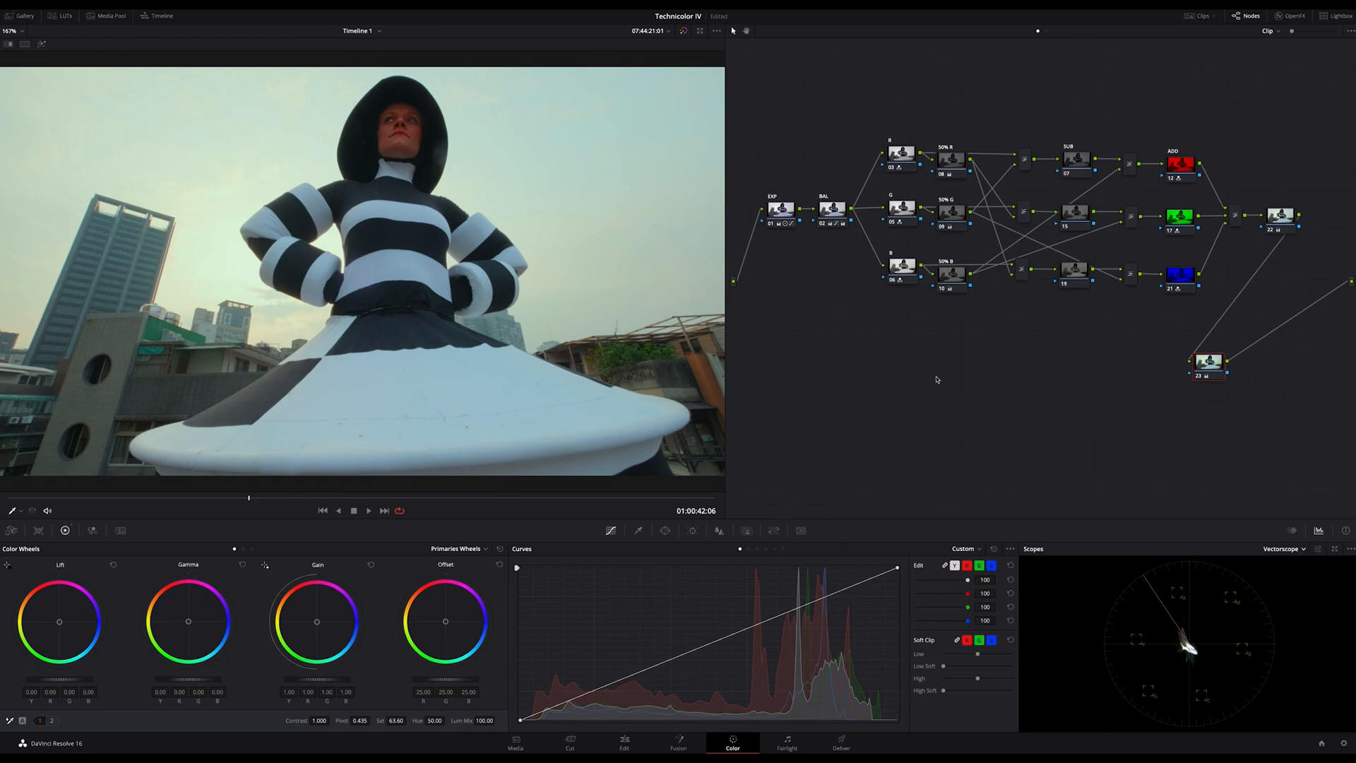
{"action": "mouse_move", "coordinate": [918, 388]}
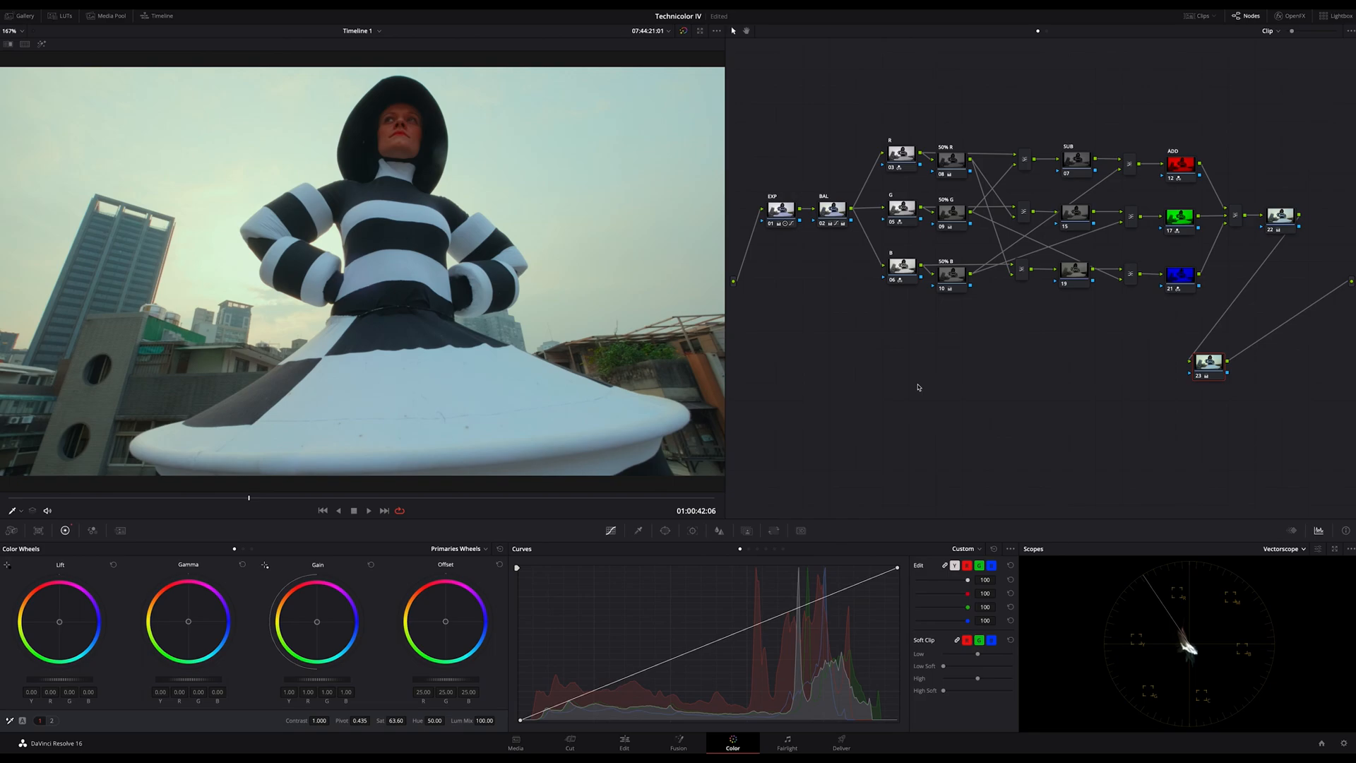
{"action": "mouse_move", "coordinate": [762, 366]}
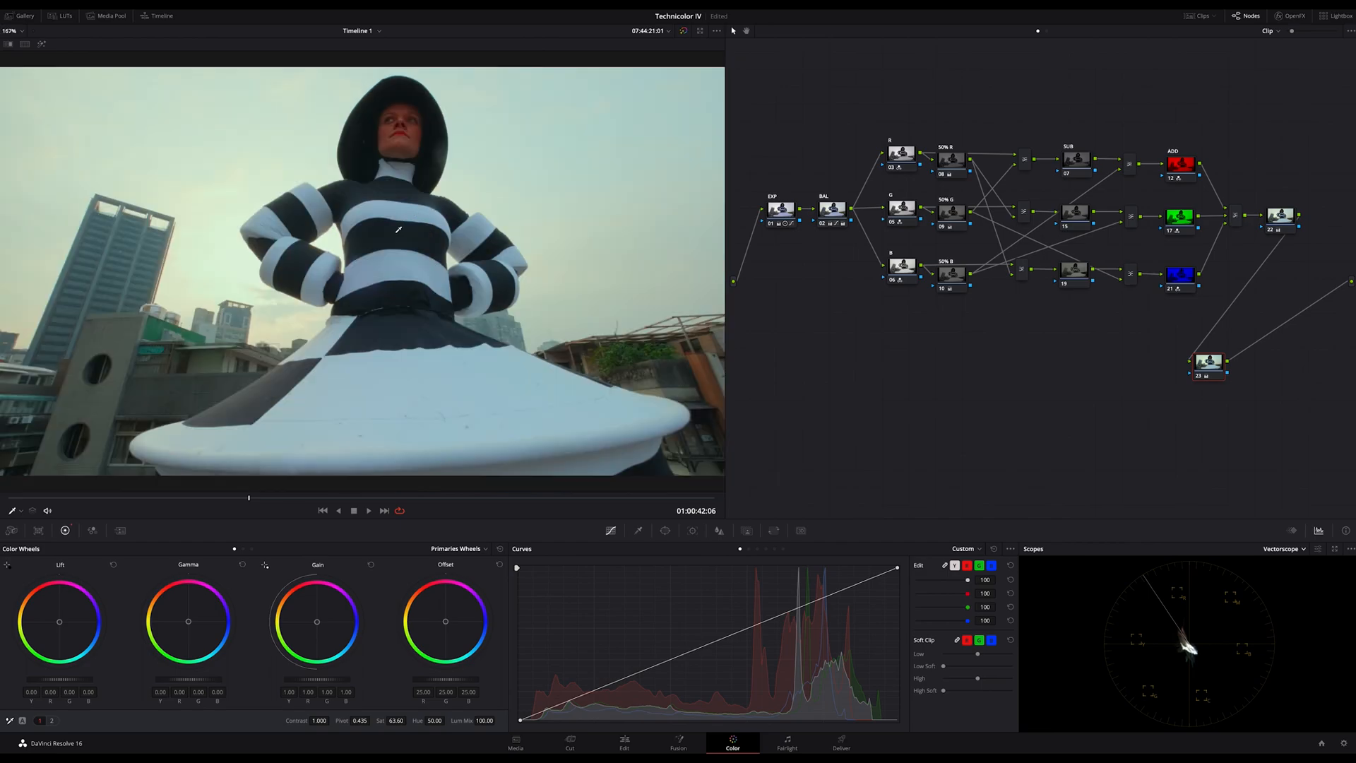
{"action": "mouse_move", "coordinate": [650, 274]}
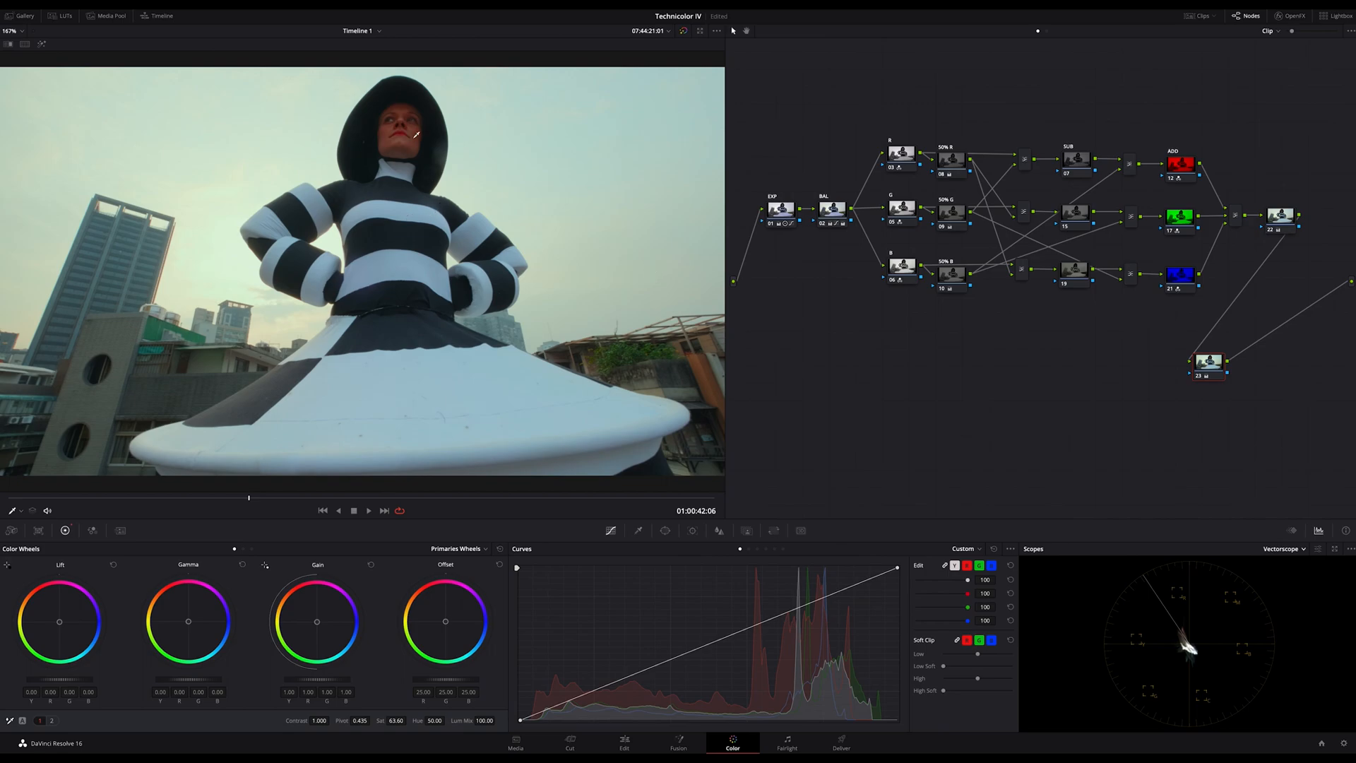
{"action": "mouse_move", "coordinate": [745, 348]}
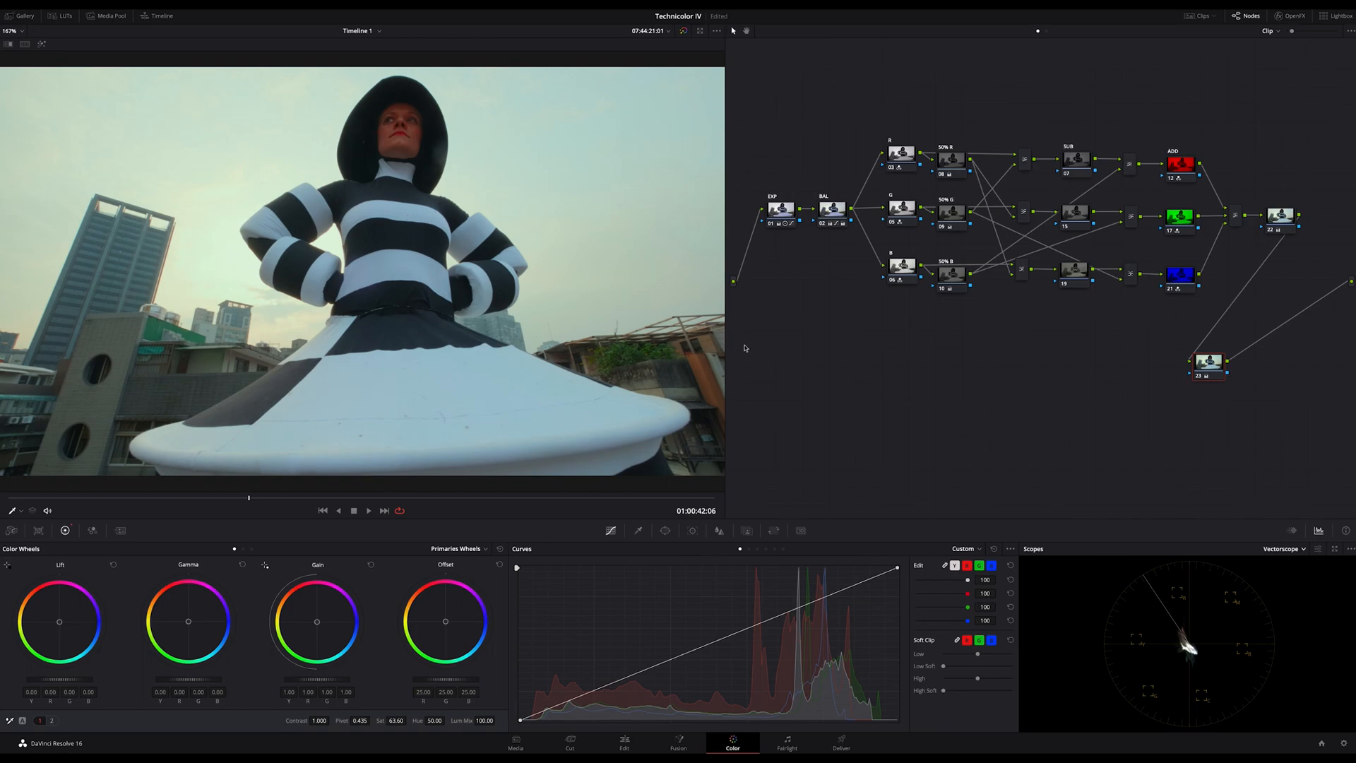
{"action": "mouse_move", "coordinate": [882, 353]}
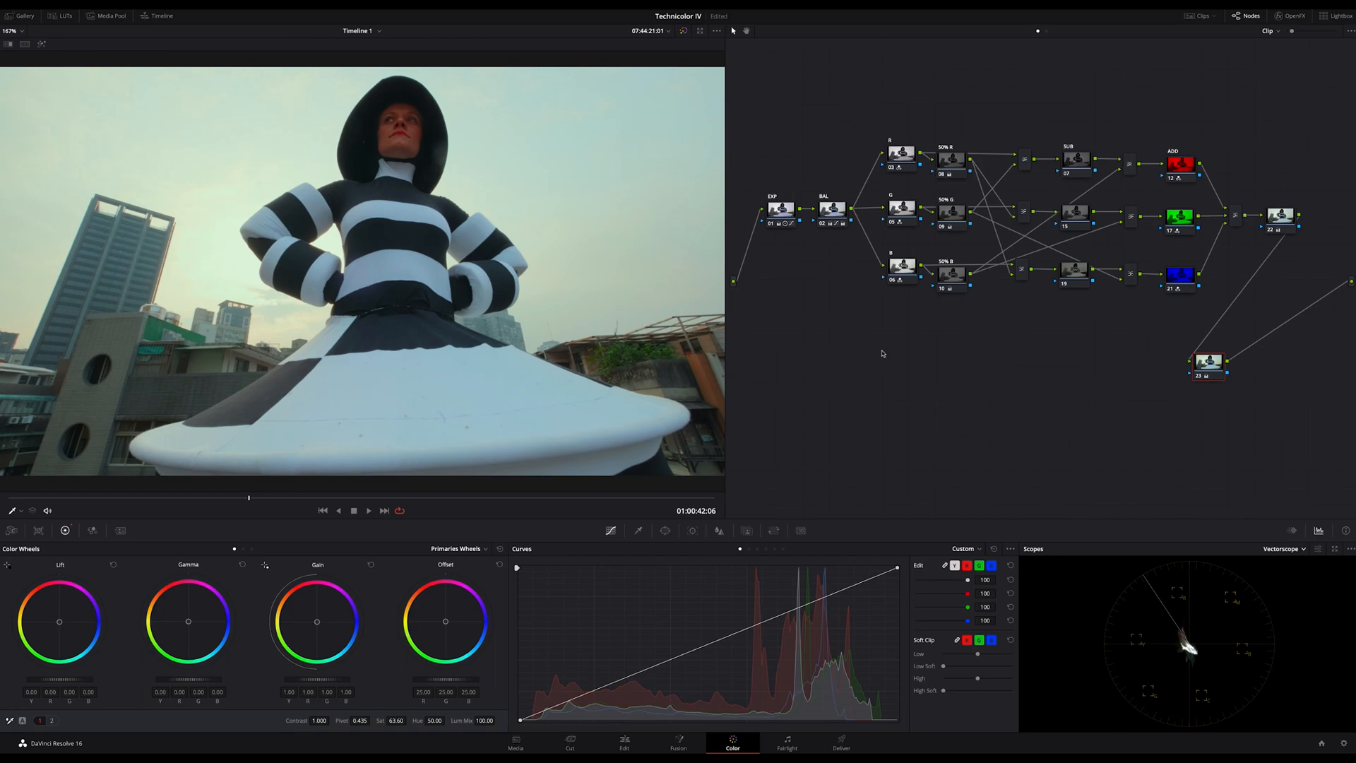
{"action": "mouse_move", "coordinate": [857, 373]}
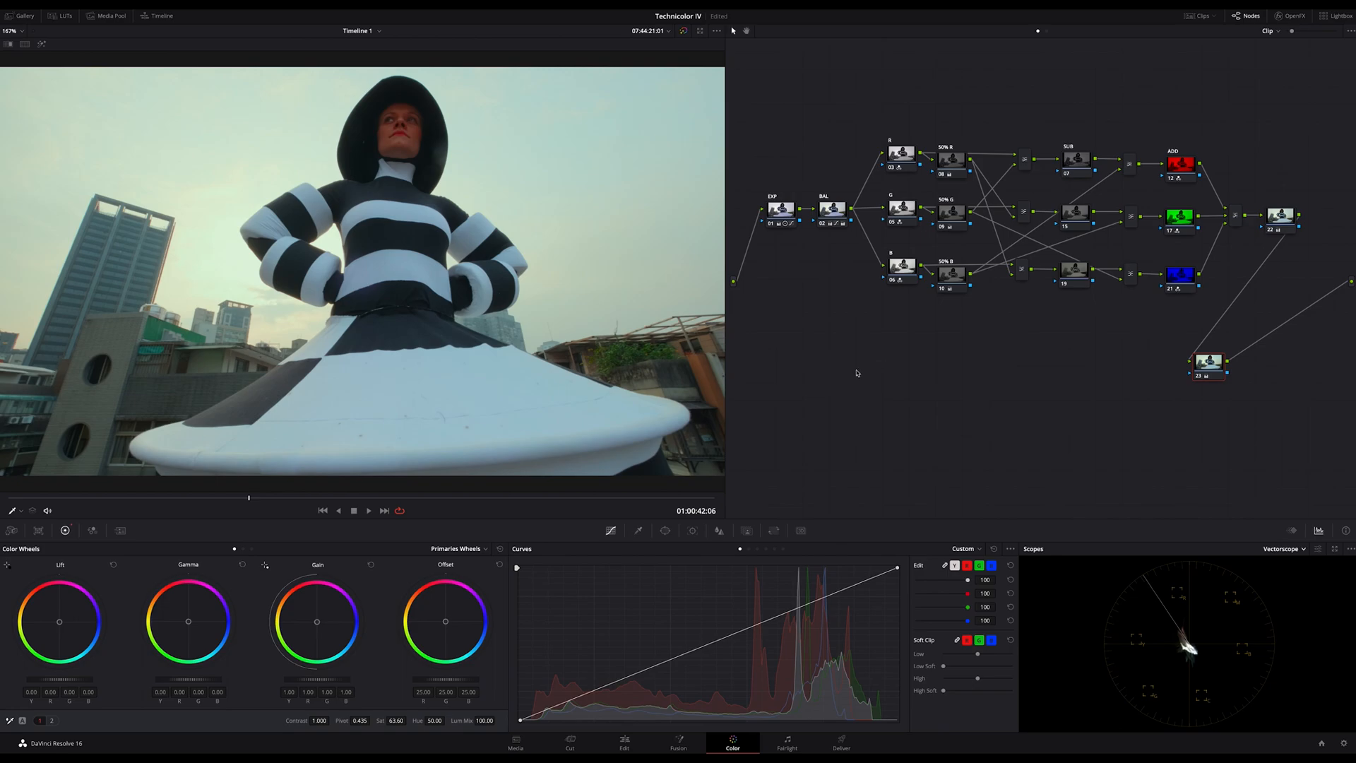
{"action": "mouse_move", "coordinate": [830, 355]}
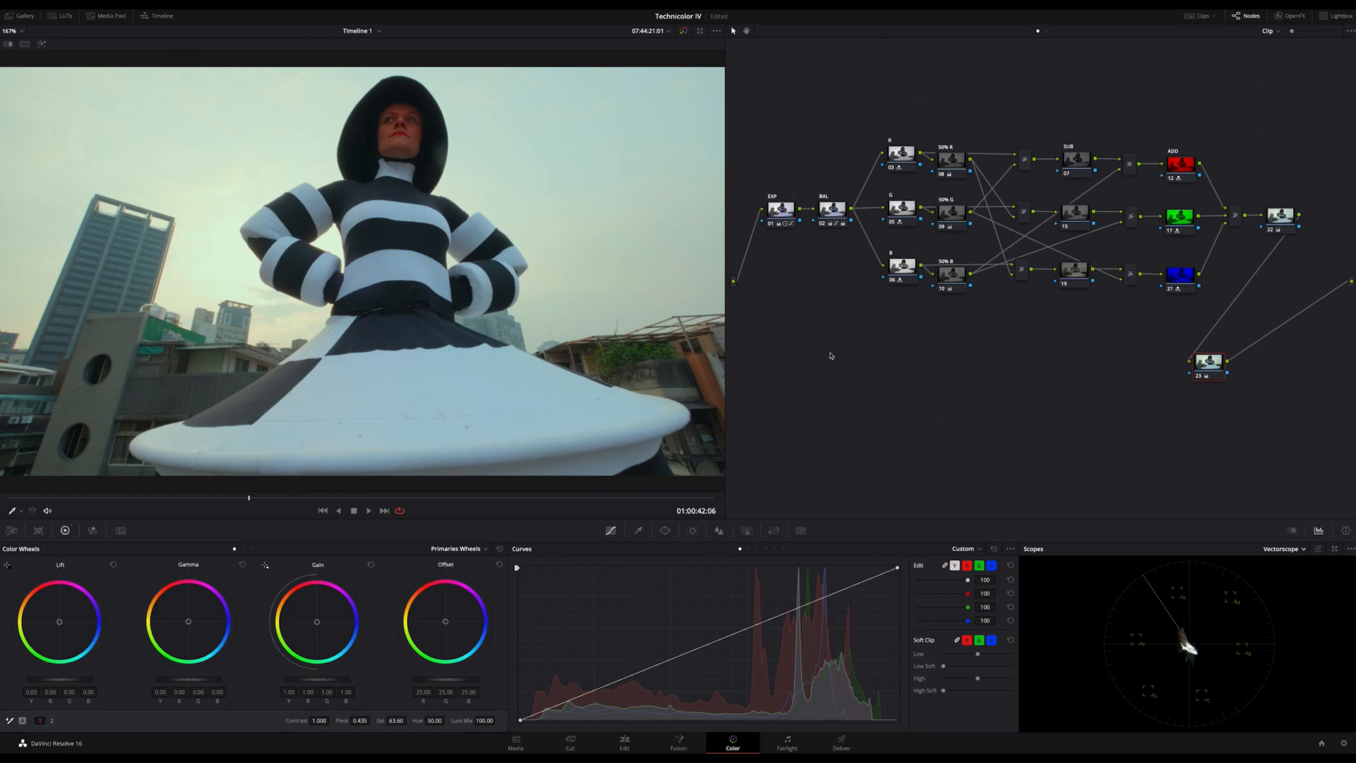
{"action": "mouse_move", "coordinate": [832, 361]}
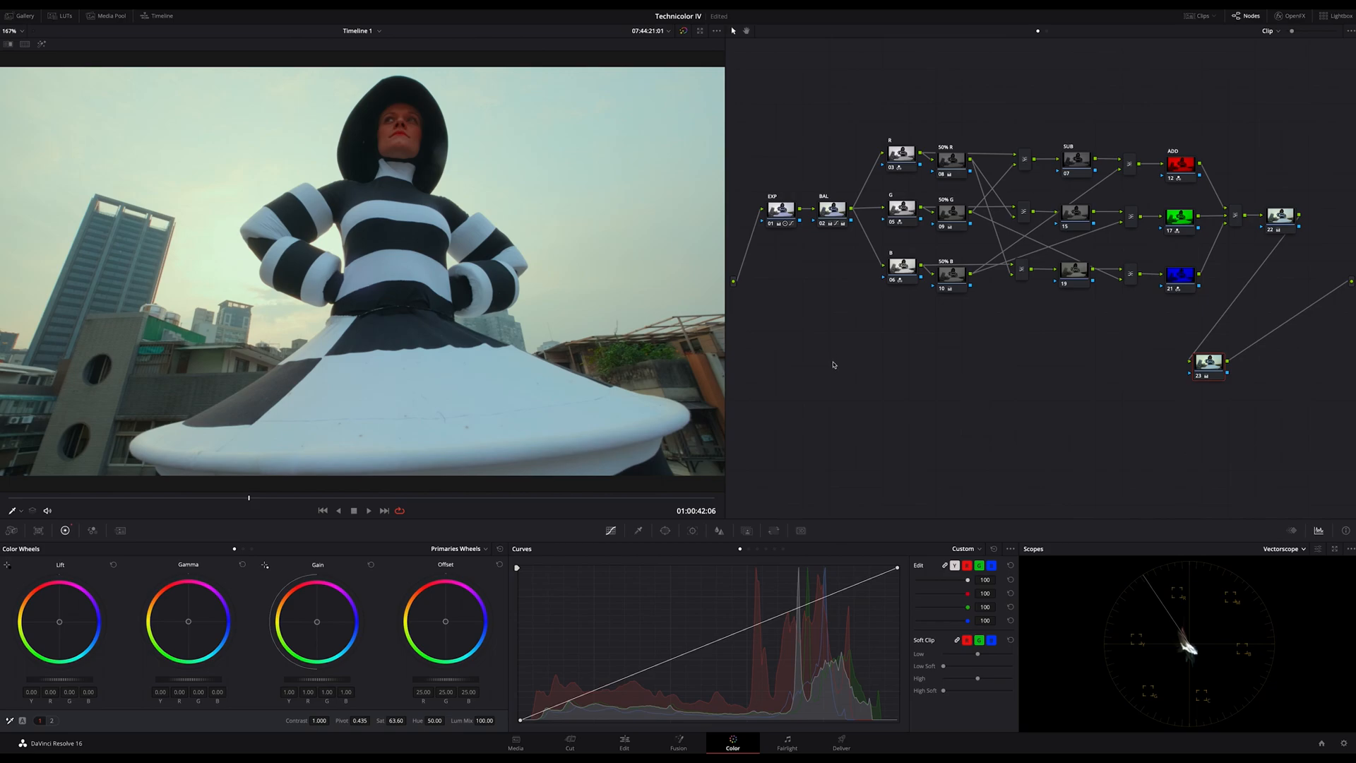
{"action": "mouse_move", "coordinate": [744, 344]}
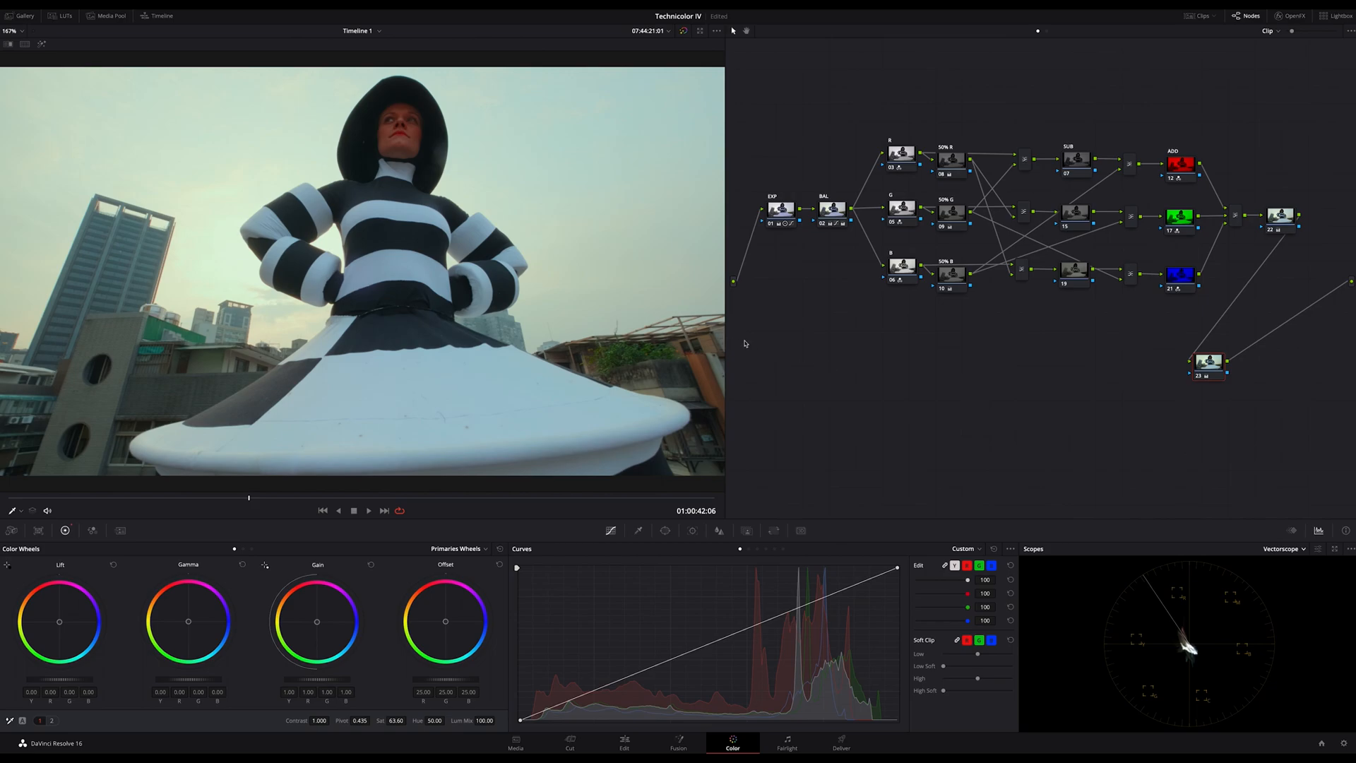
{"action": "mouse_move", "coordinate": [862, 352]}
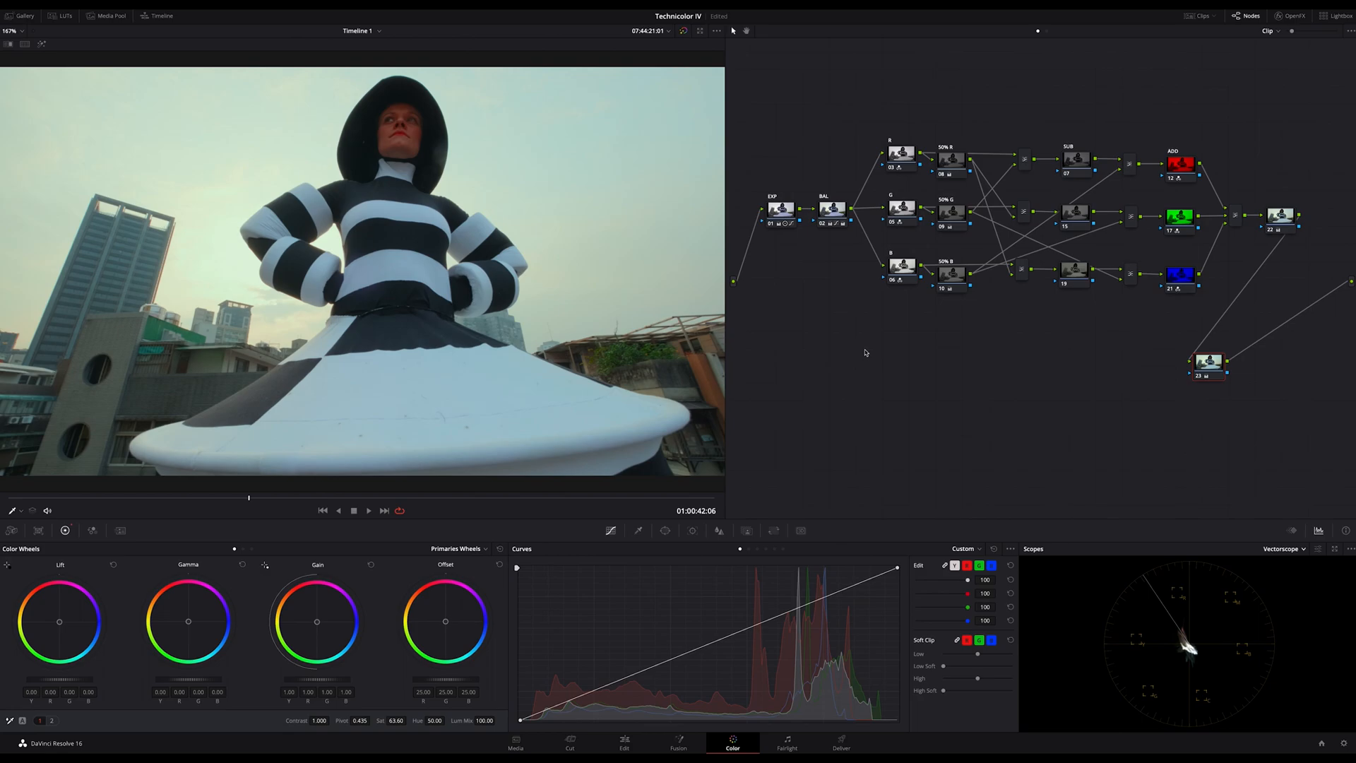
{"action": "mouse_move", "coordinate": [1057, 354]}
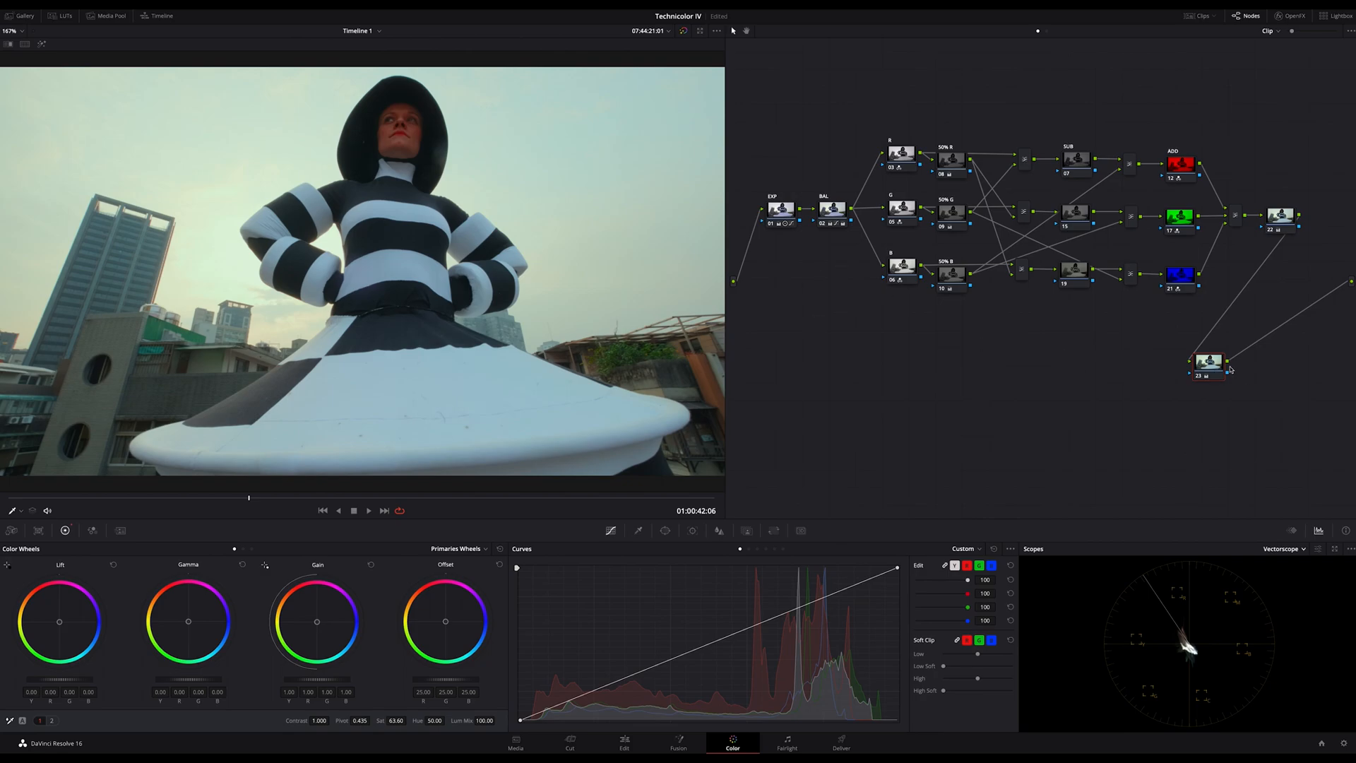
Drag node 23 slightly down and left, below the ADD nodes
{"action": "left_click_drag", "start_coordinate": [1209, 363], "coordinate": [1179, 372]}
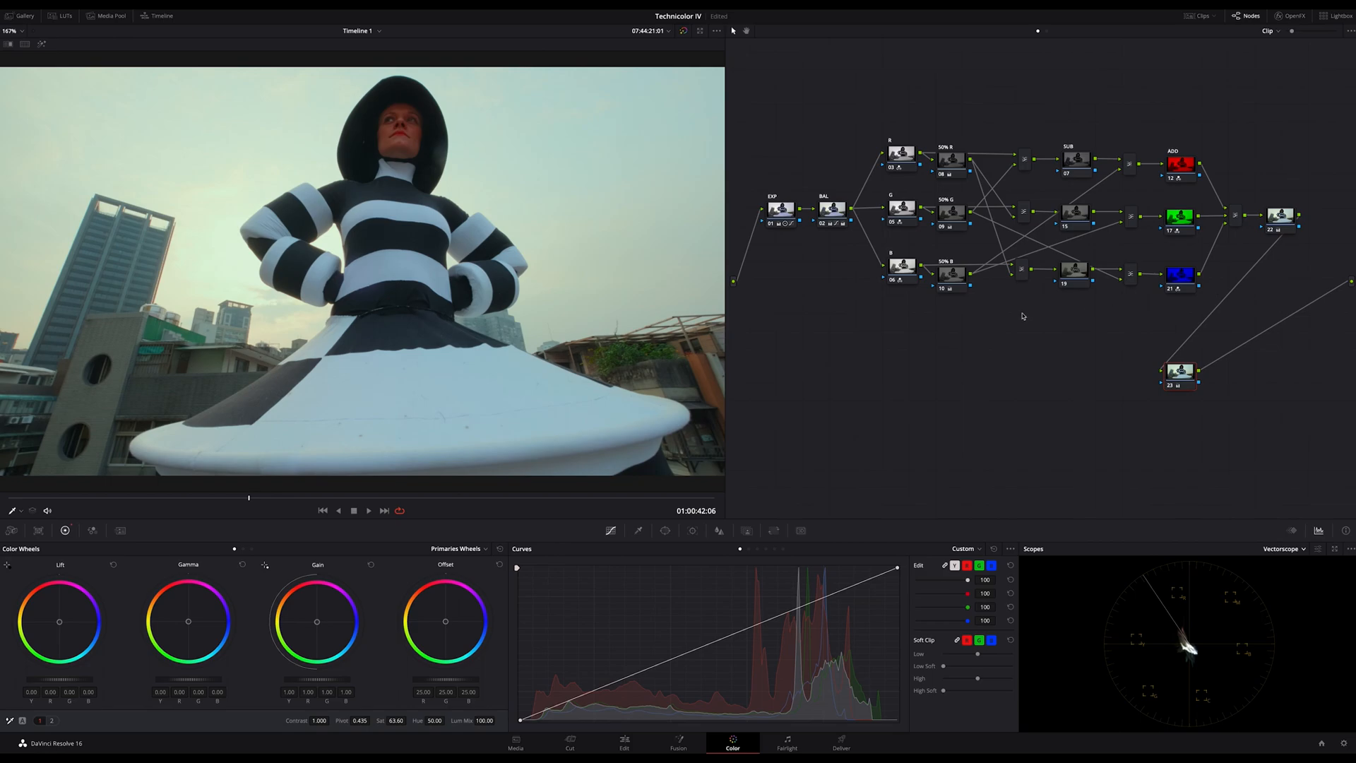
{"action": "mouse_move", "coordinate": [945, 342]}
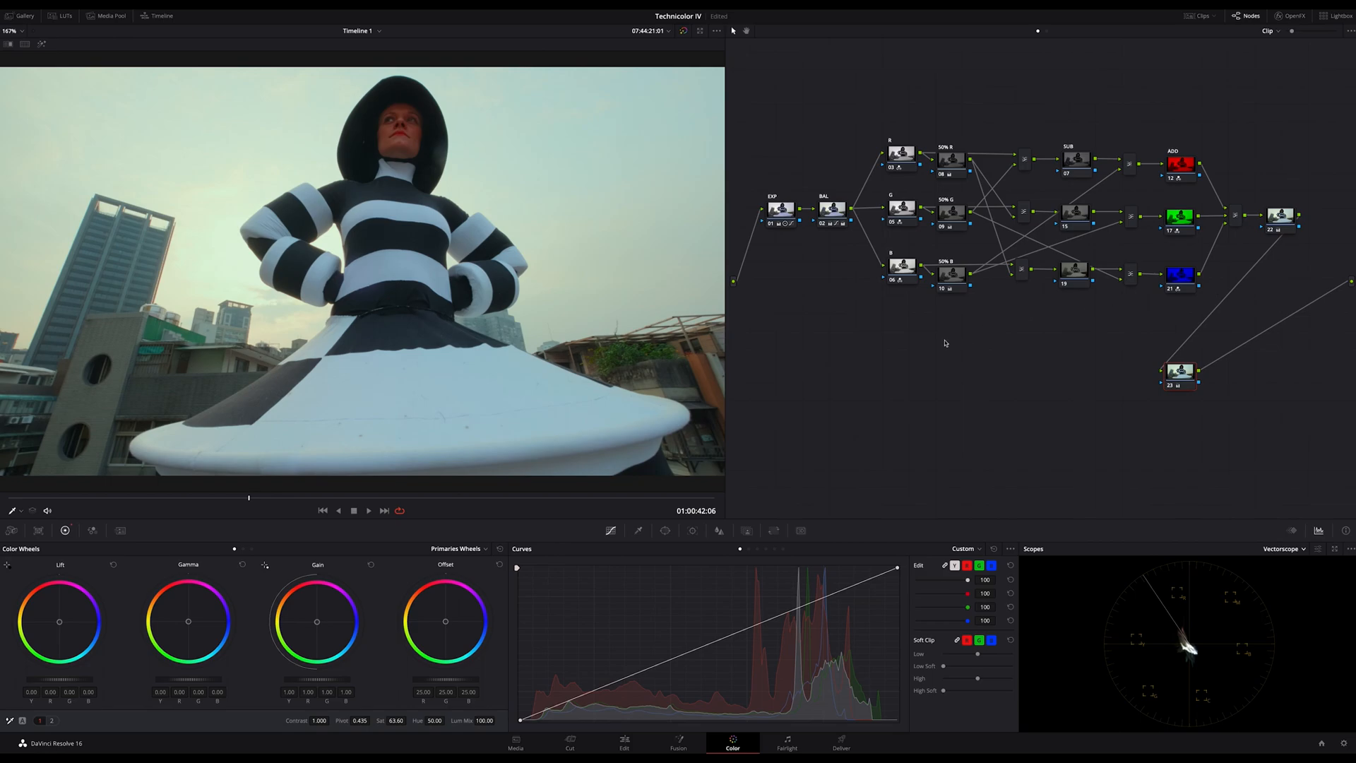
{"action": "mouse_move", "coordinate": [1020, 336]}
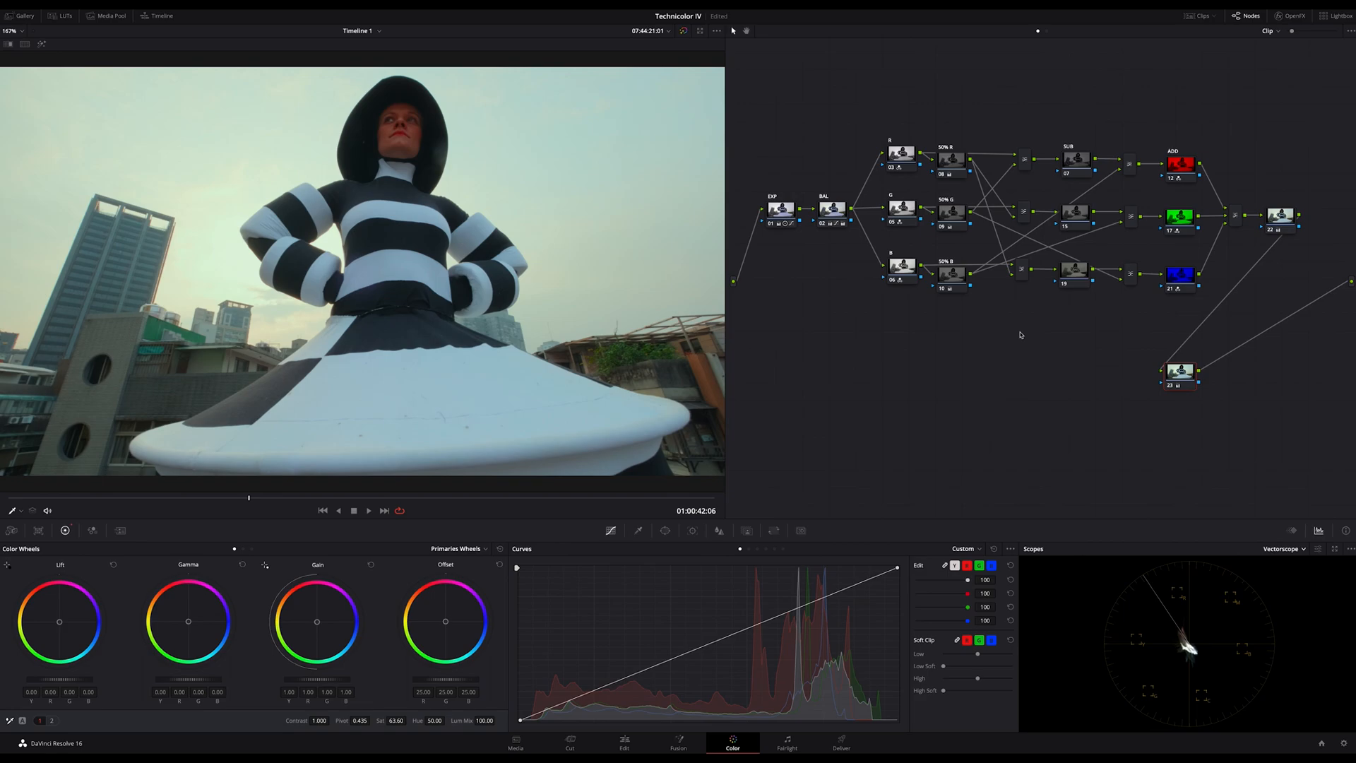
{"action": "mouse_move", "coordinate": [1034, 332]}
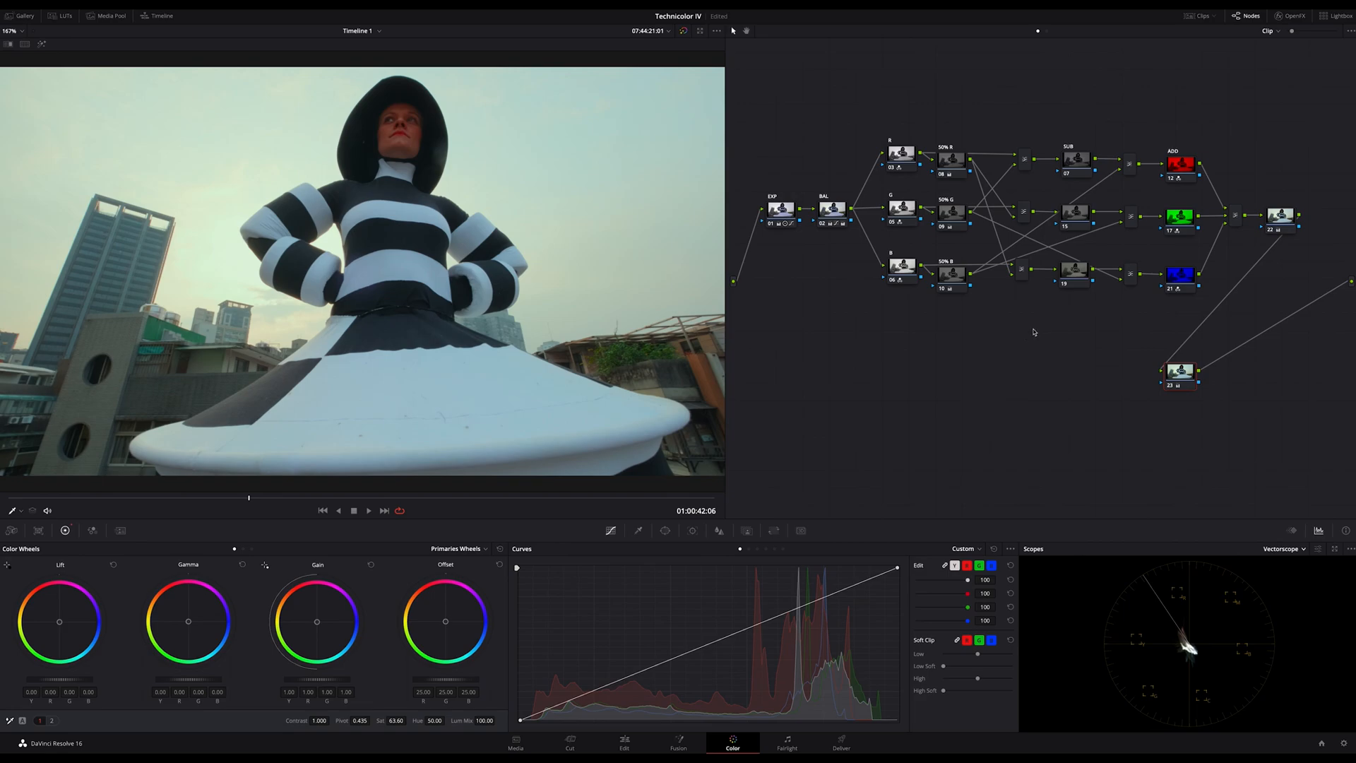
{"action": "mouse_move", "coordinate": [1029, 338]}
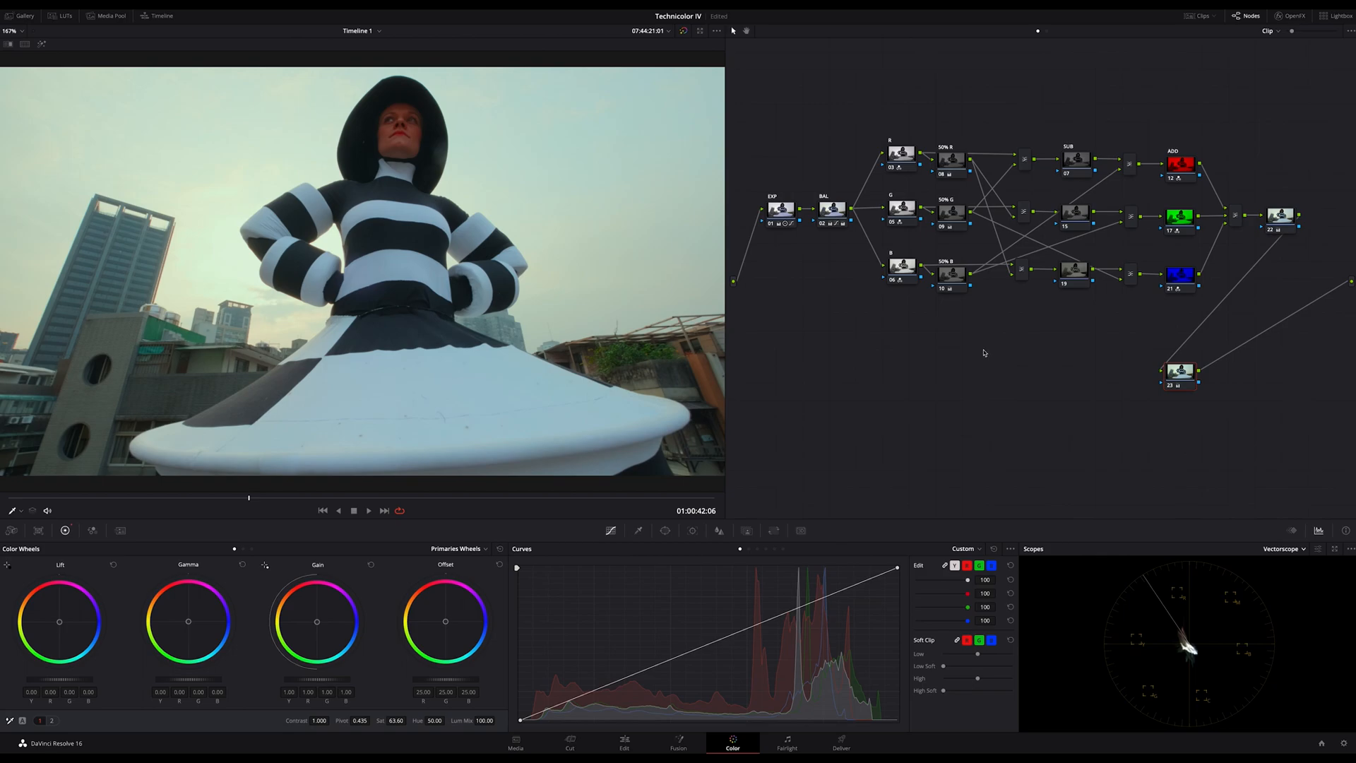
{"action": "mouse_move", "coordinate": [903, 385]}
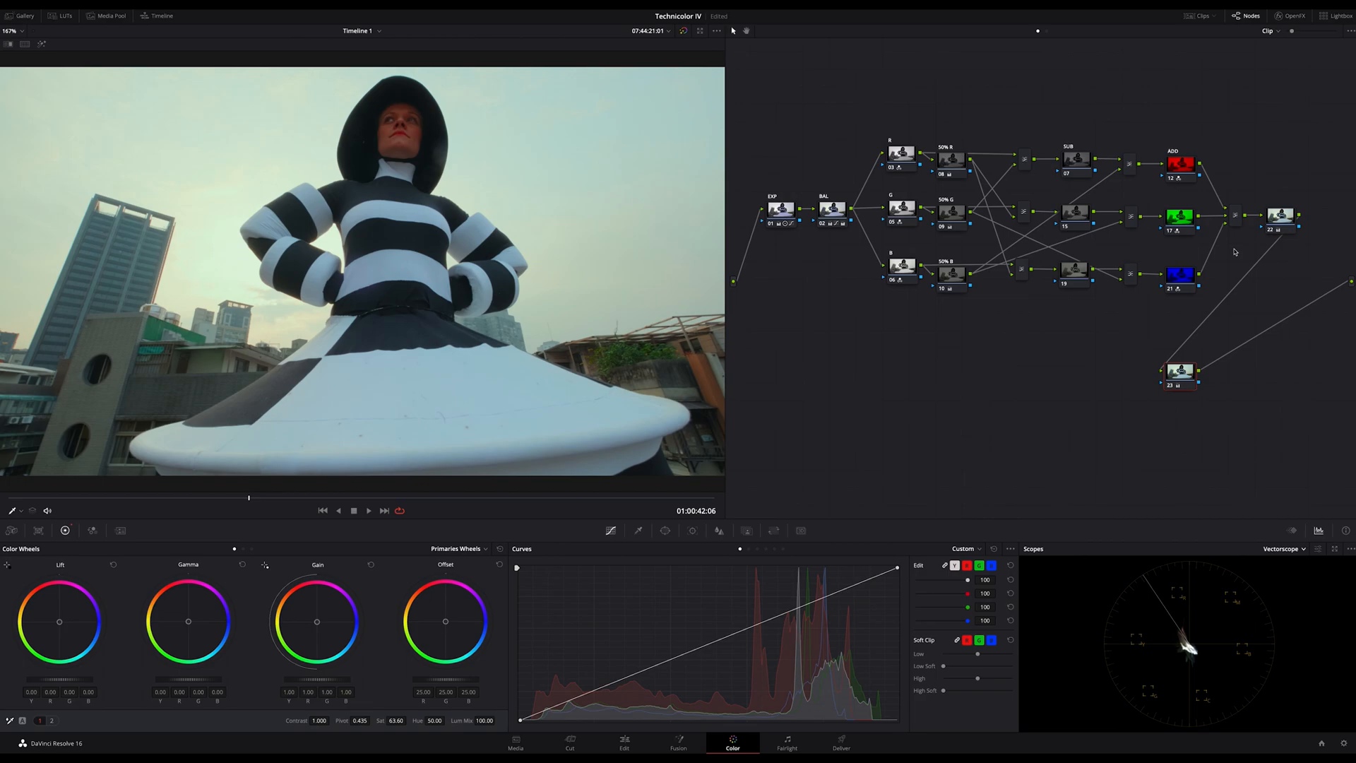
{"action": "mouse_move", "coordinate": [917, 371]}
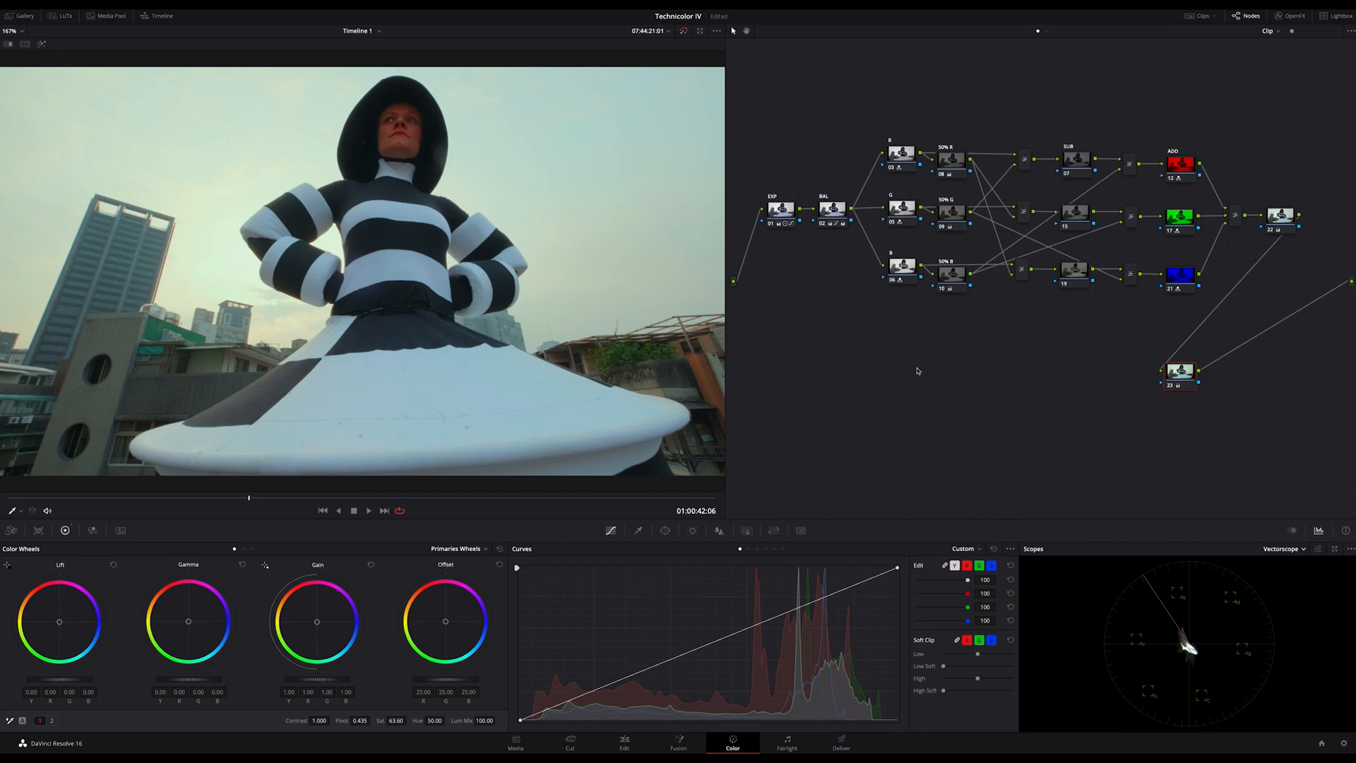
{"action": "mouse_move", "coordinate": [828, 391]}
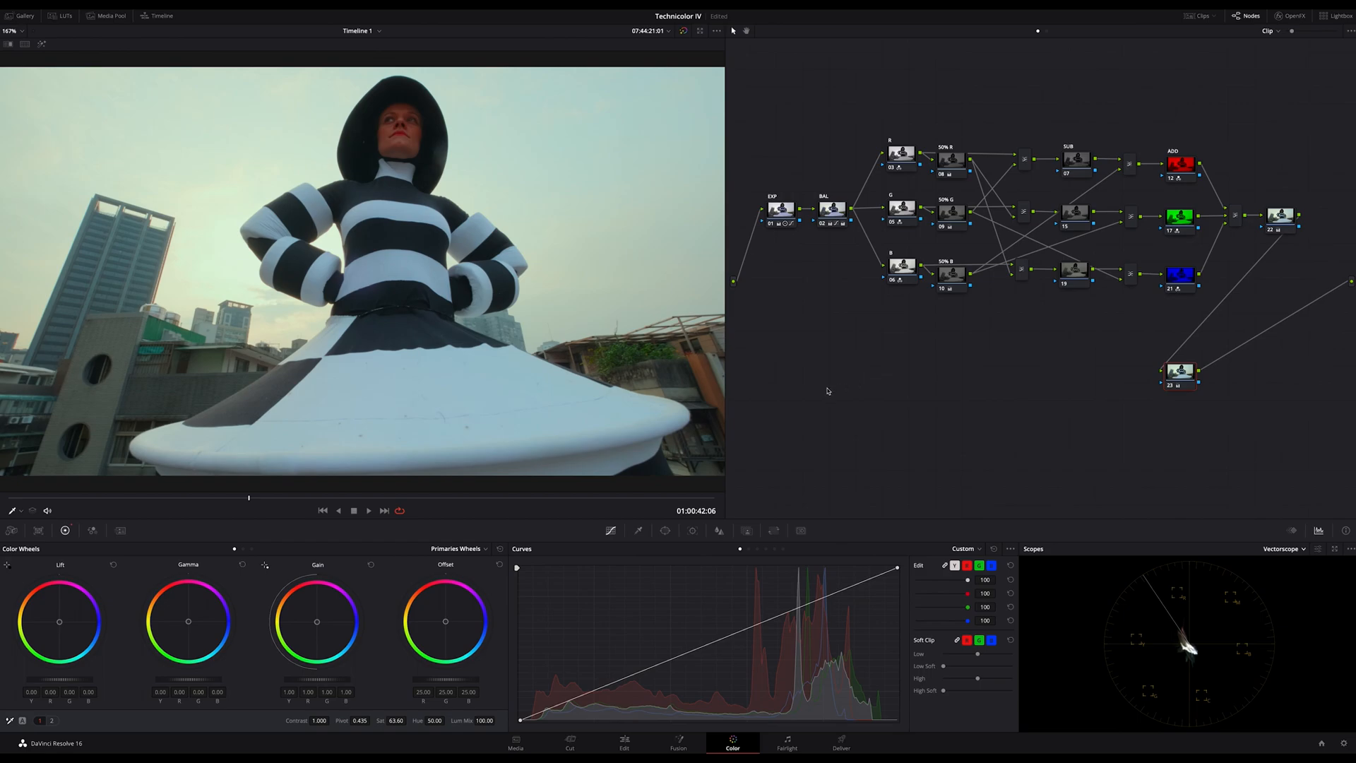
{"action": "mouse_move", "coordinate": [1194, 493]}
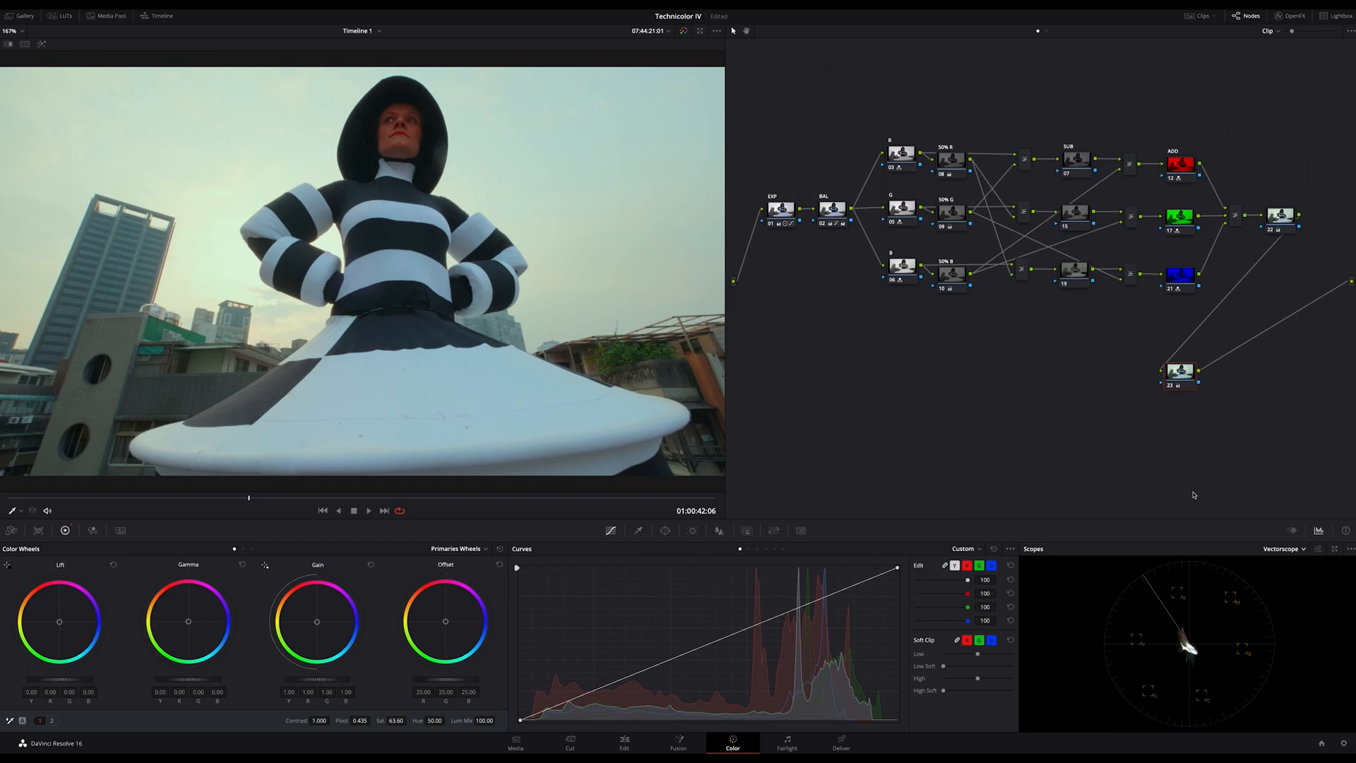
Switch the scope display from Vectorscope to the RGB Parade
{"action": "left_click", "coordinate": [1283, 548]}
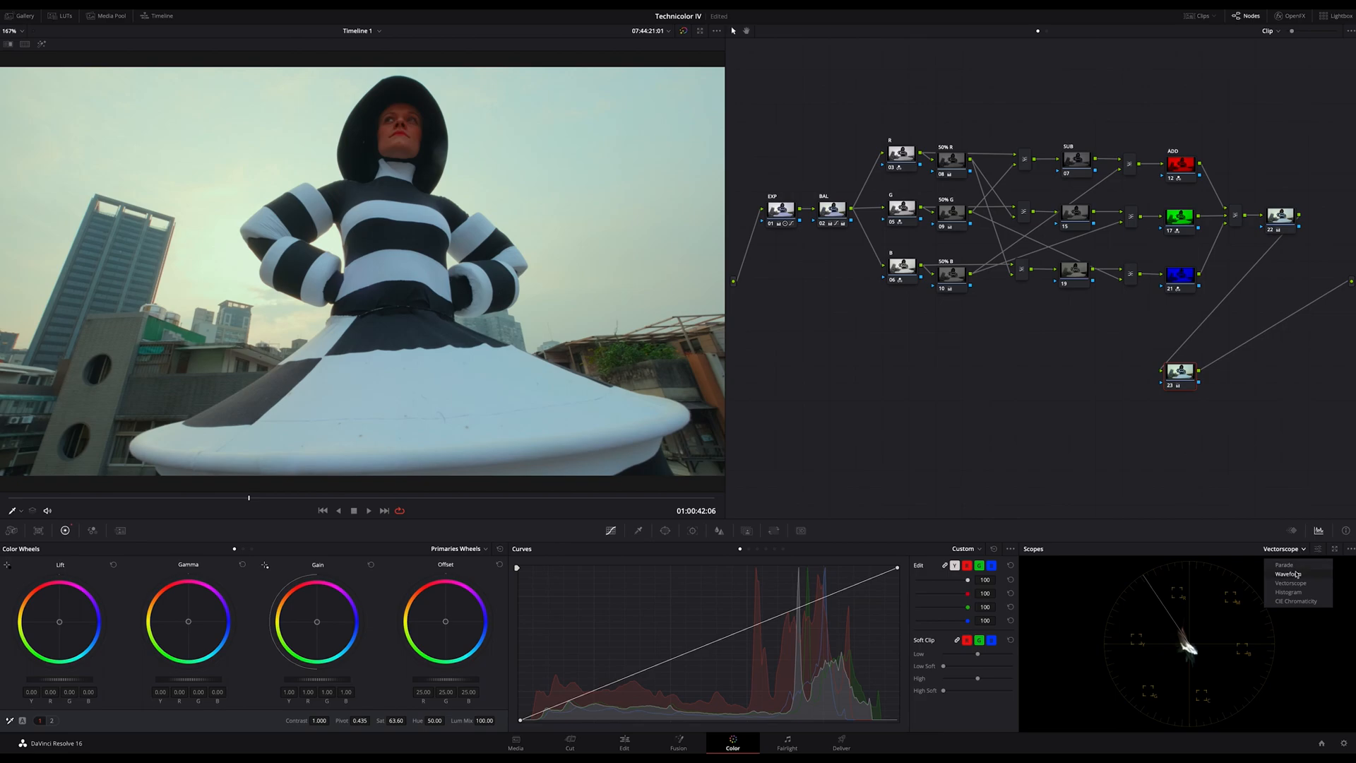
{"action": "left_click", "coordinate": [1283, 565]}
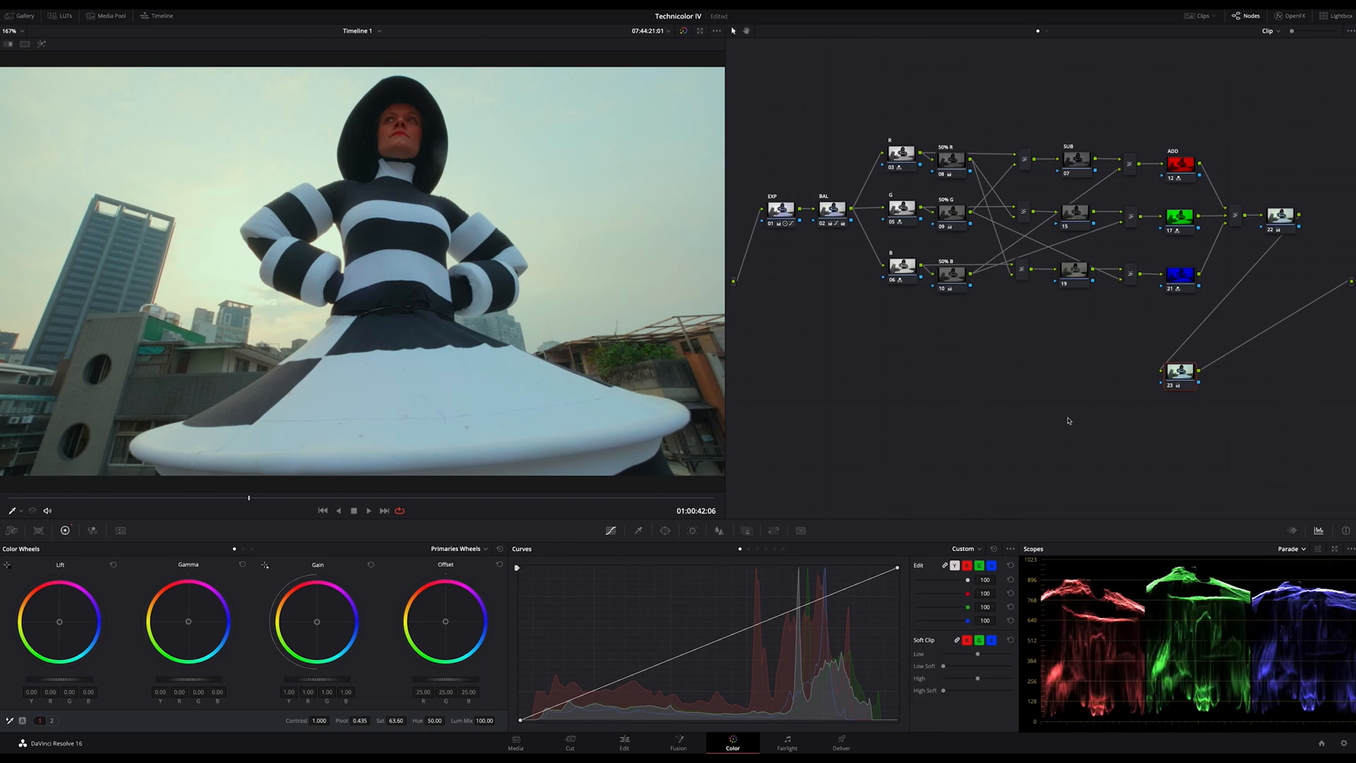
{"action": "mouse_move", "coordinate": [1132, 365]}
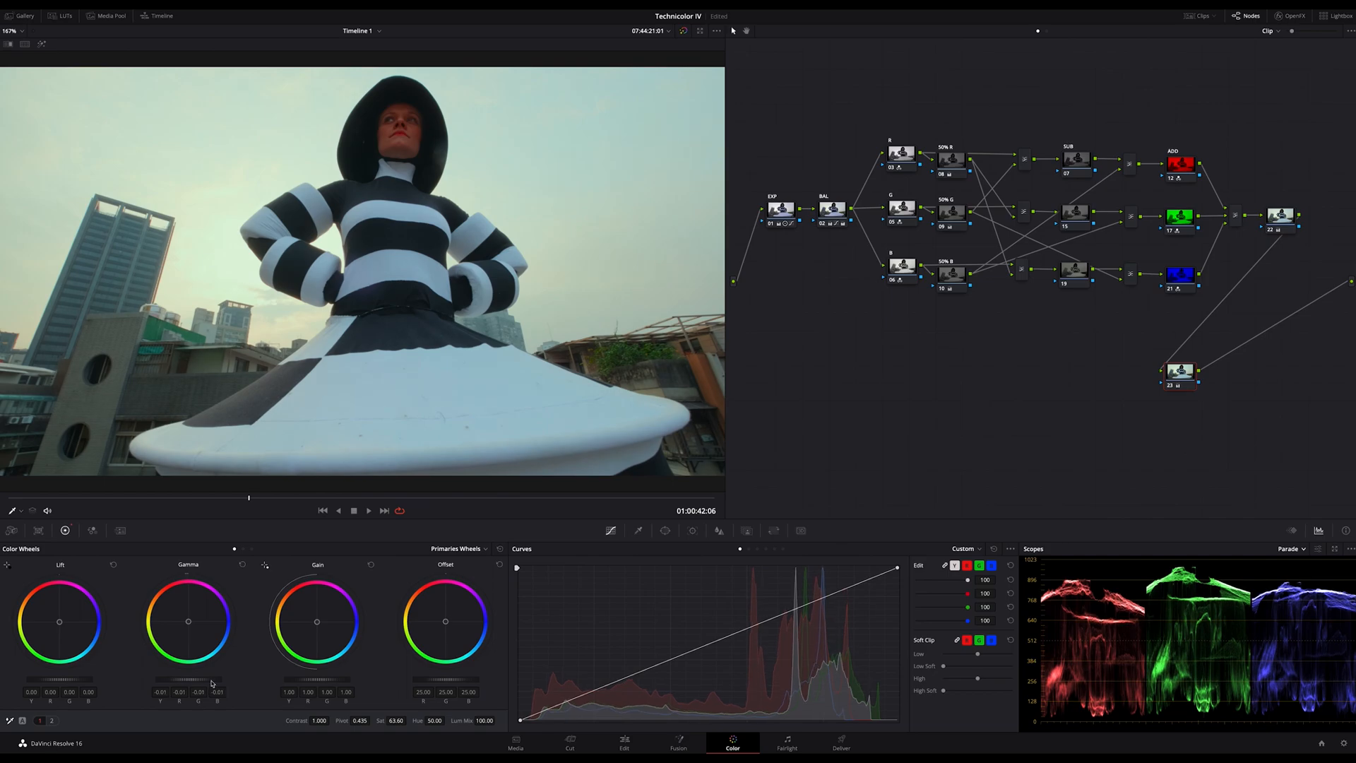
{"action": "mouse_move", "coordinate": [883, 411]}
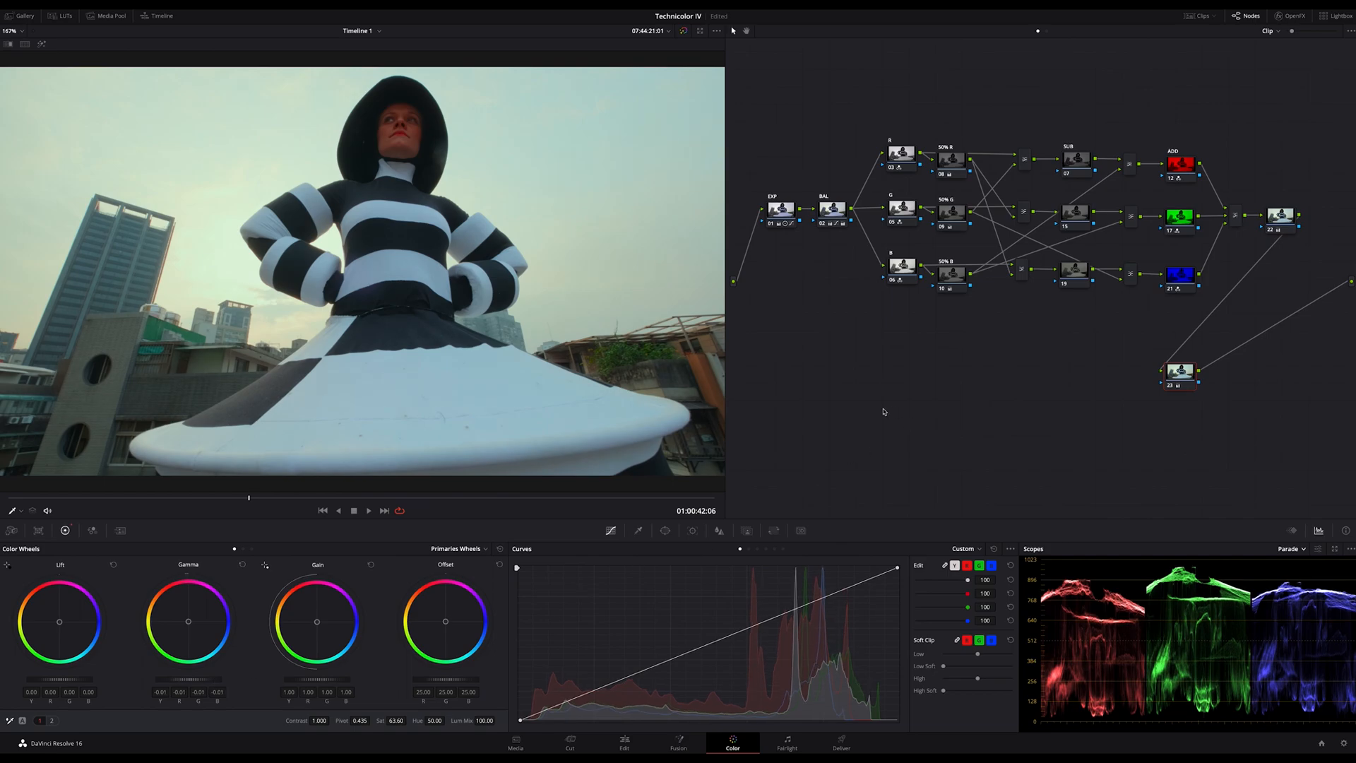
{"action": "mouse_move", "coordinate": [880, 430]}
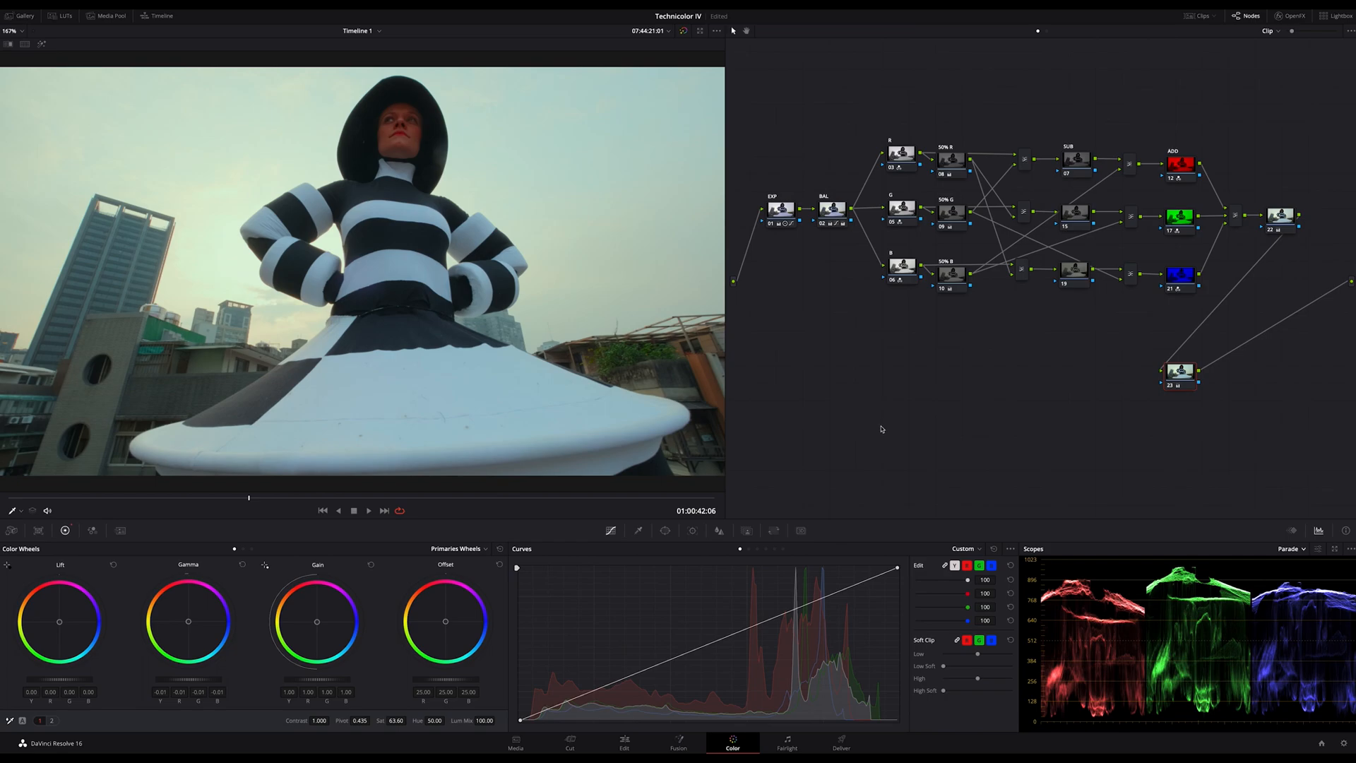
Play the graded footage and stop on the rooftop shot at 01:00:43:06
{"action": "left_click", "coordinate": [367, 510]}
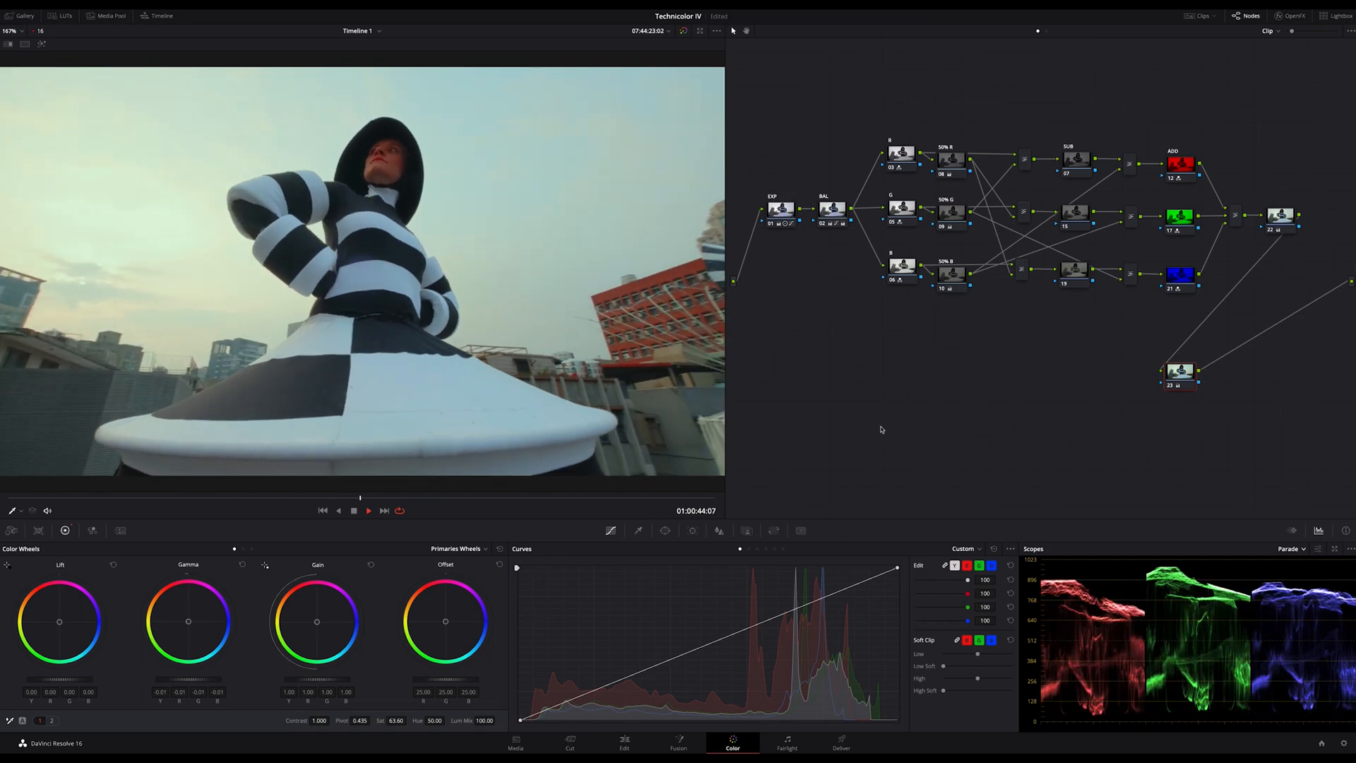
{"action": "left_click", "coordinate": [367, 510]}
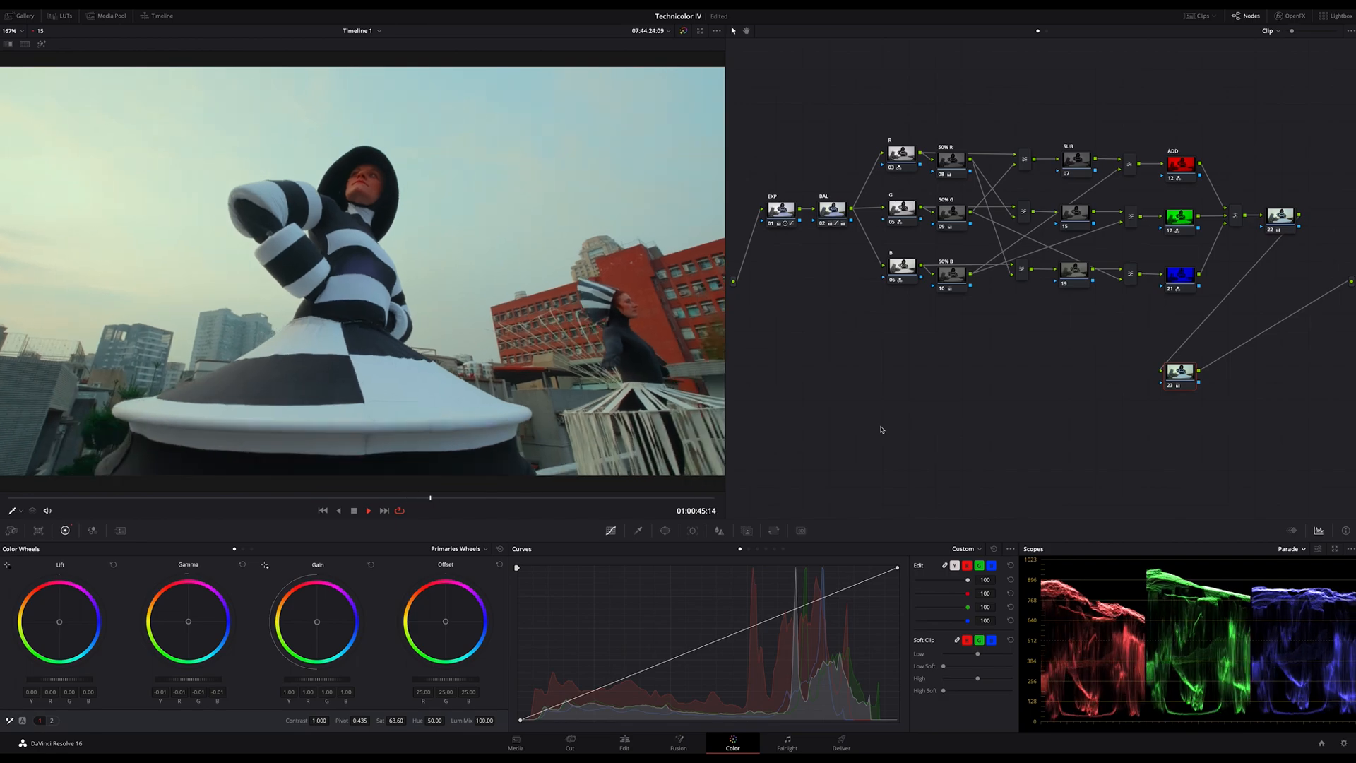
{"action": "left_click", "coordinate": [367, 510]}
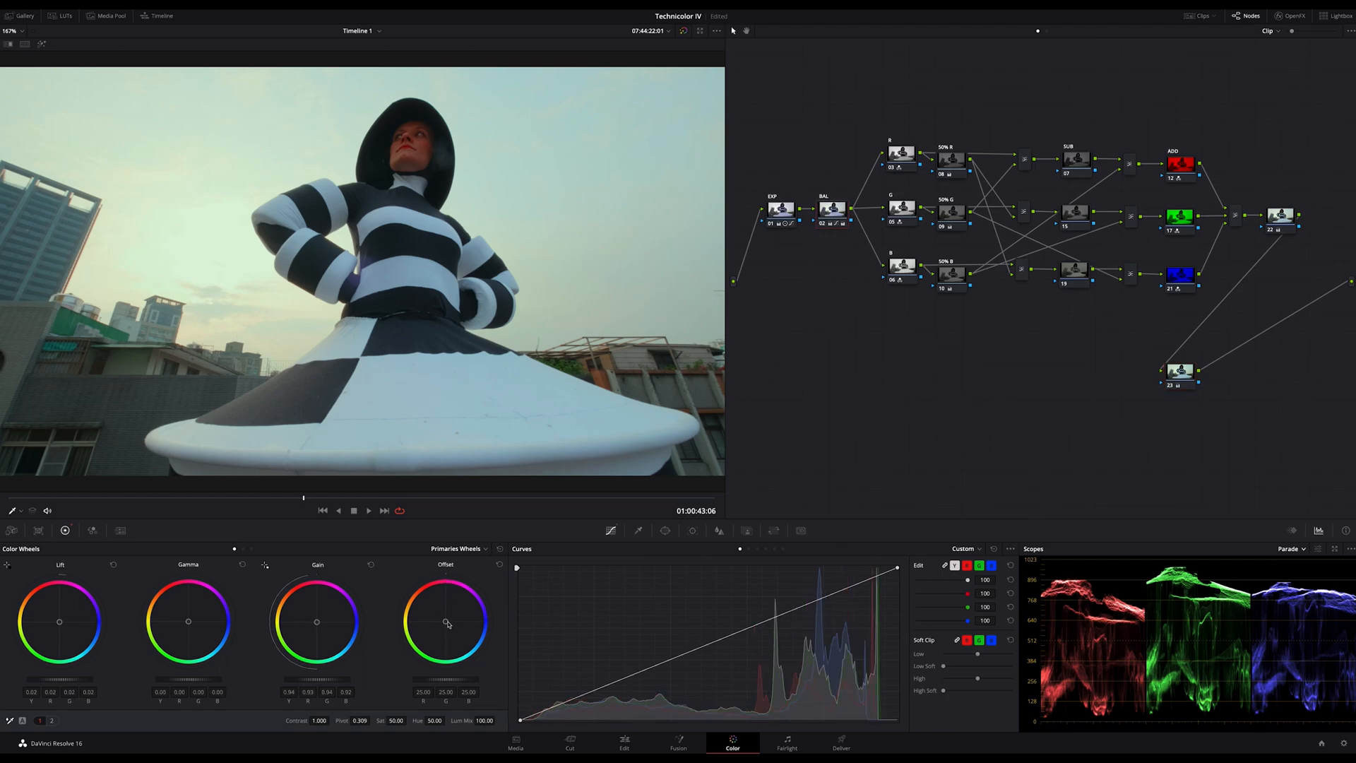
Push the Offset wheel toward cyan until it reads about 21.29, 25.30, 25.25
{"action": "left_click_drag", "start_coordinate": [447, 624], "coordinate": [447, 623]}
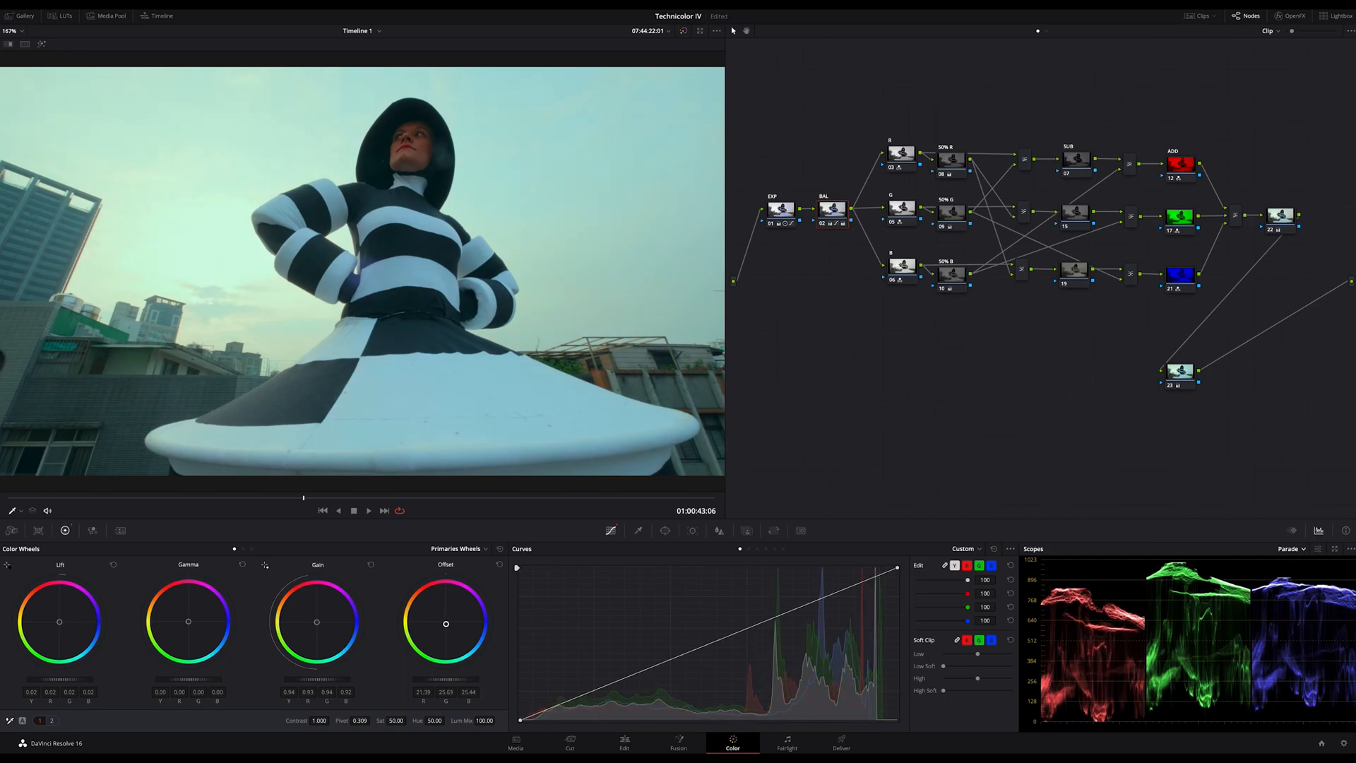
{"action": "left_click_drag", "start_coordinate": [444, 623], "coordinate": [441, 619]}
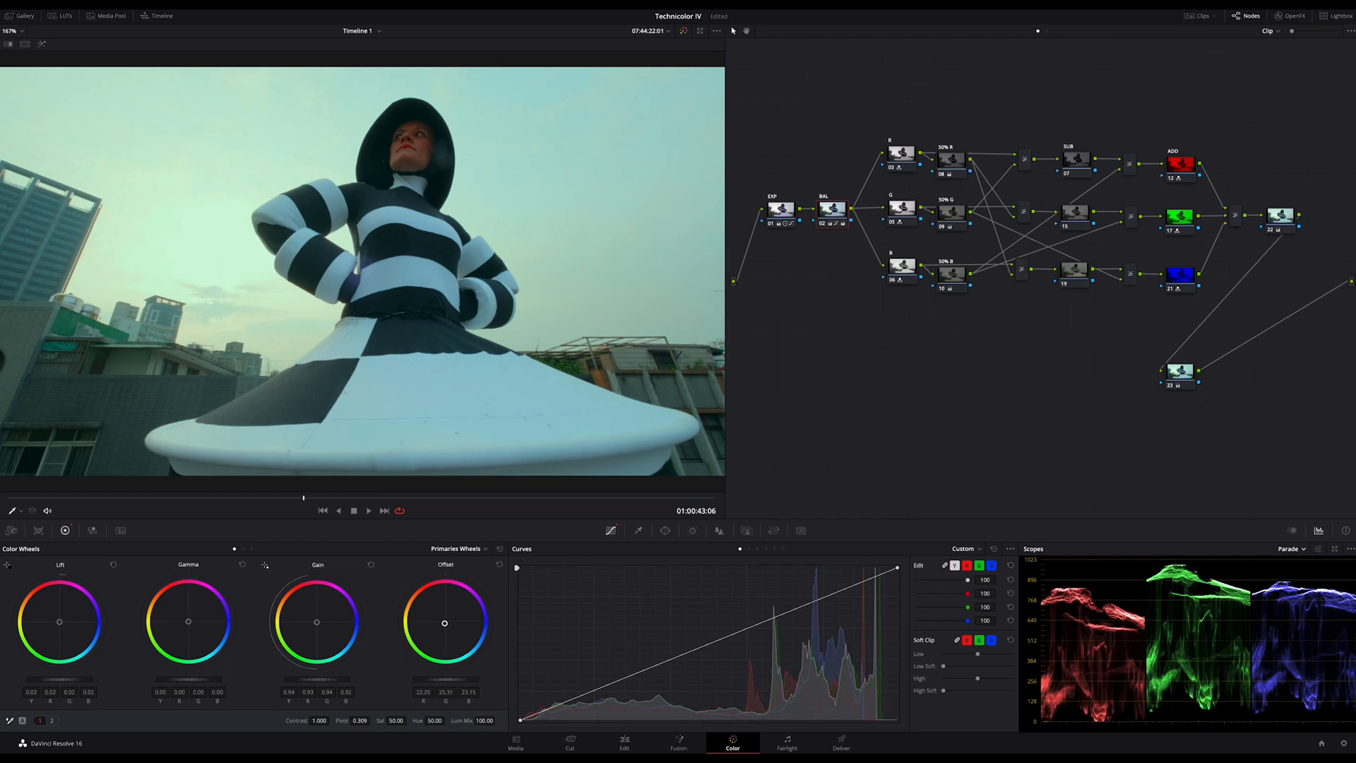
{"action": "left_click_drag", "start_coordinate": [443, 623], "coordinate": [446, 623]}
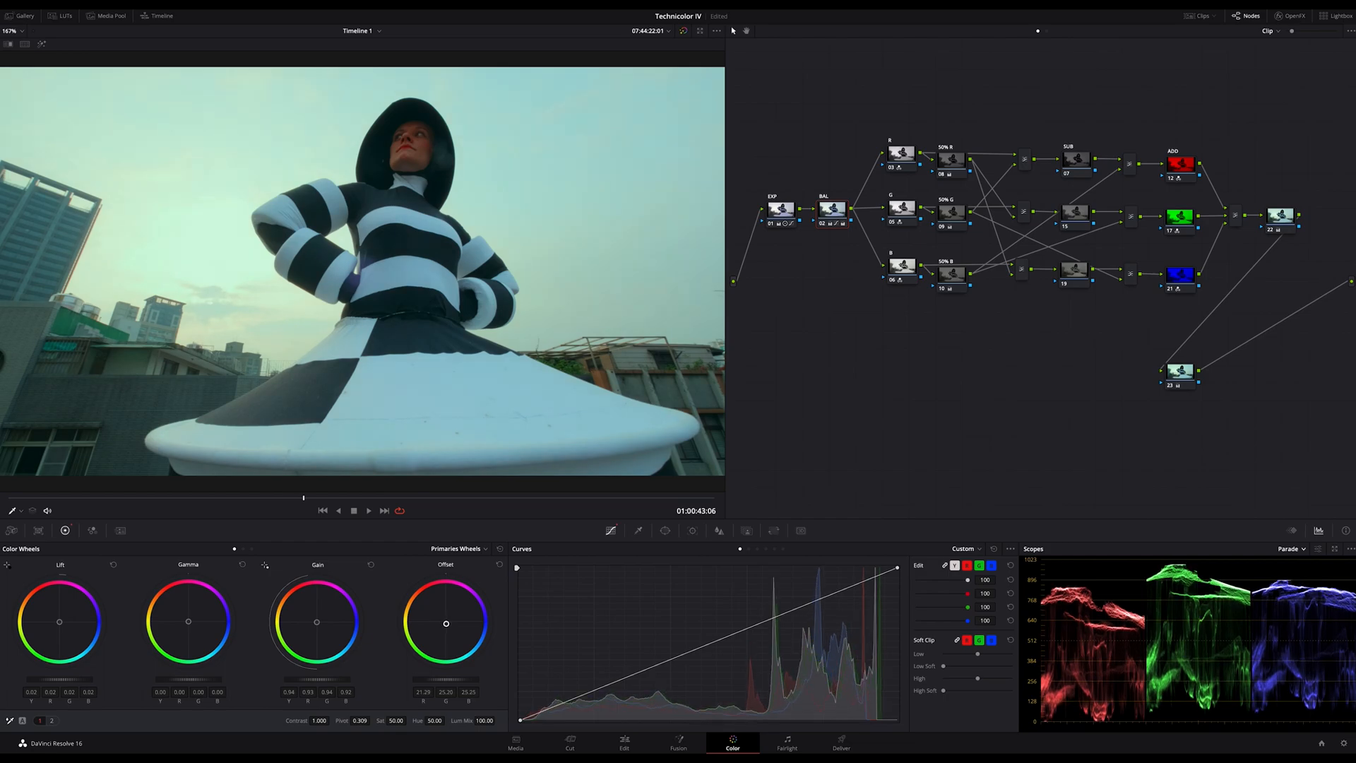